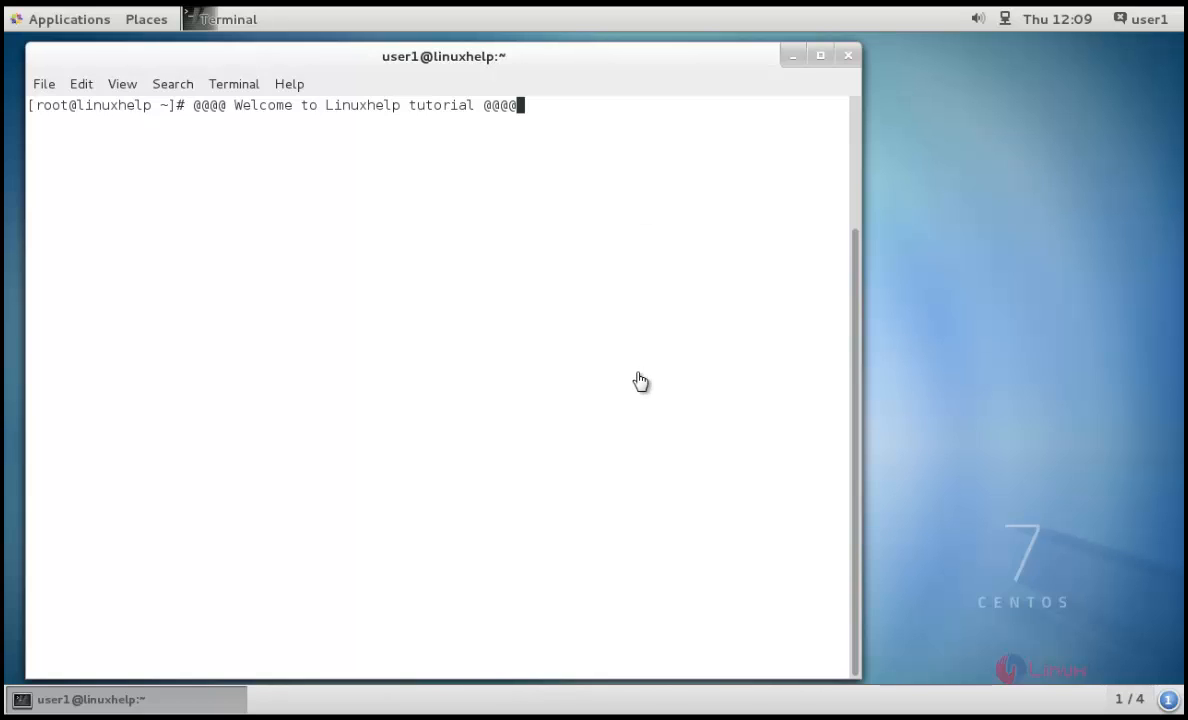
pyautogui.moveTo(640, 371)
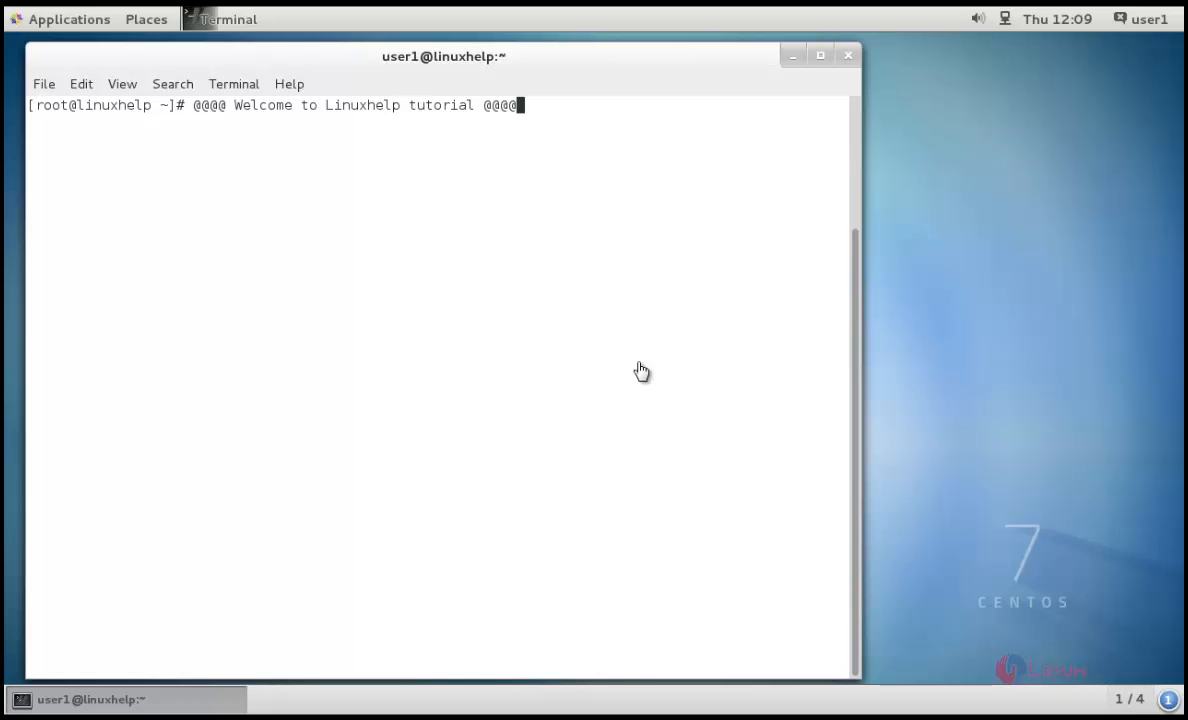
pyautogui.moveTo(733, 253)
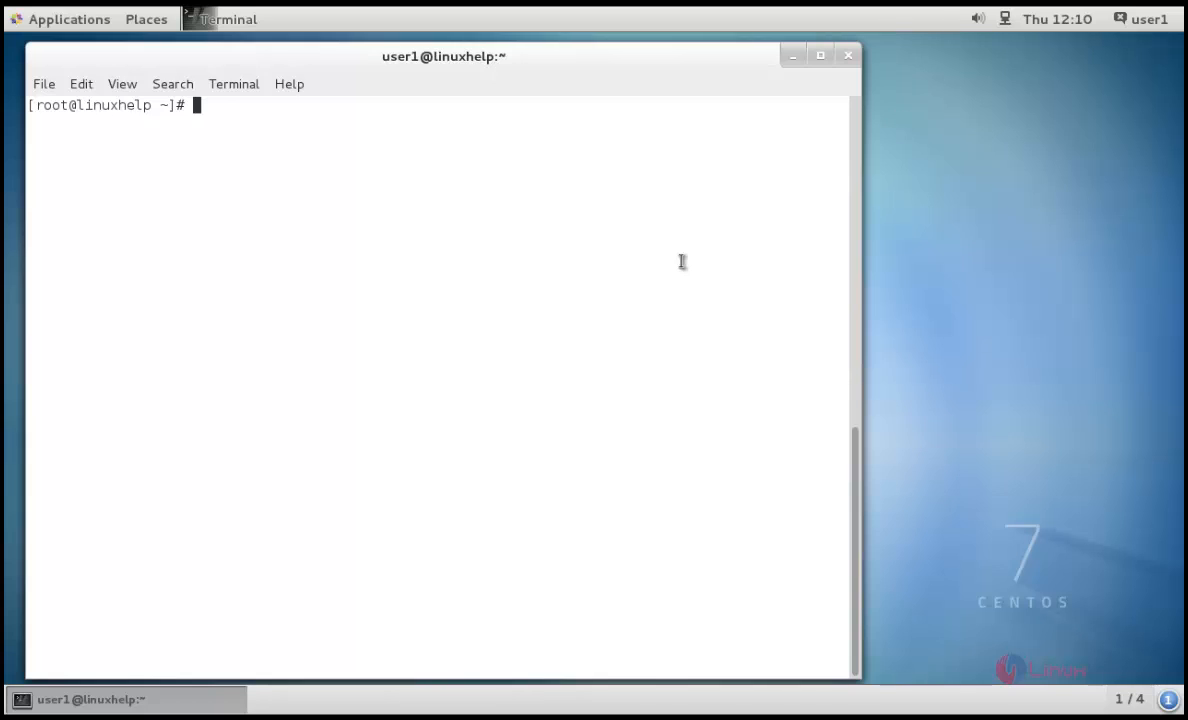
pyautogui.moveTo(629, 261)
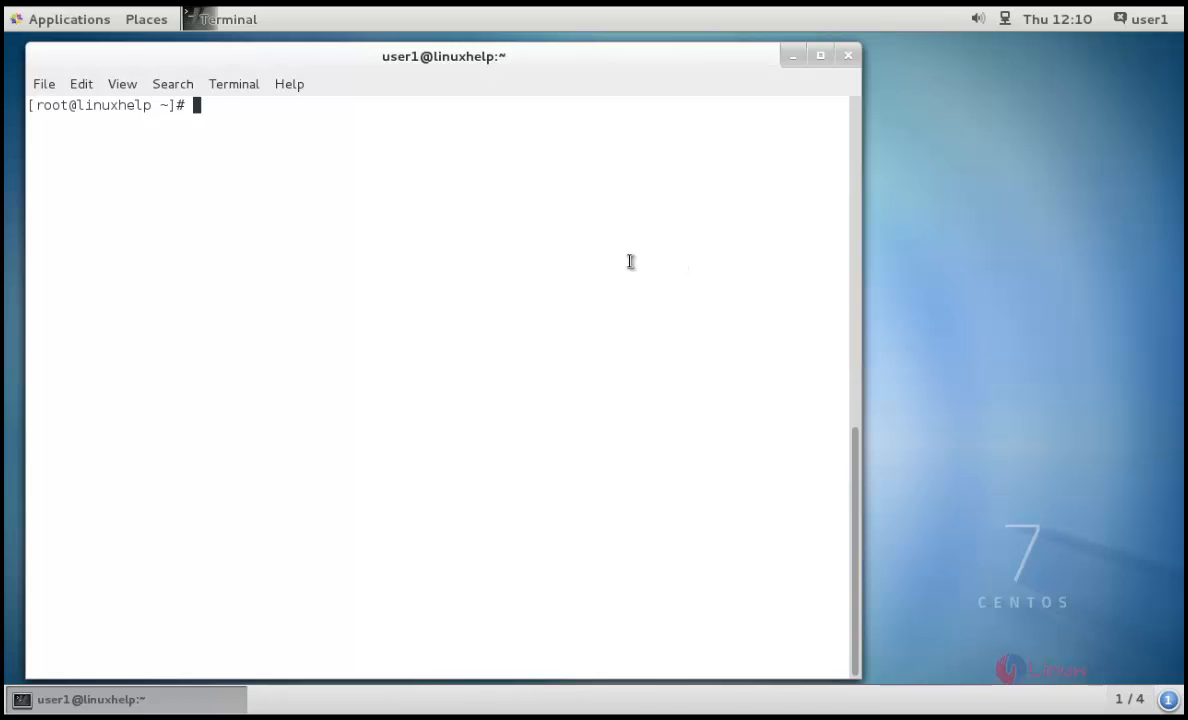
# - Install the ntp package with yum install ntp, updating ntpdate, until Complete
pyautogui.write('yum')
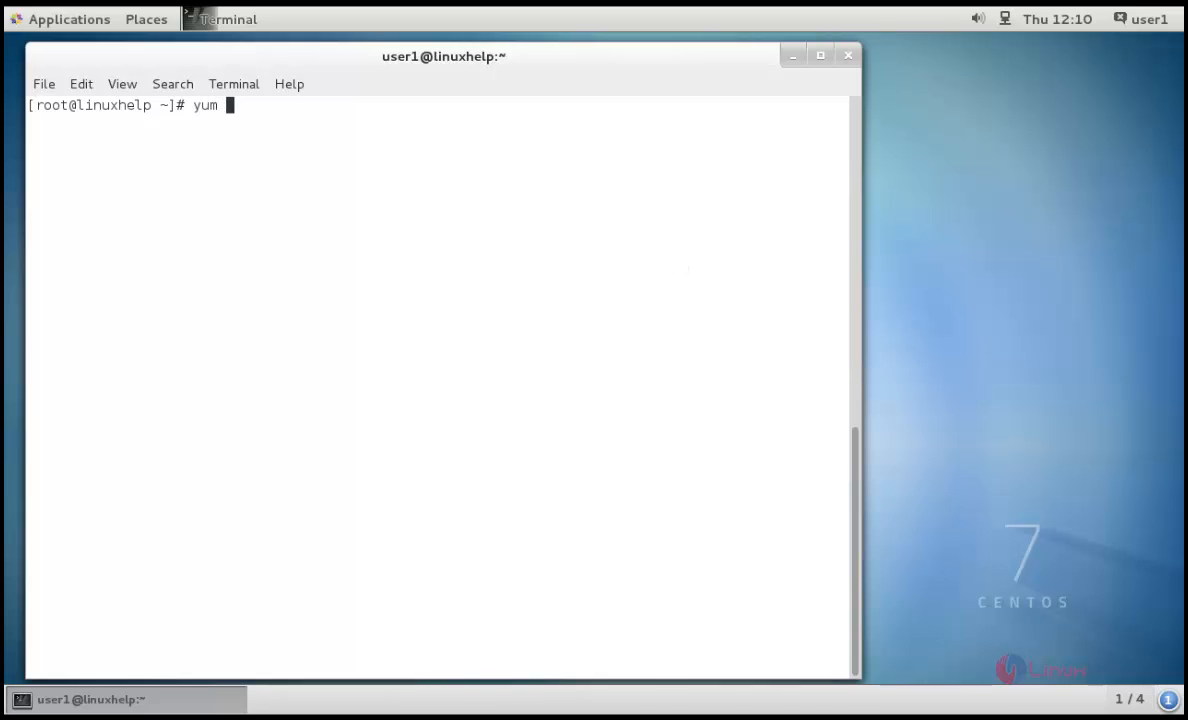
pyautogui.write('install')
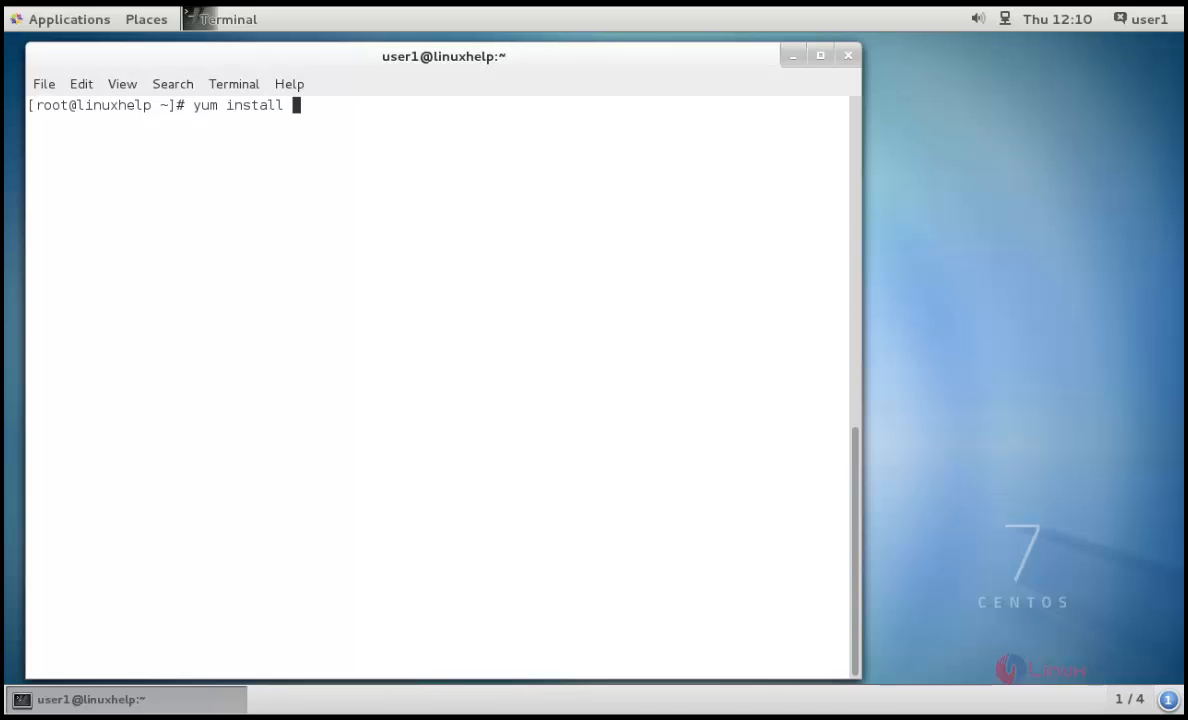
pyautogui.write('ntp')
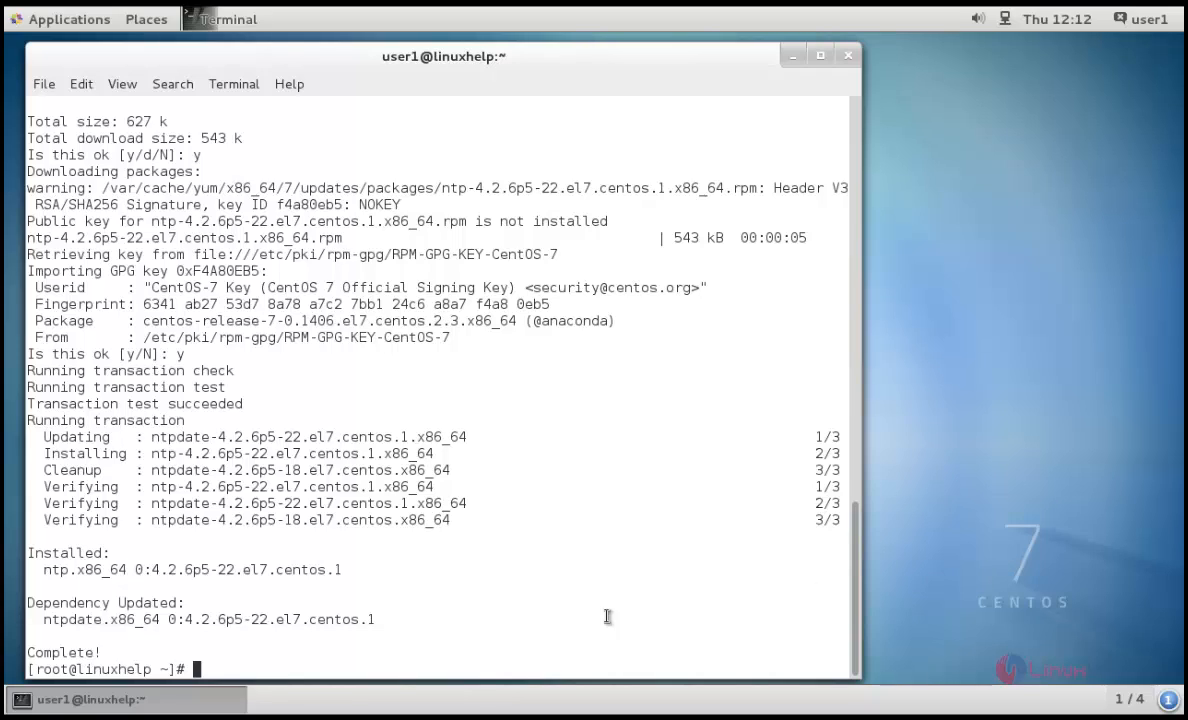
pyautogui.moveTo(582, 604)
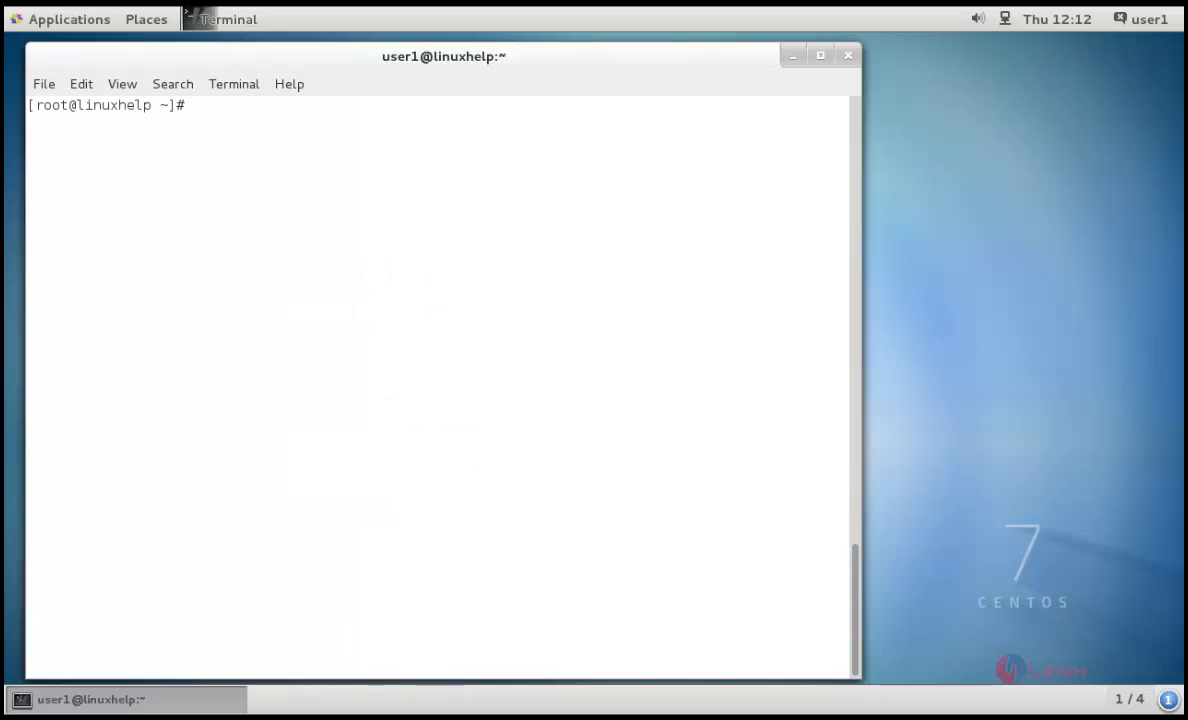
# - Open /etc/ntp.conf in vim to see the default CentOS pool servers
pyautogui.write('vim /et')
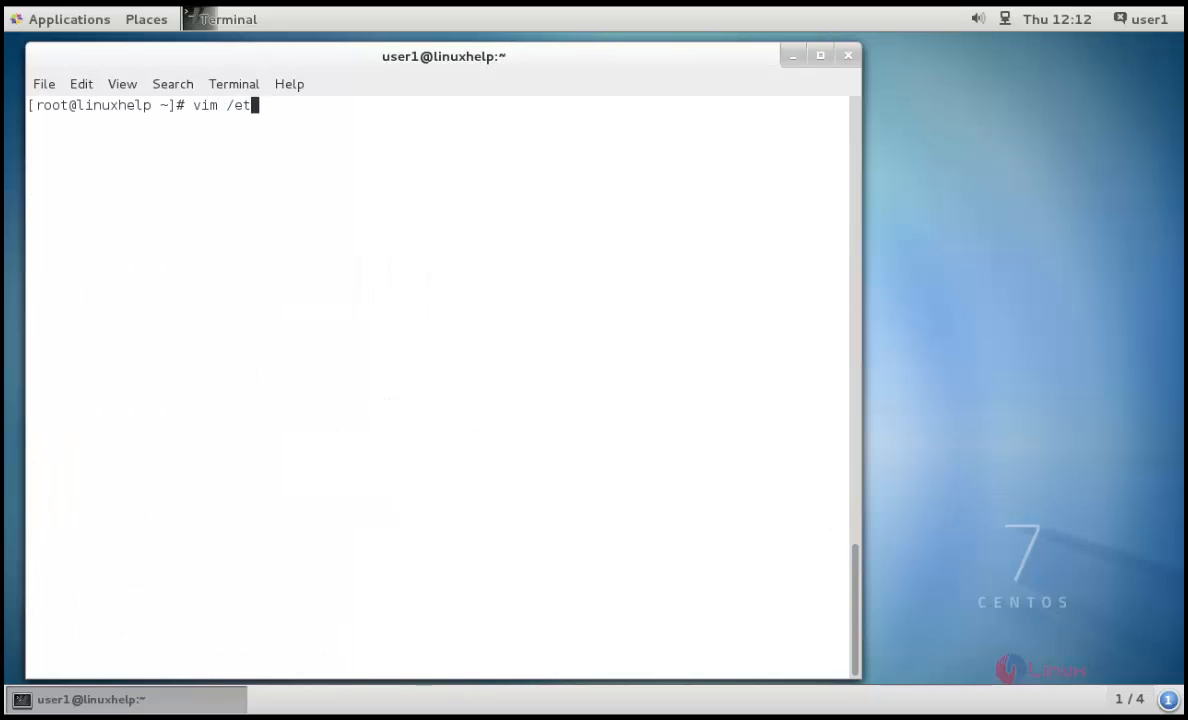
pyautogui.write('c/ntp')
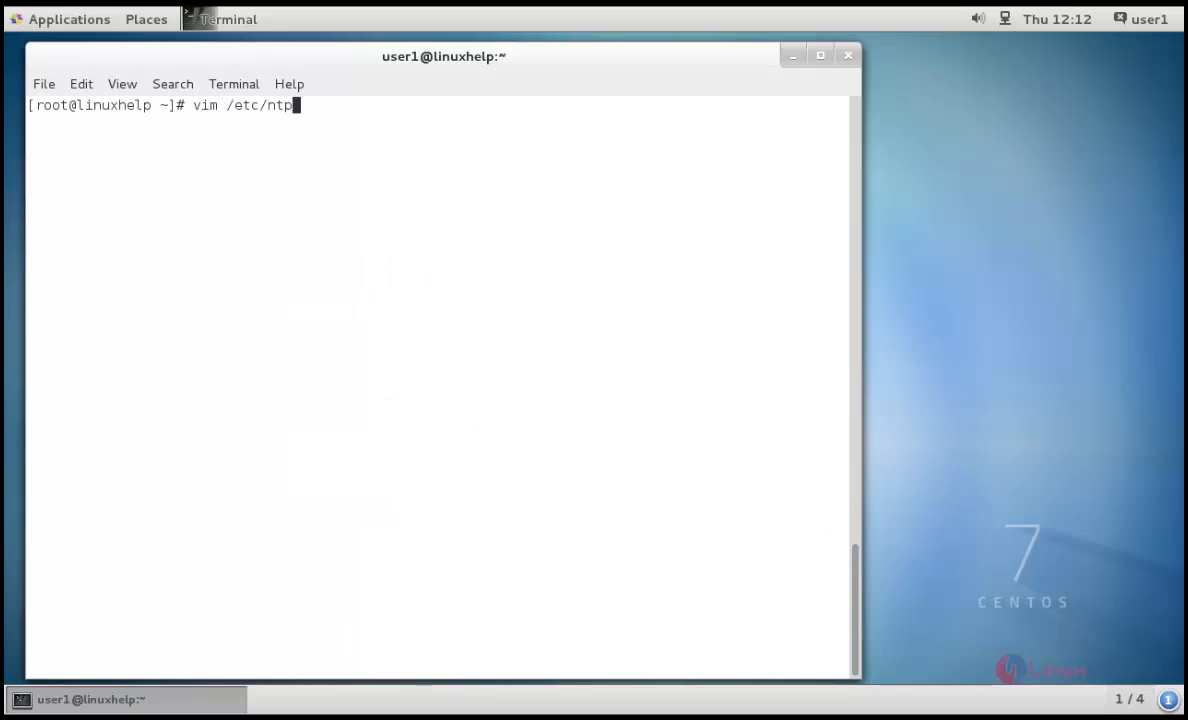
pyautogui.write('.conf')
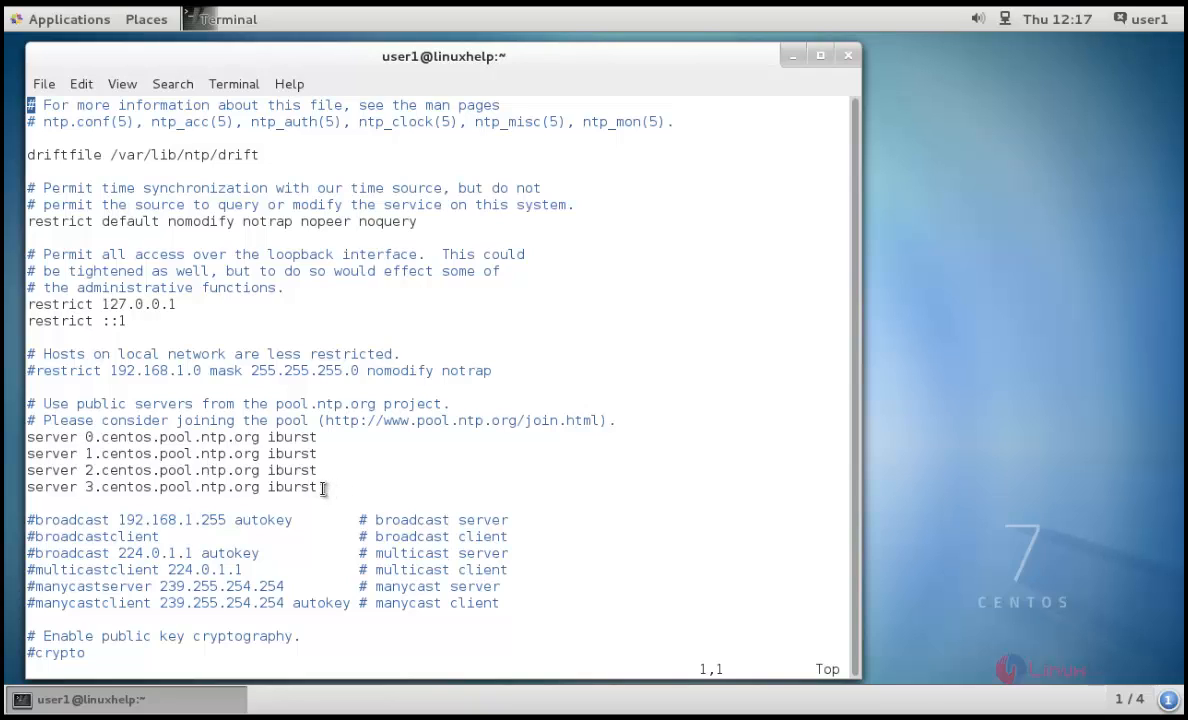
pyautogui.moveTo(333, 478)
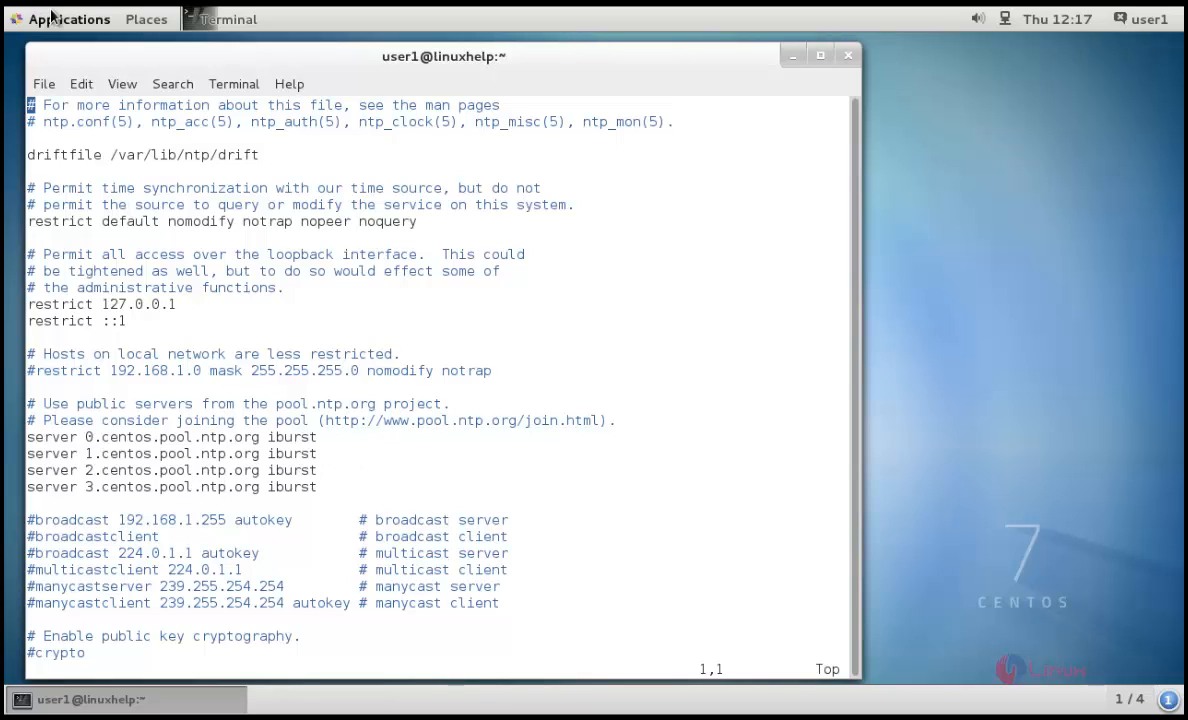
pyautogui.click(68, 19)
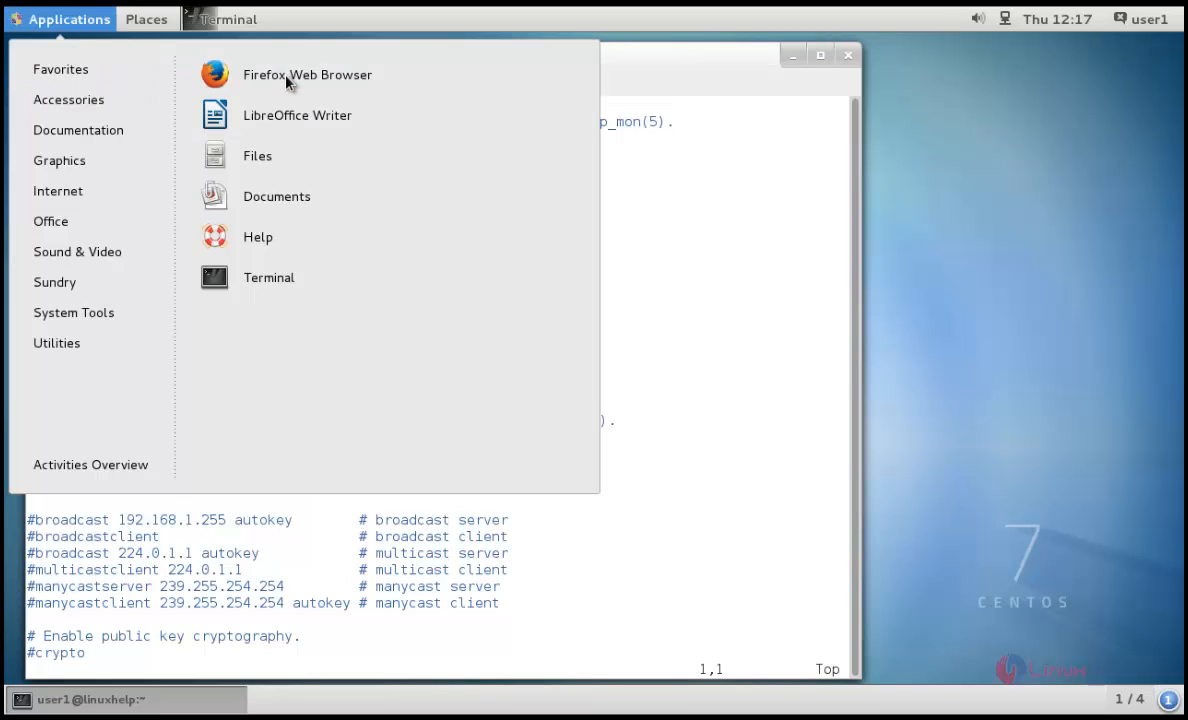
pyautogui.moveTo(753, 232)
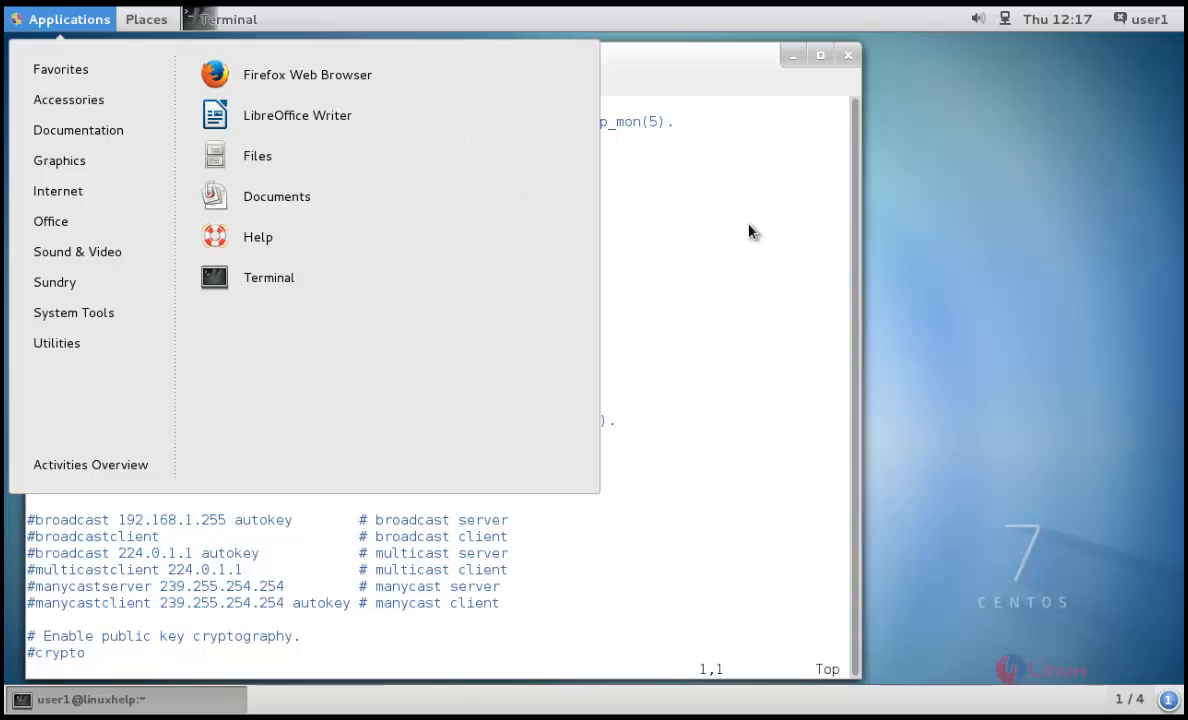
pyautogui.click(307, 74)
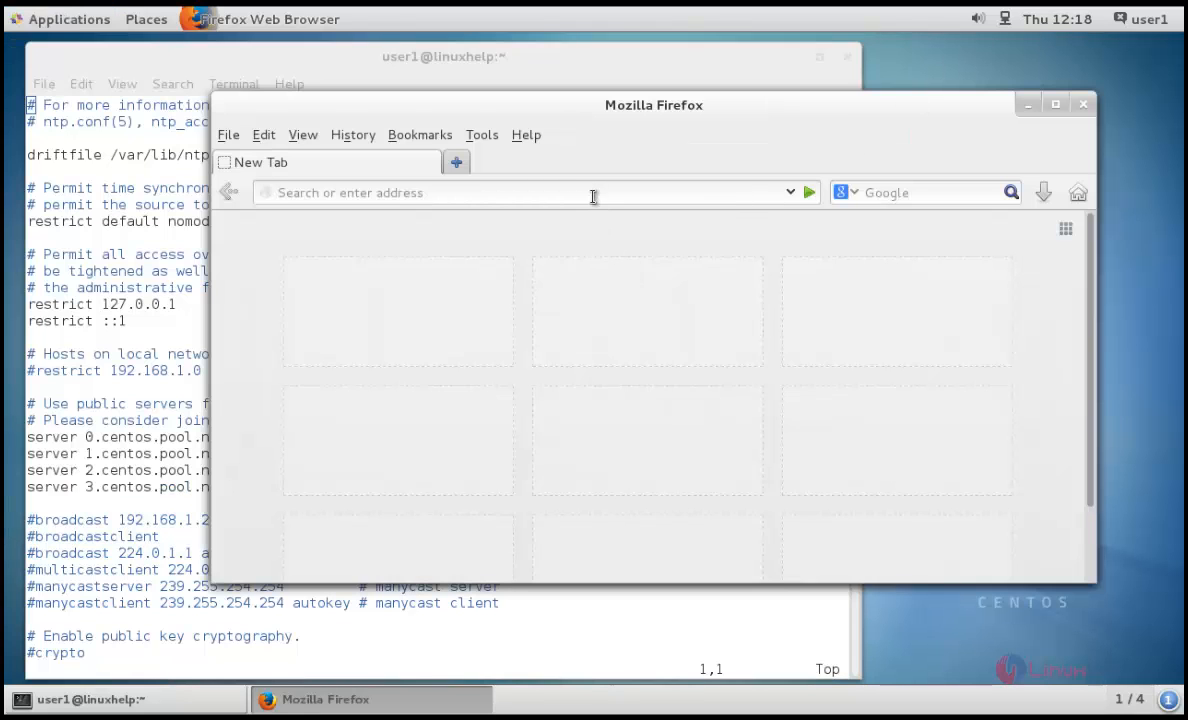
pyautogui.write('www.')
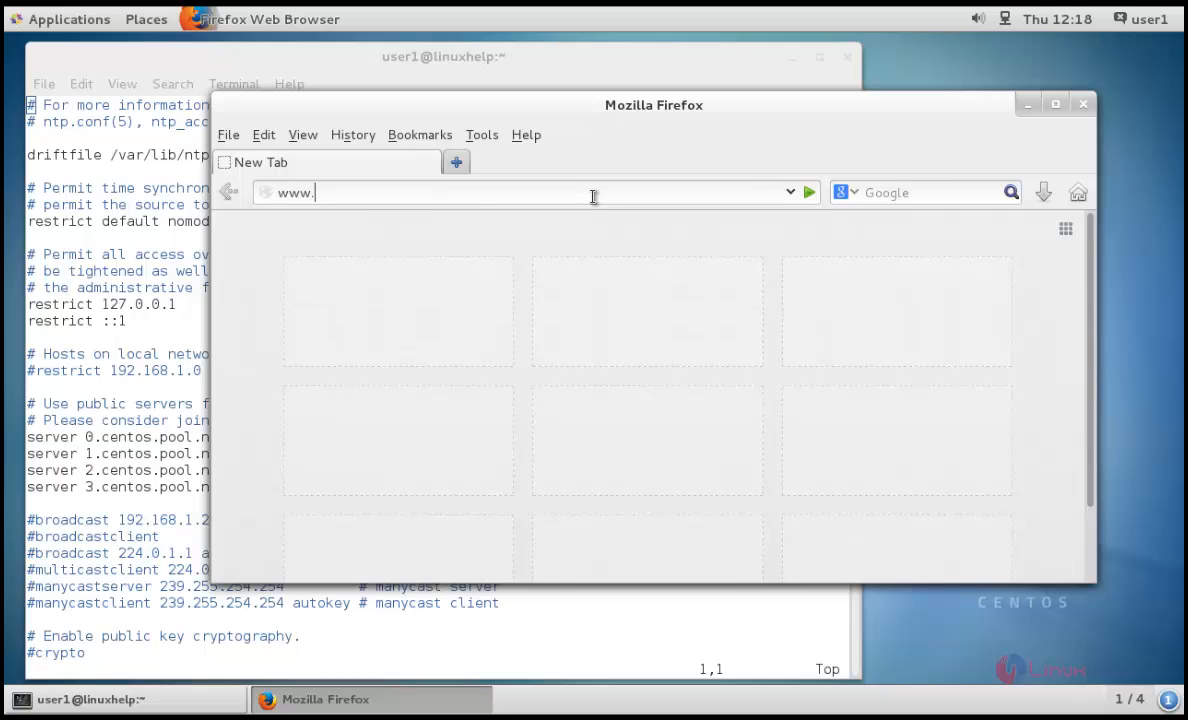
pyautogui.write('pool')
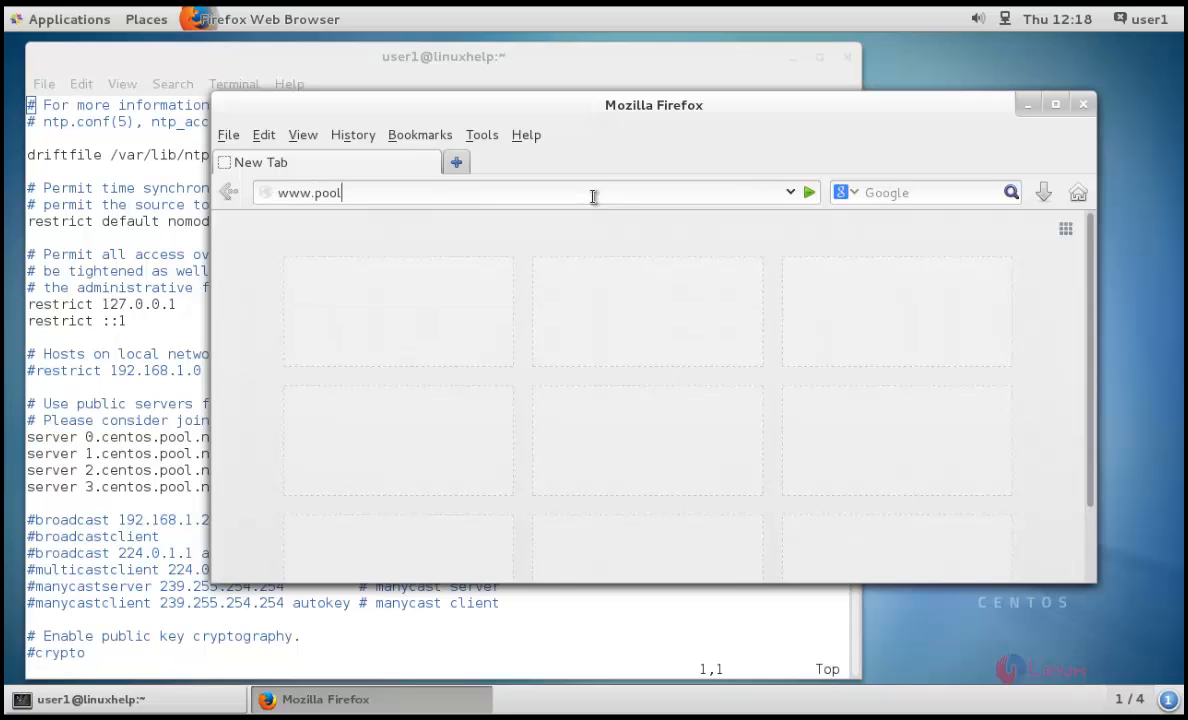
pyautogui.write('.ntp.org')
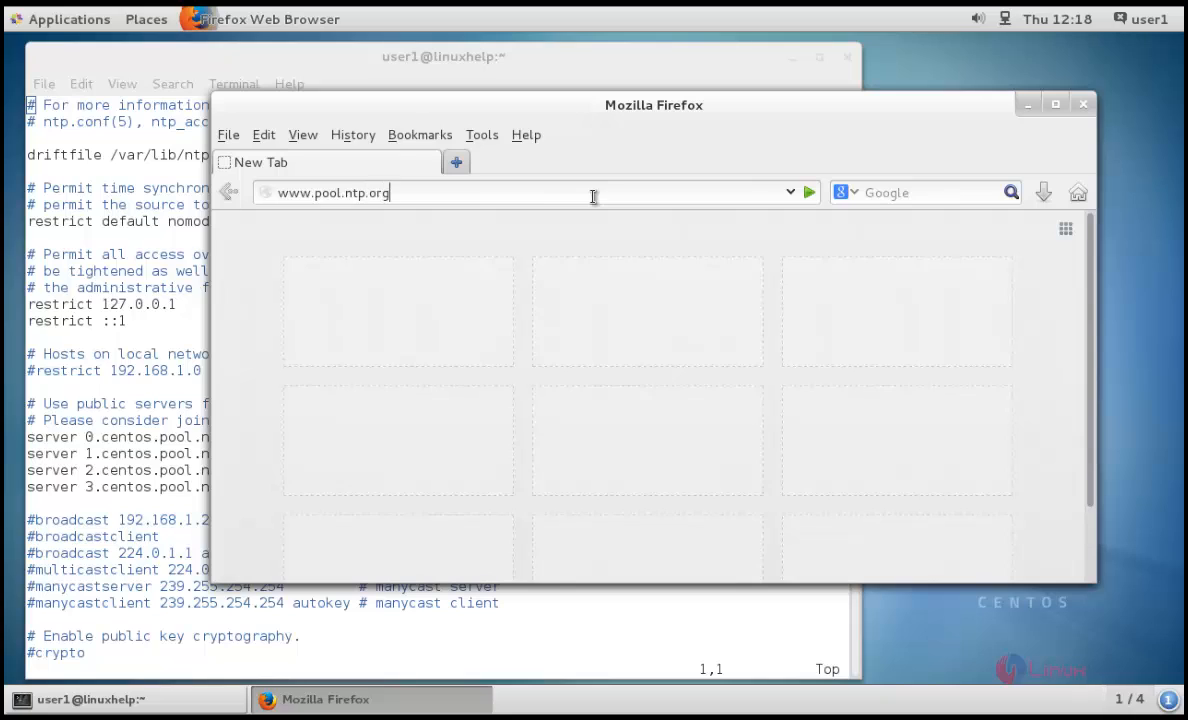
pyautogui.write('/en/')
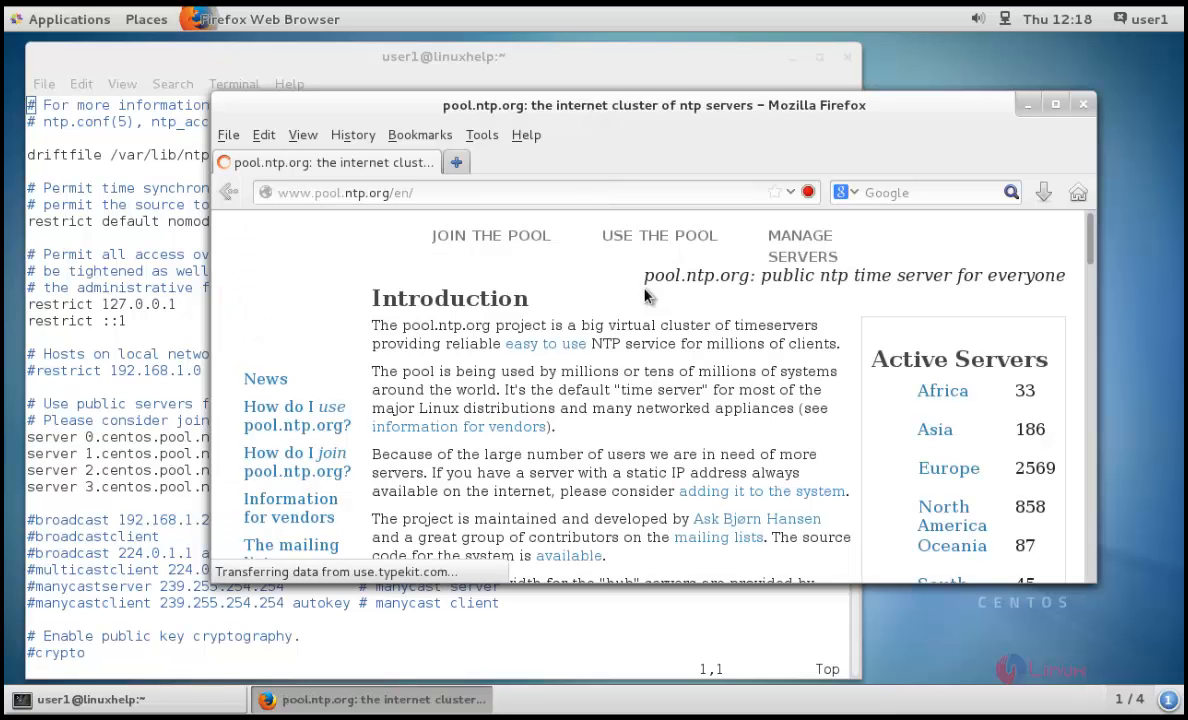
# - Open the India pool zone page and select the recommended asia.pool.ntp.org server lines
pyautogui.scroll(-3)
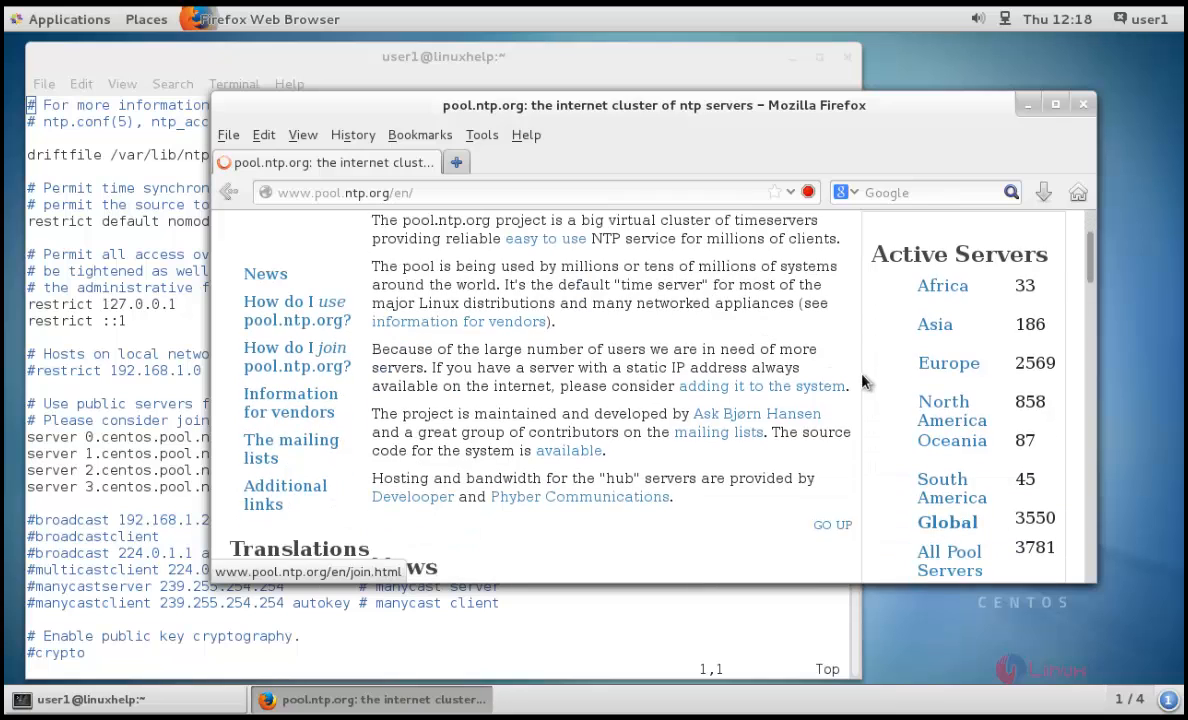
pyautogui.moveTo(940, 328)
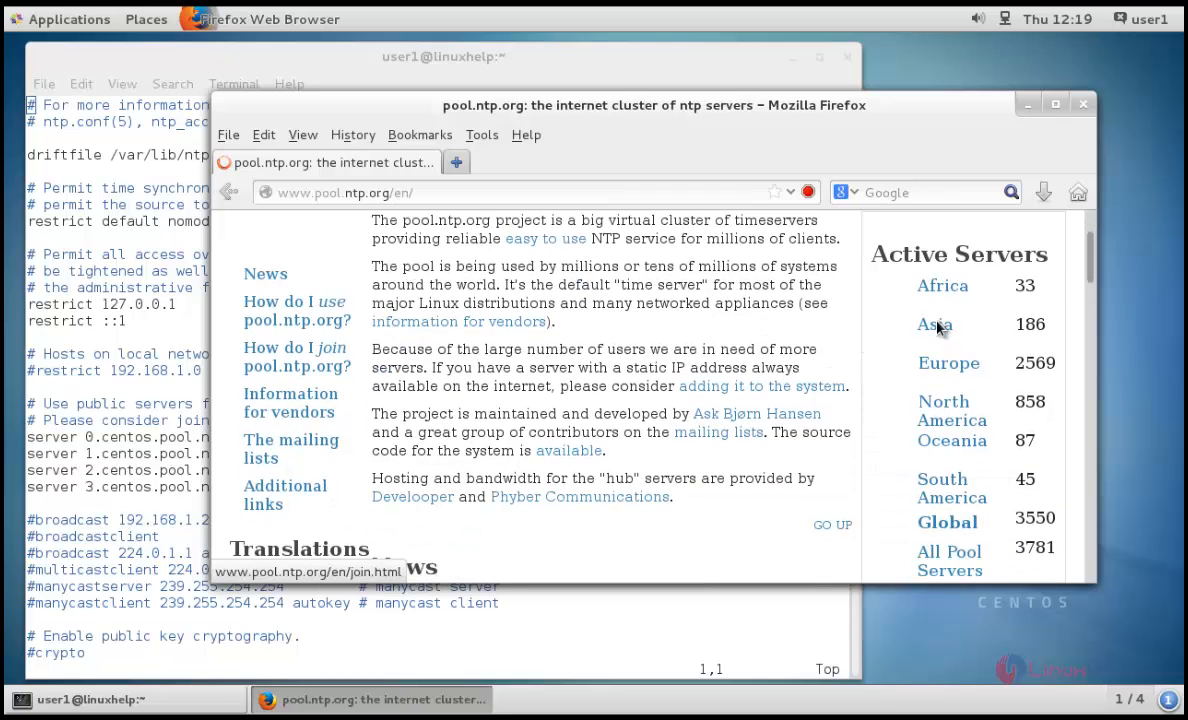
pyautogui.scroll(-3)
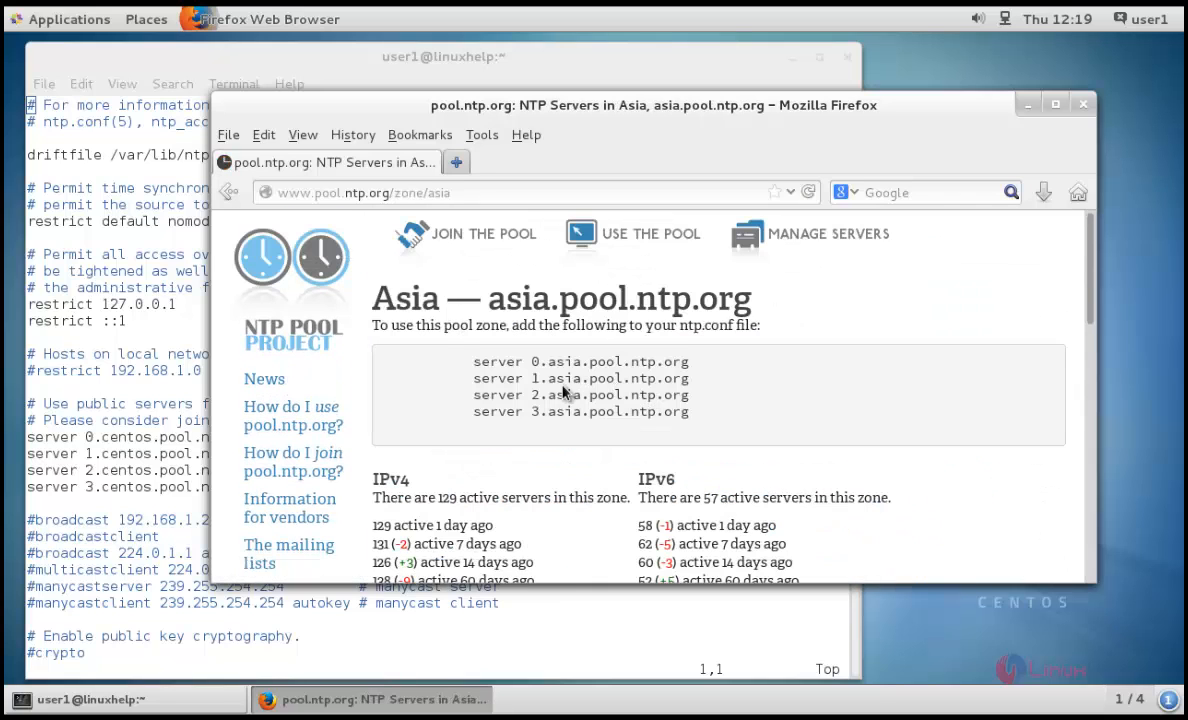
pyautogui.scroll(-3)
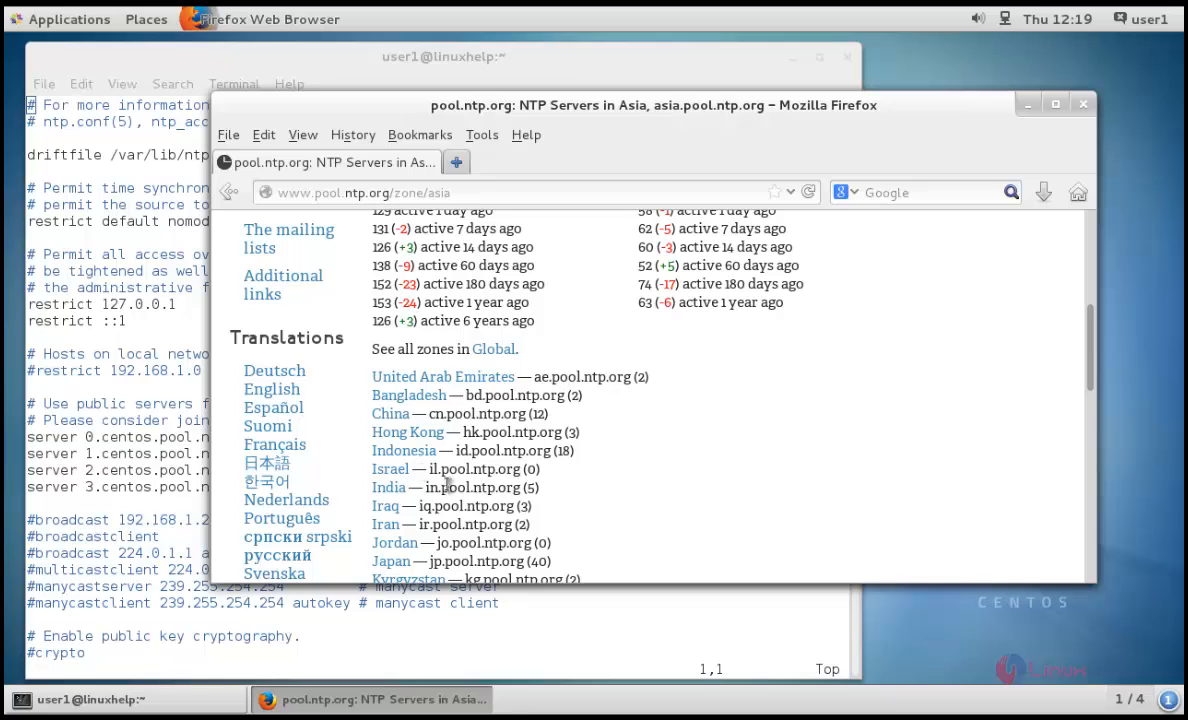
pyautogui.click(389, 487)
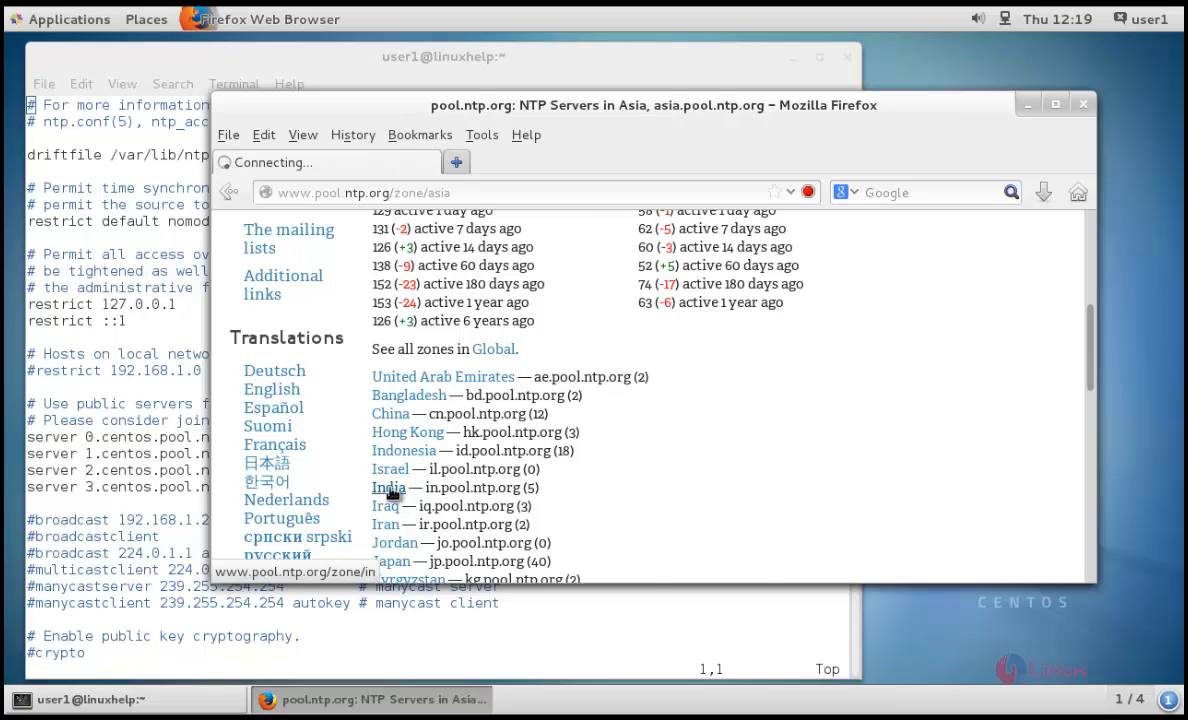
pyautogui.click(388, 487)
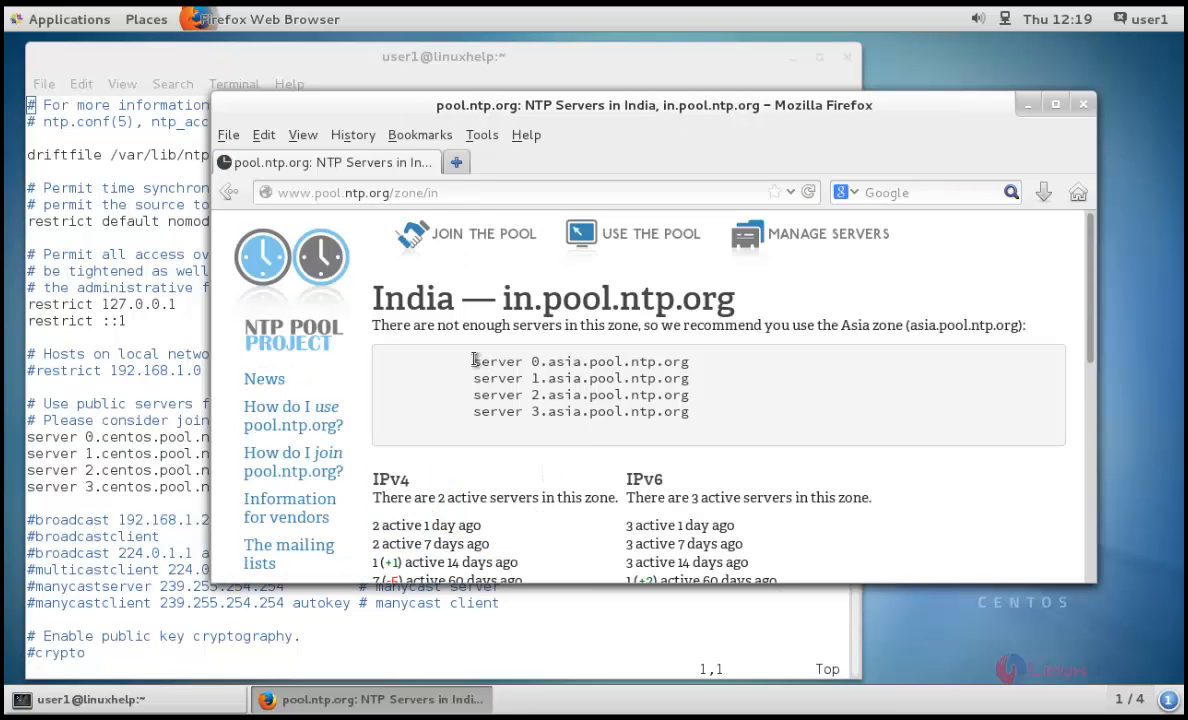
pyautogui.moveTo(474, 361); pyautogui.dragTo(689, 411)
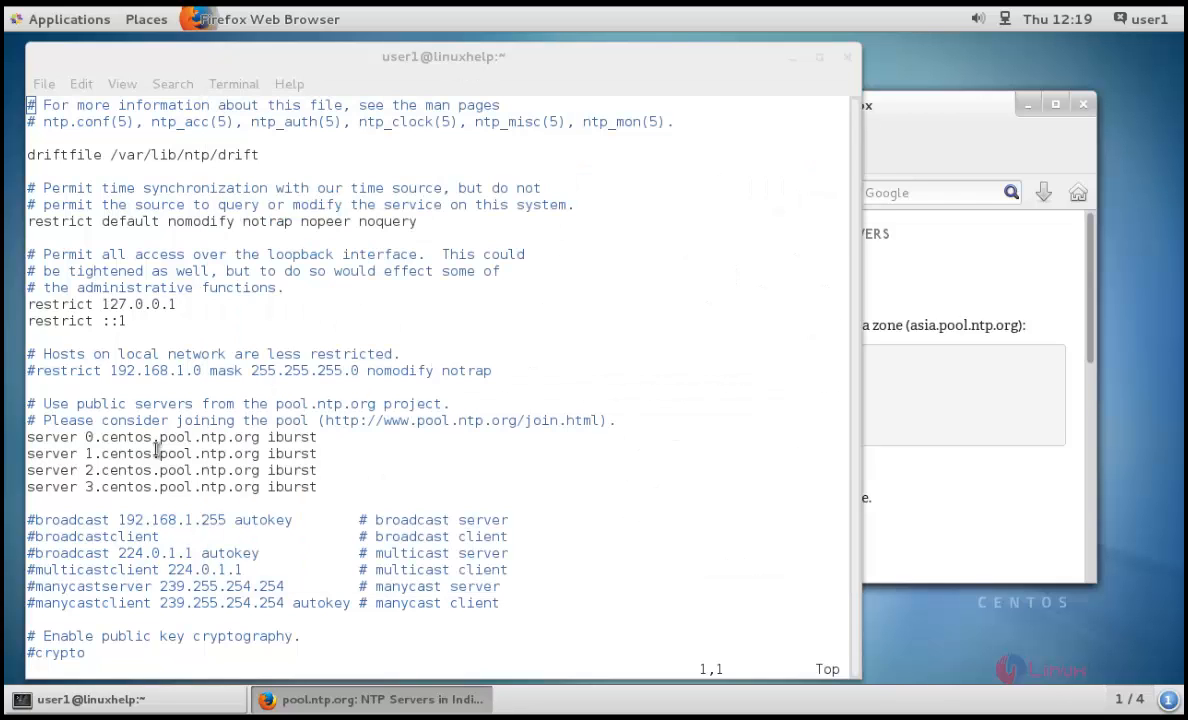
# - Comment out the CentOS servers, add 0–3.asia.pool.ntp.org, and allow 192.168.1.0
pyautogui.click(440, 56)
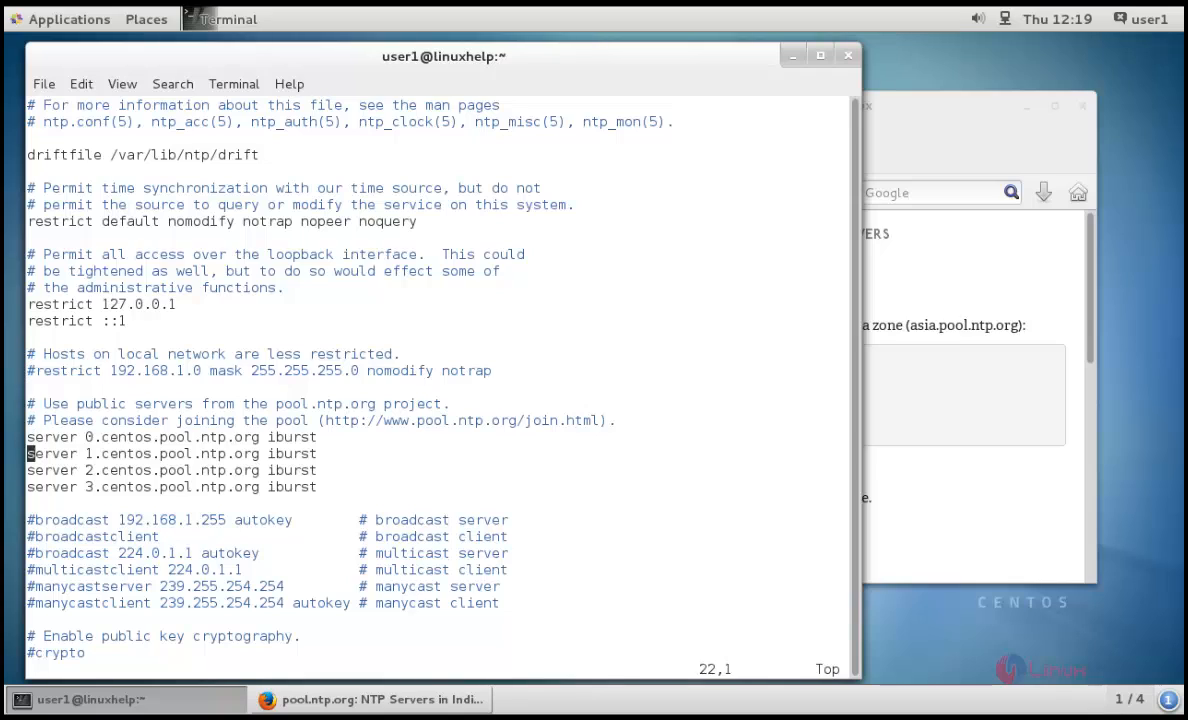
pyautogui.press('i')
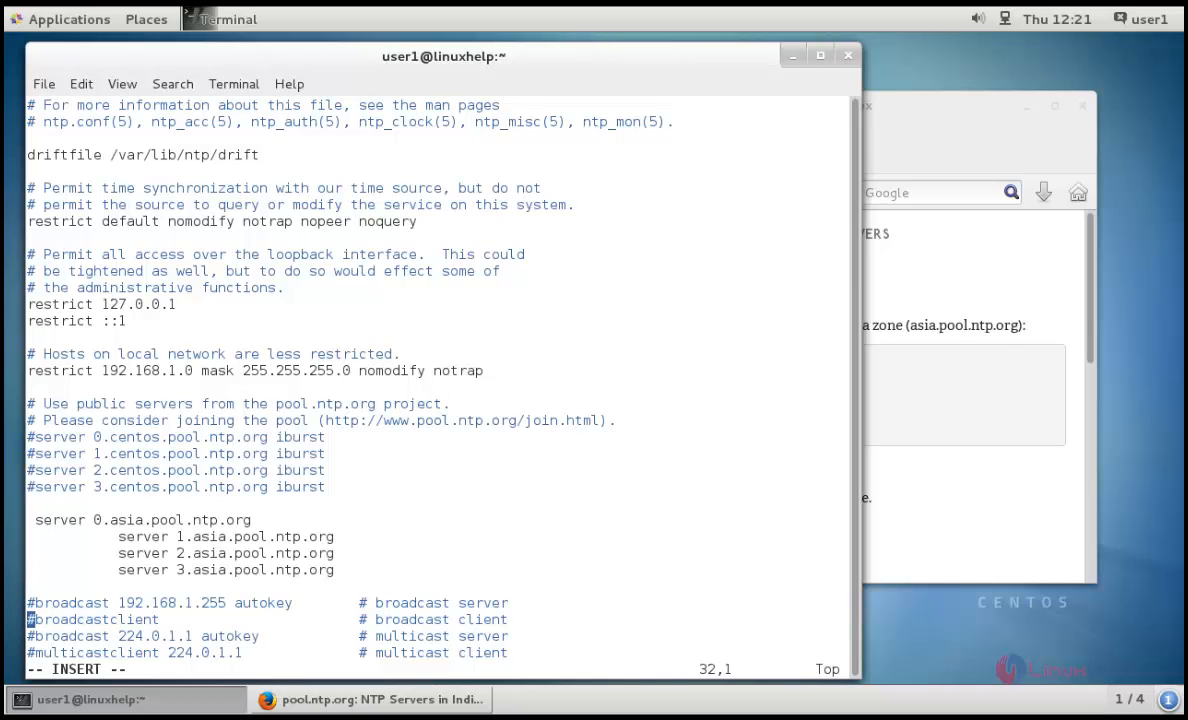
pyautogui.scroll(-3)
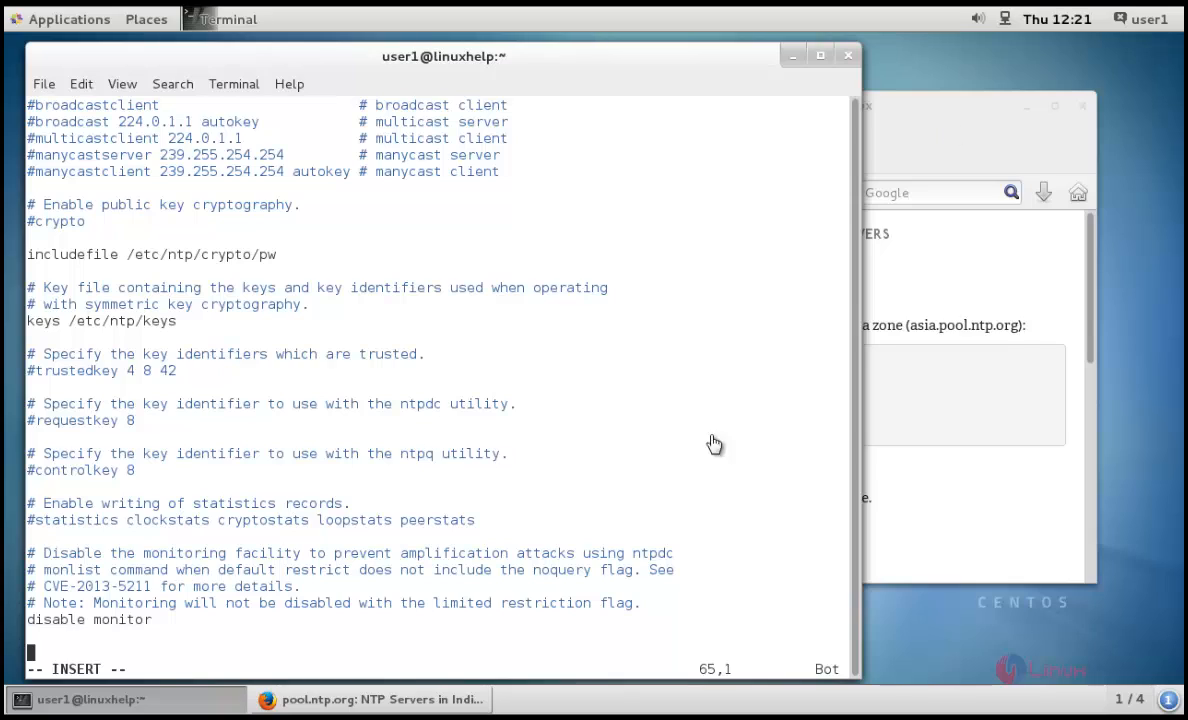
pyautogui.moveTo(703, 450)
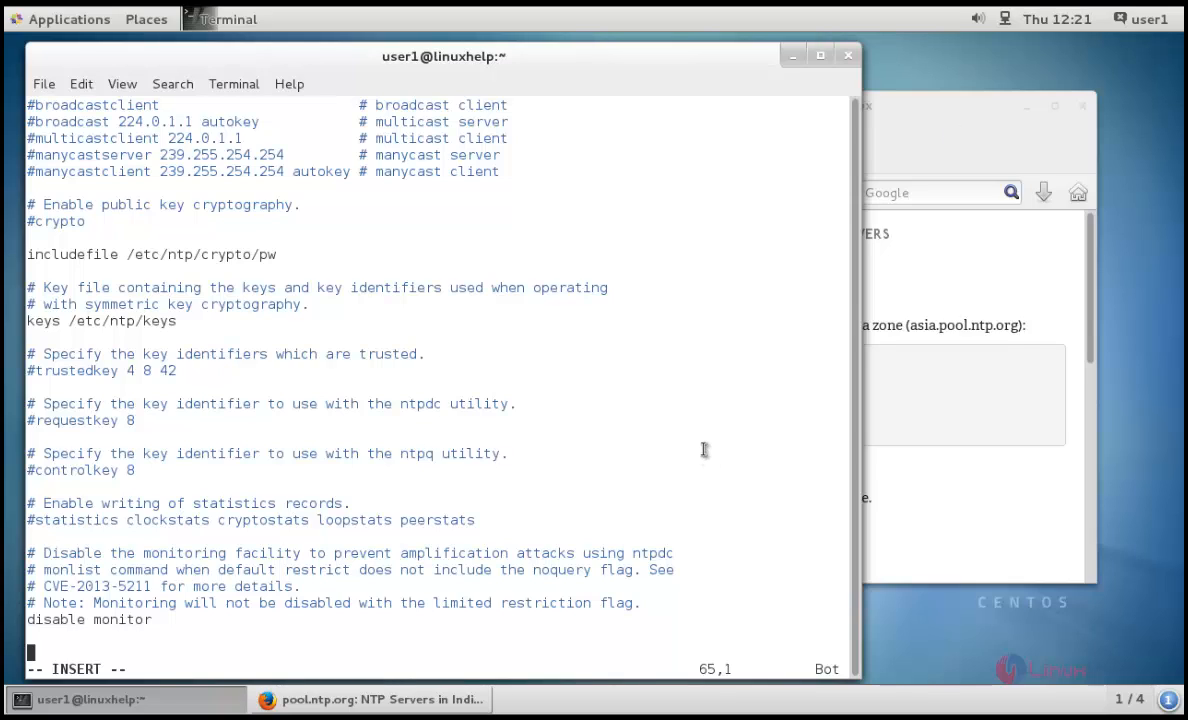
# - Add 'logfile /var/log/ntp.log' as the last line of ntp.conf
pyautogui.write('log')
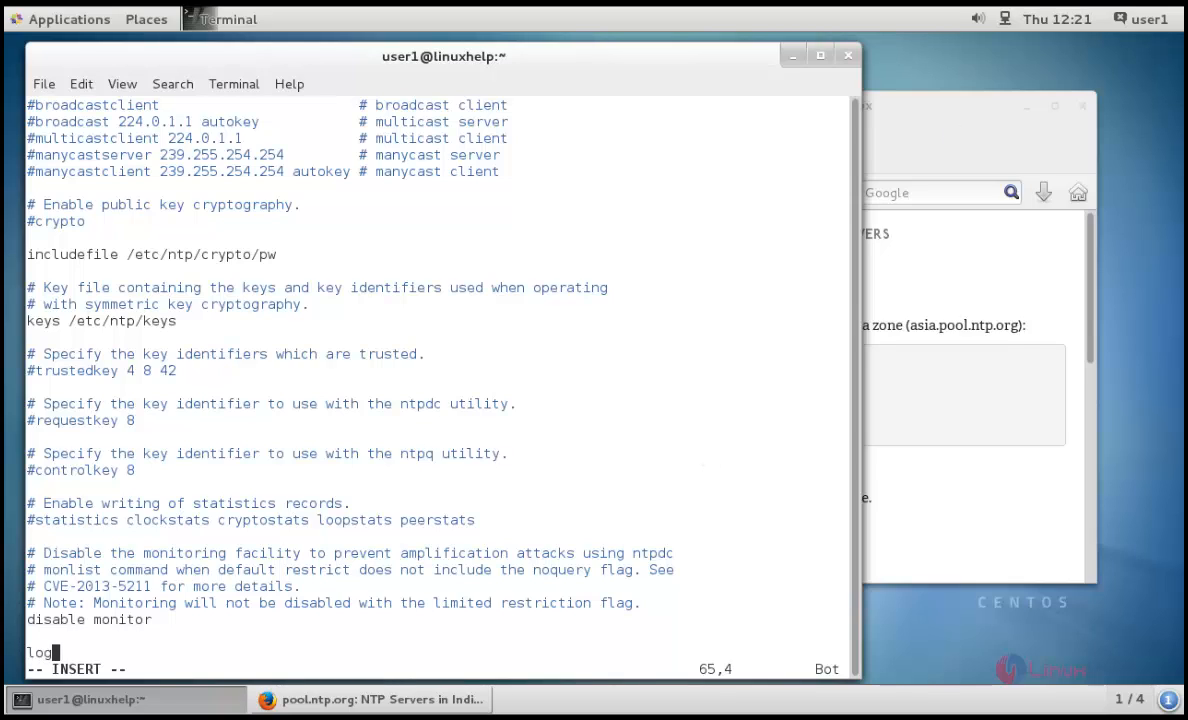
pyautogui.write('file')
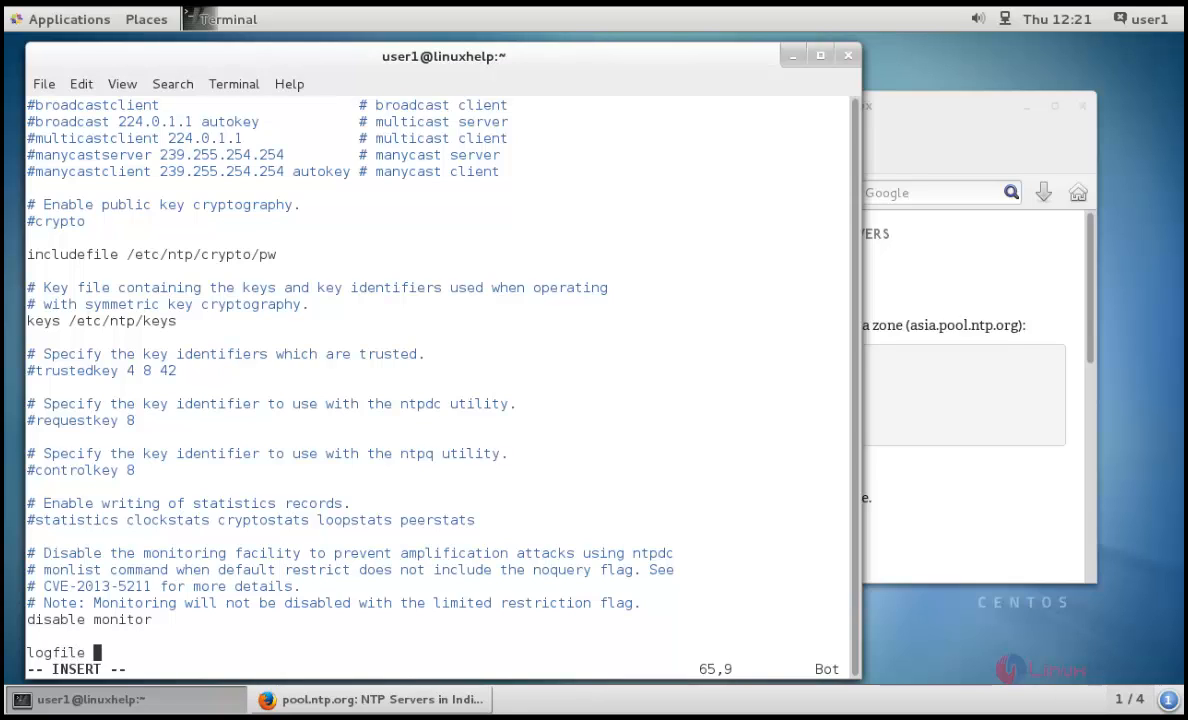
pyautogui.write('/var/')
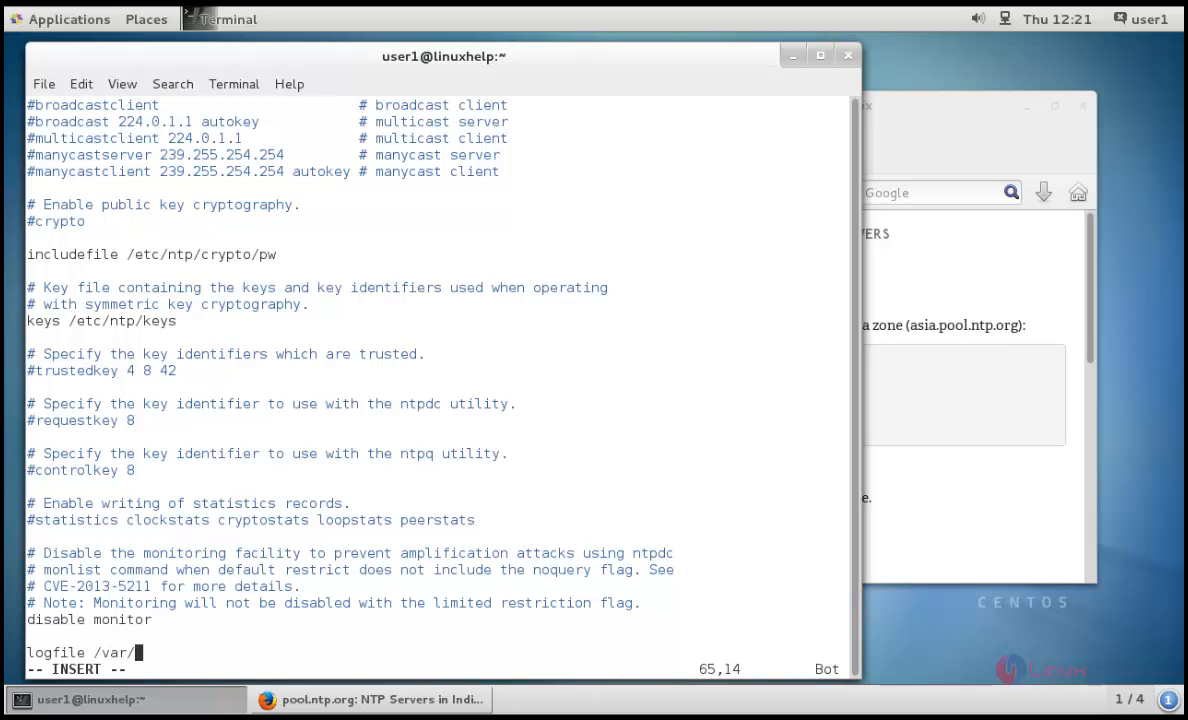
pyautogui.write('log')
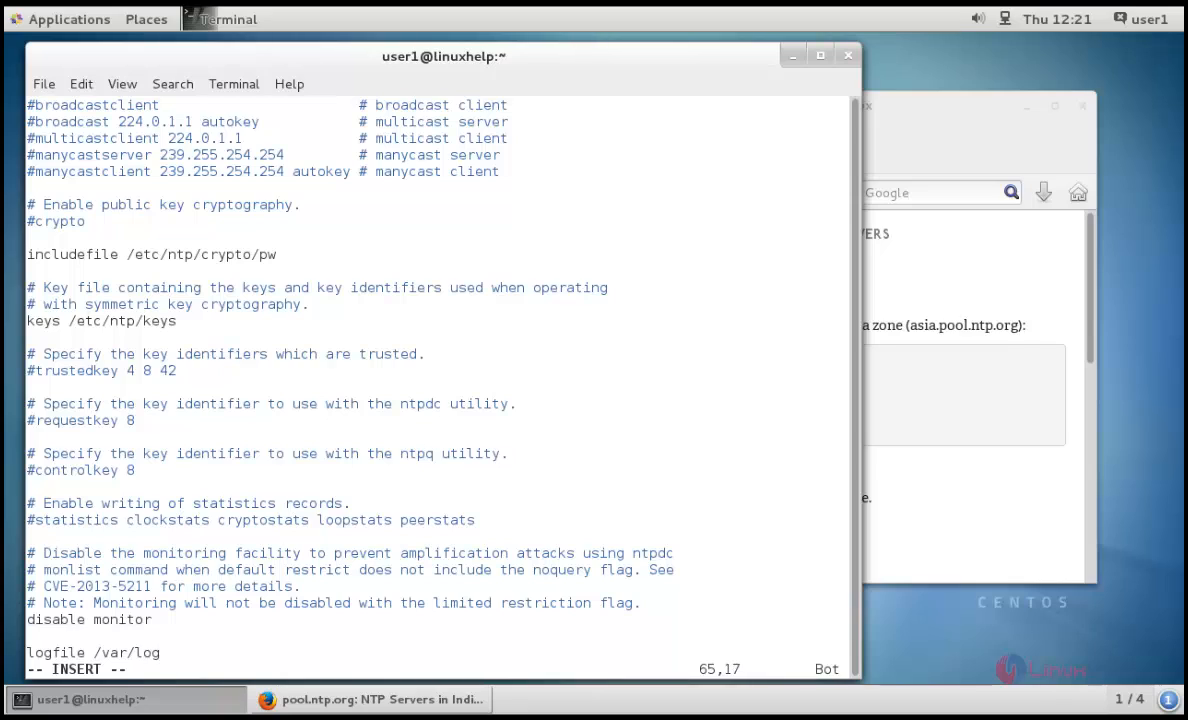
pyautogui.write('/ntp.lo')
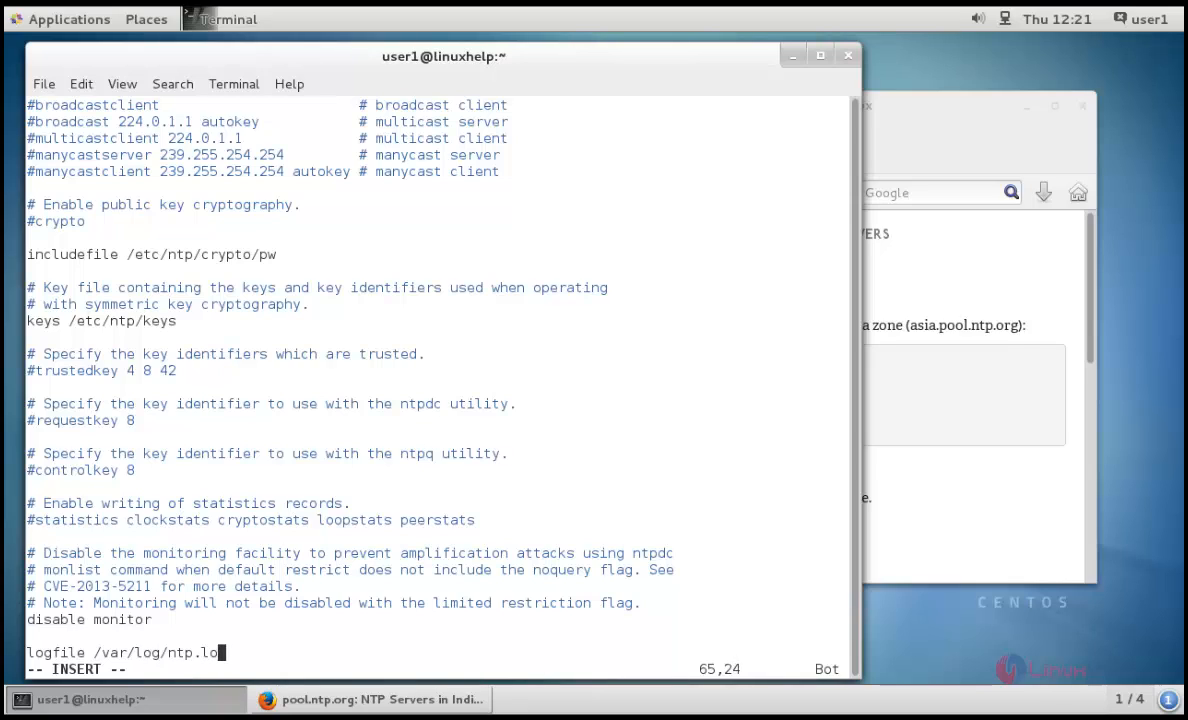
pyautogui.write('g')
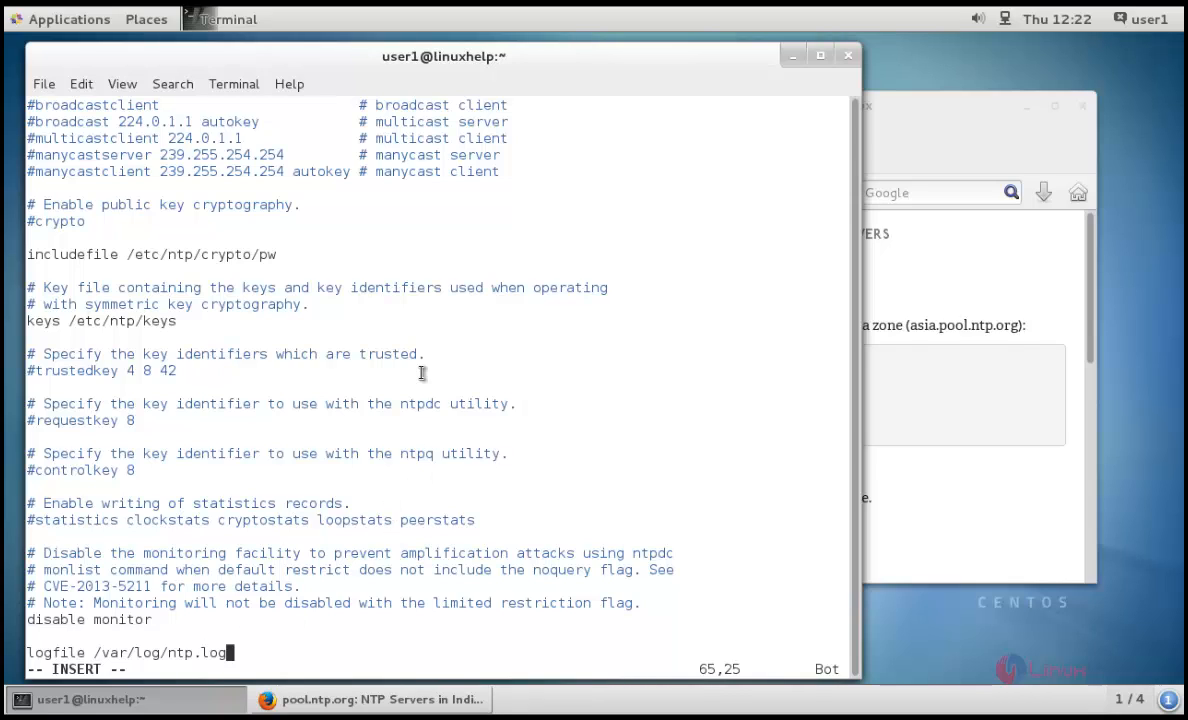
# - Save ntp.conf with :wq, permanently add the ntp firewall service, and reload firewalld
pyautogui.write(':wq')
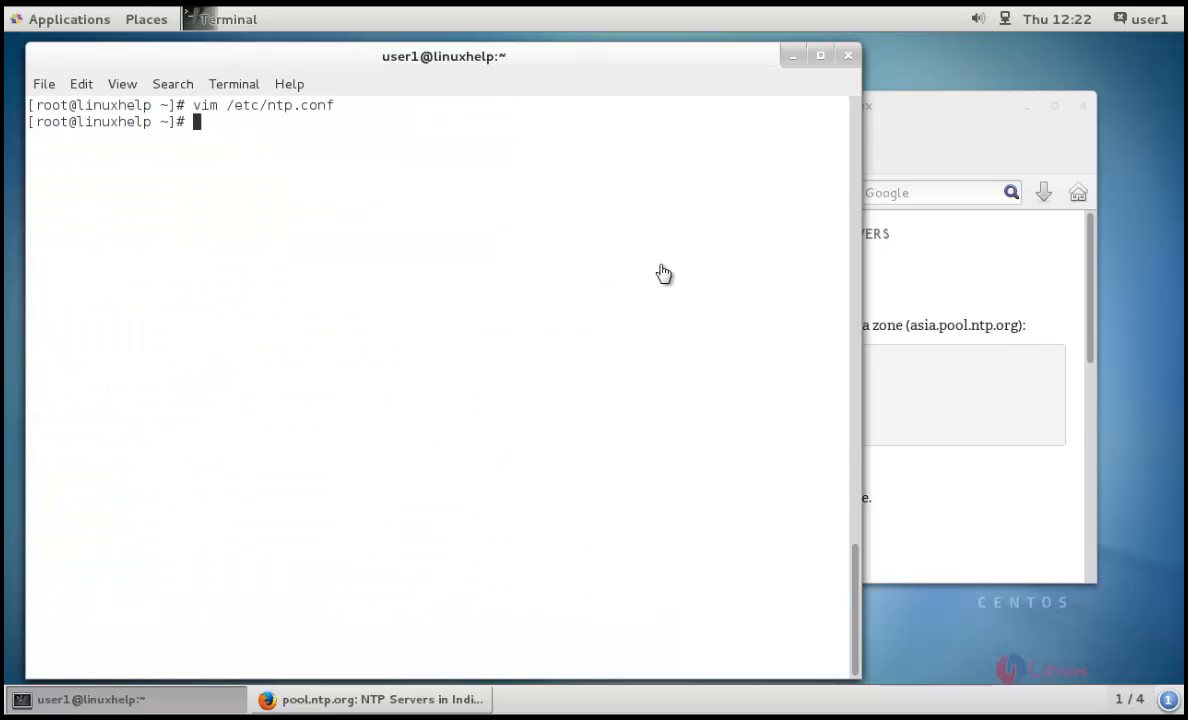
pyautogui.moveTo(577, 283)
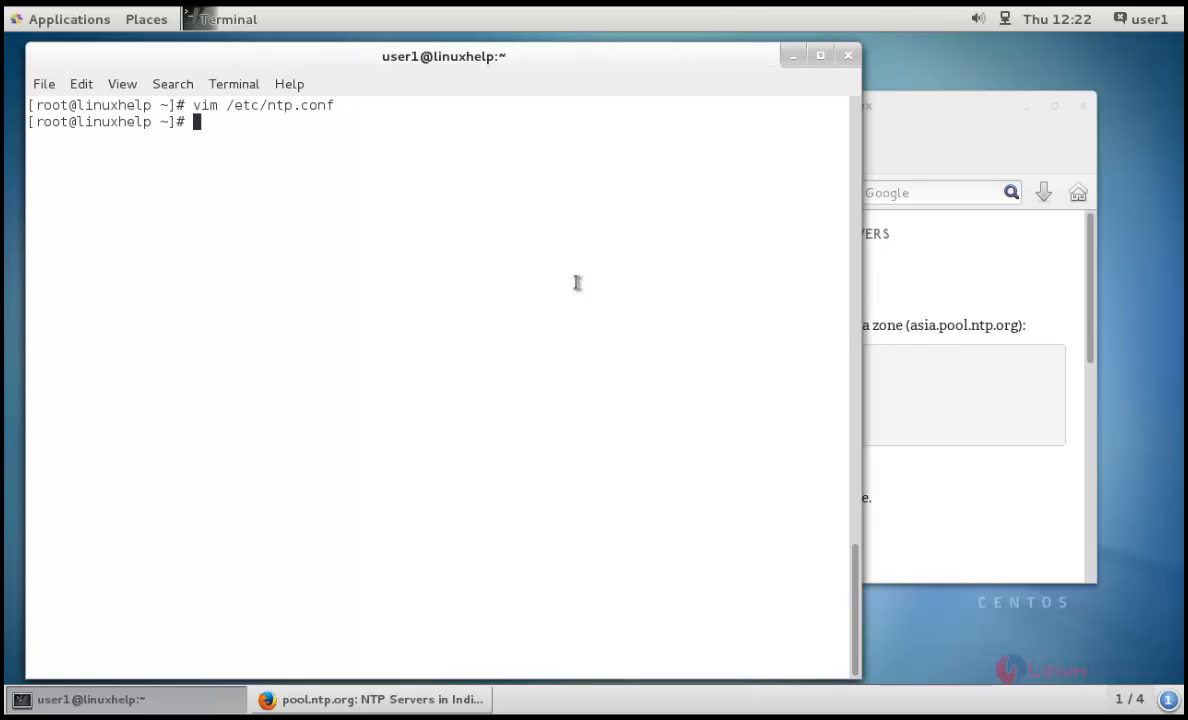
pyautogui.write('firewall')
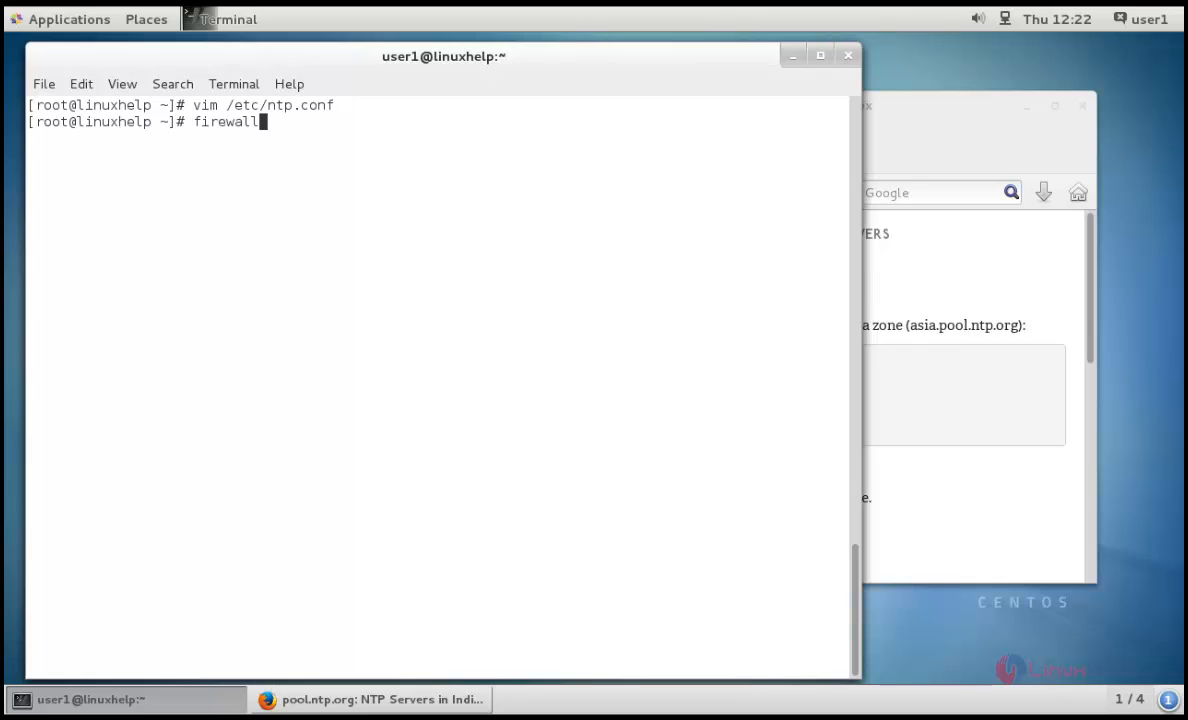
pyautogui.write('-cmd --add-servi')
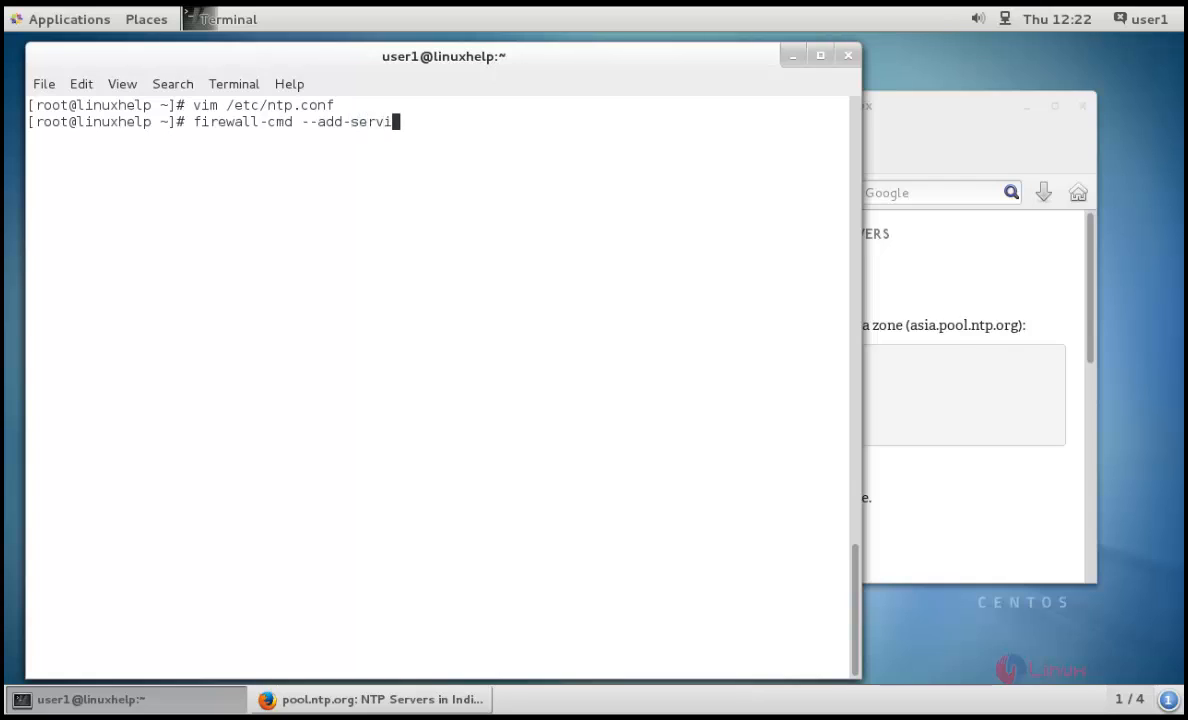
pyautogui.write('ce=ntp --pe')
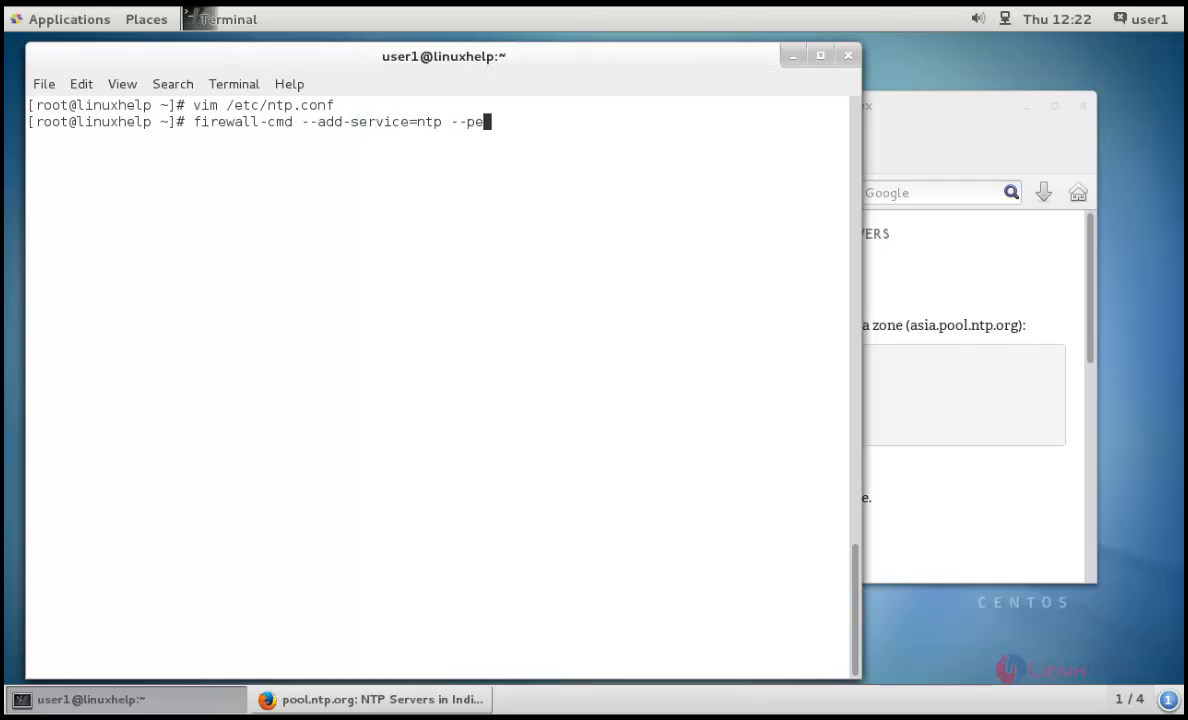
pyautogui.write('rmanen')
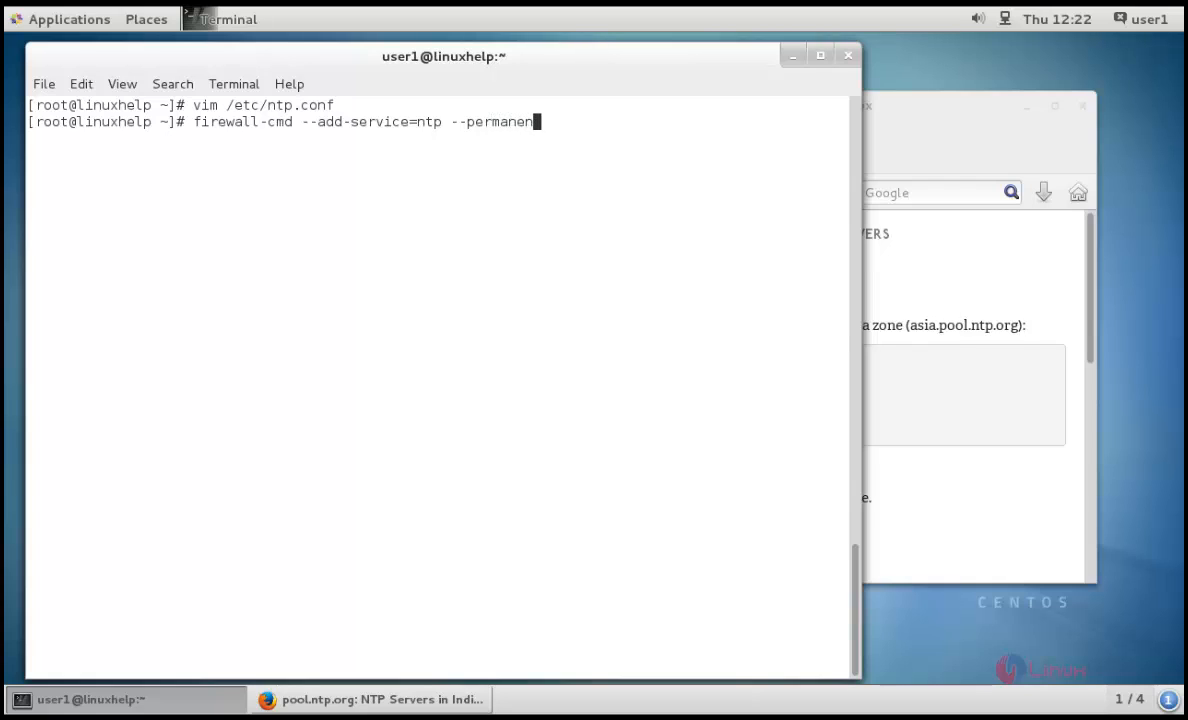
pyautogui.write('t')
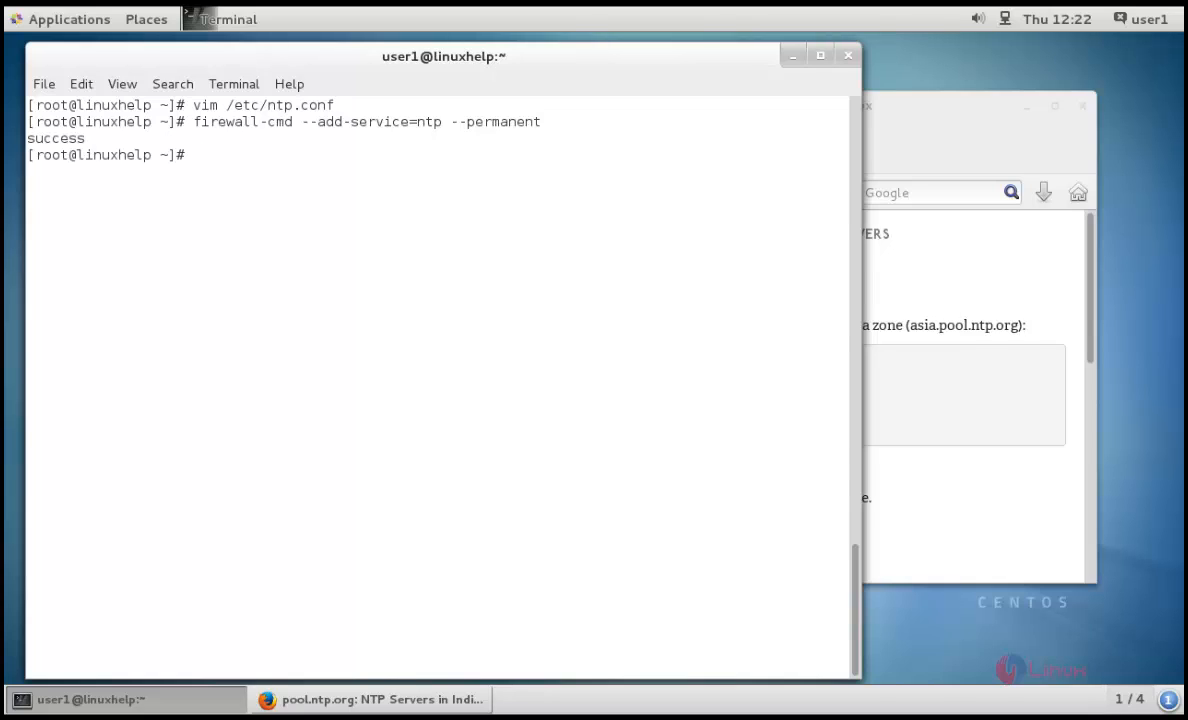
pyautogui.write('fire')
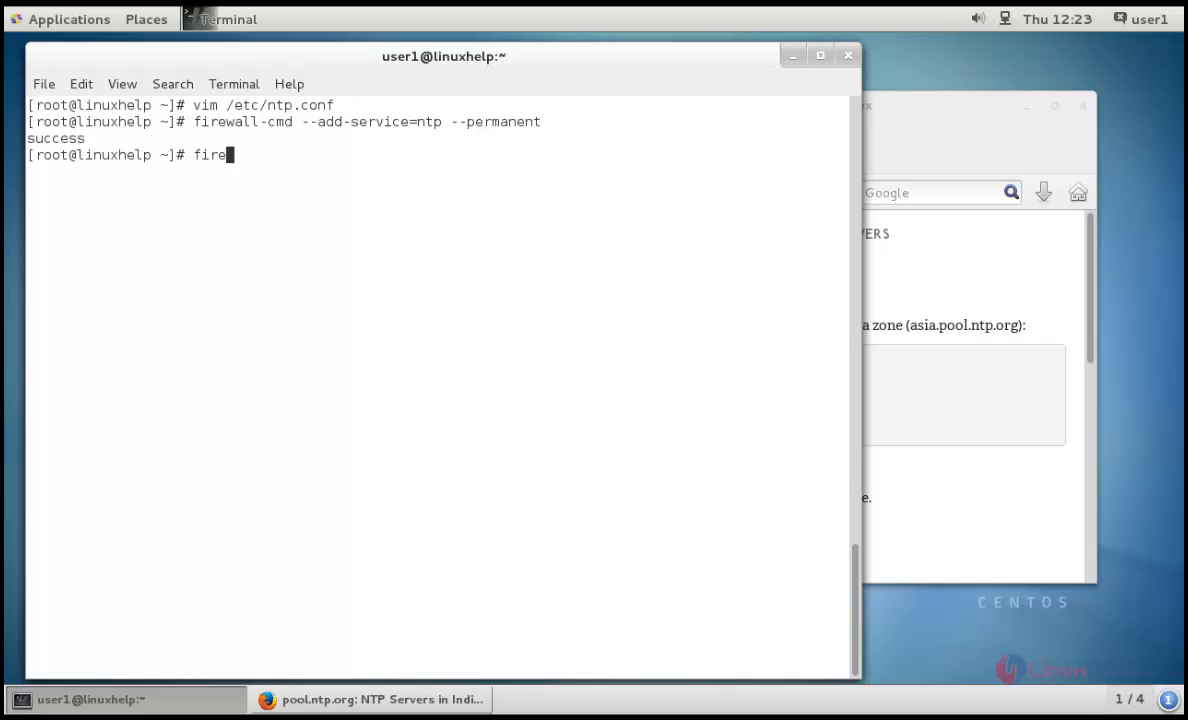
pyautogui.write('wall-cmd --reload')
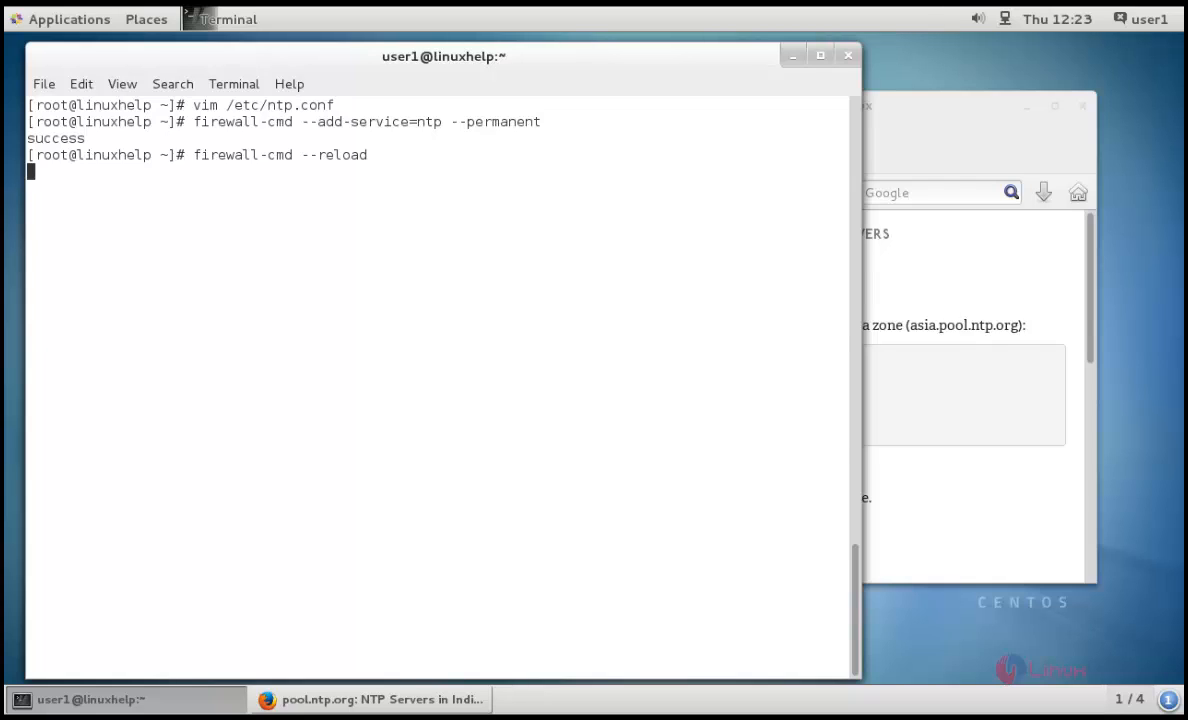
pyautogui.moveTo(698, 190)
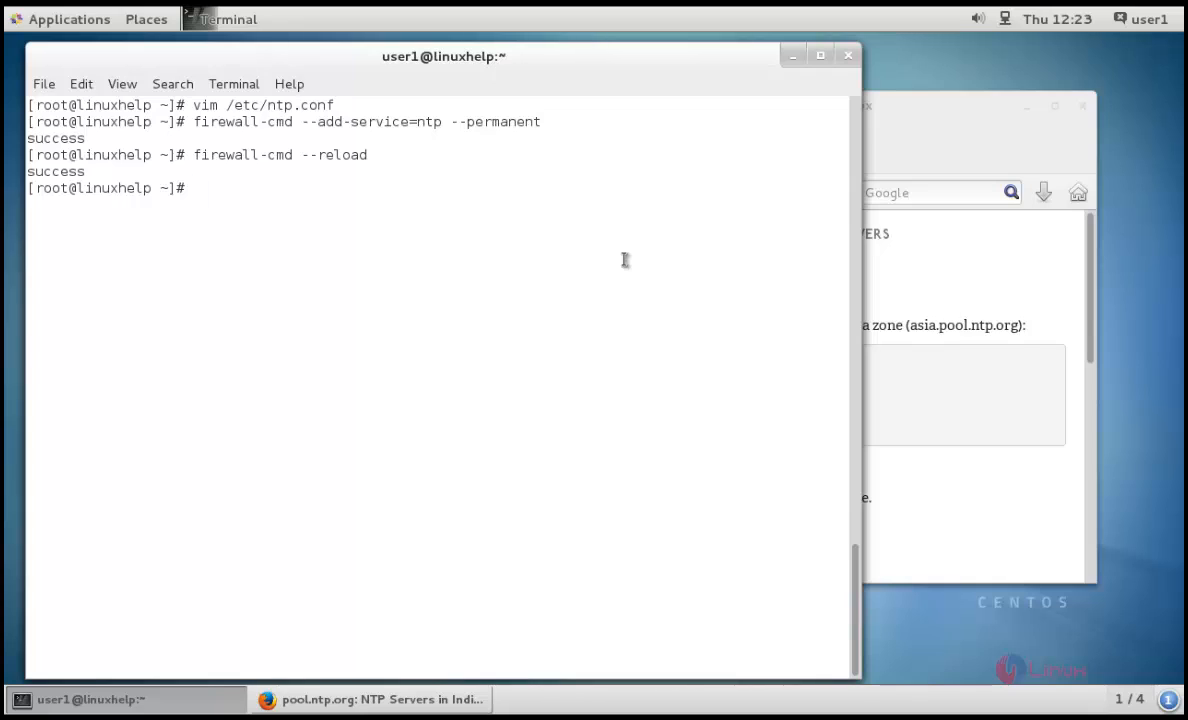
# - Start ntpd and enable it at boot with systemctl
pyautogui.write('system')
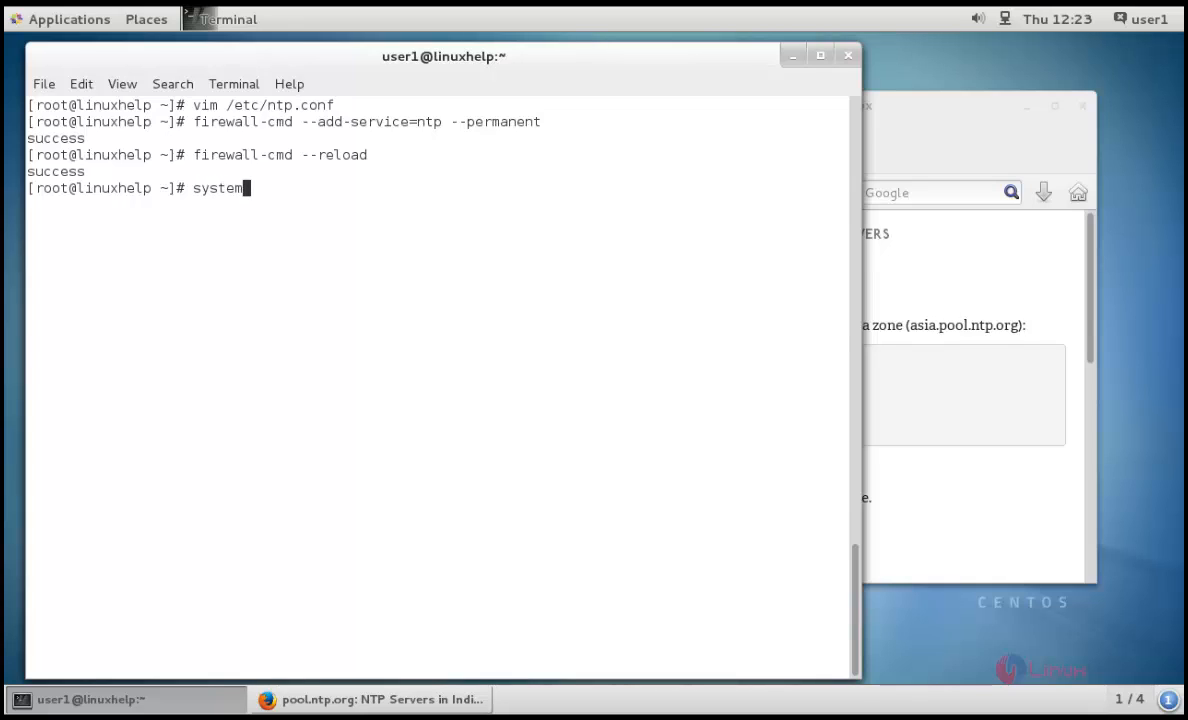
pyautogui.write('ctl')
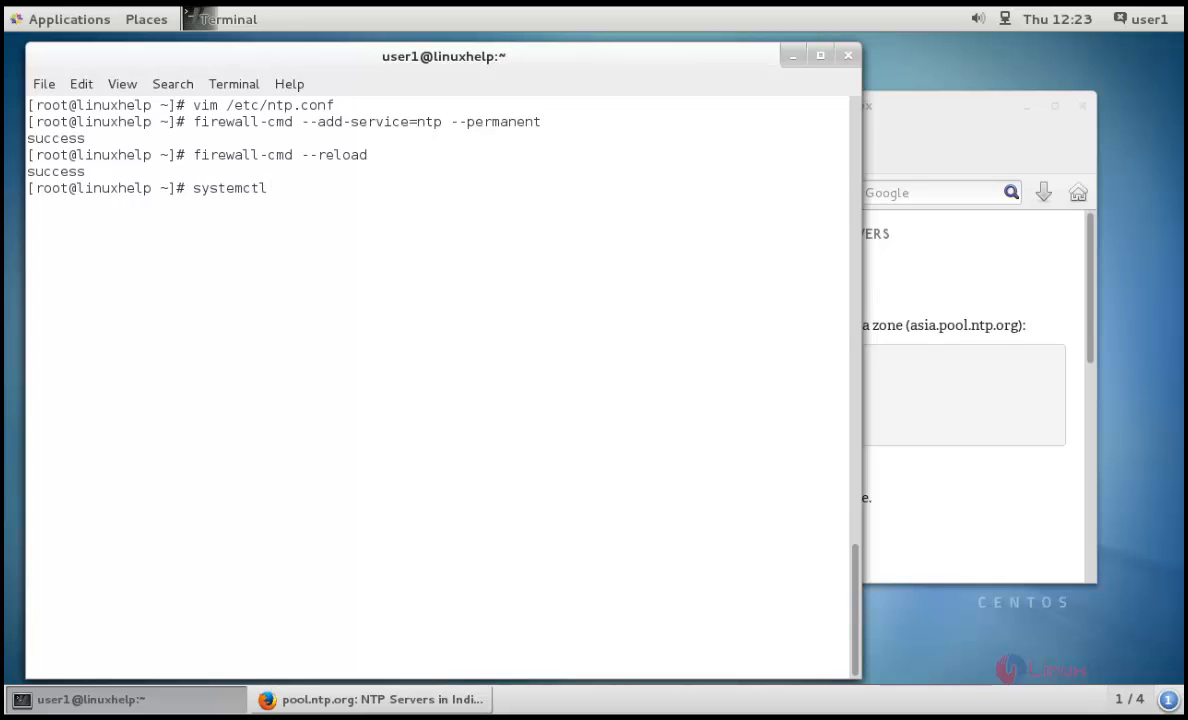
pyautogui.write('start n')
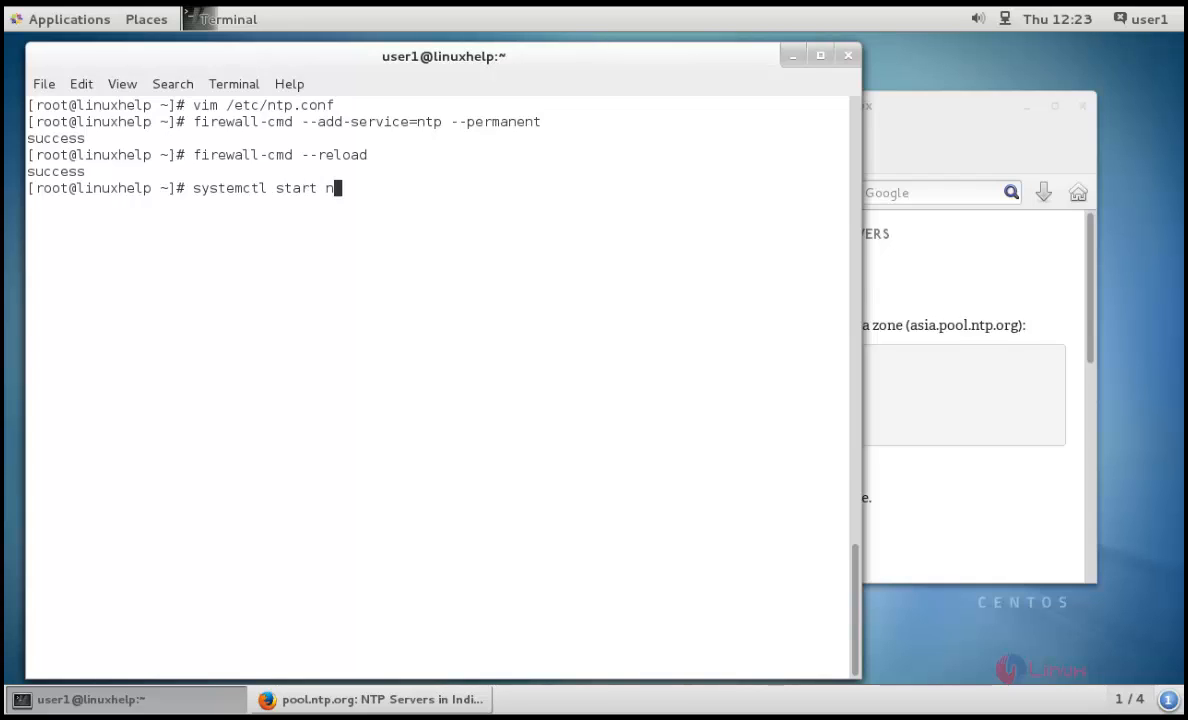
pyautogui.write('tpd')
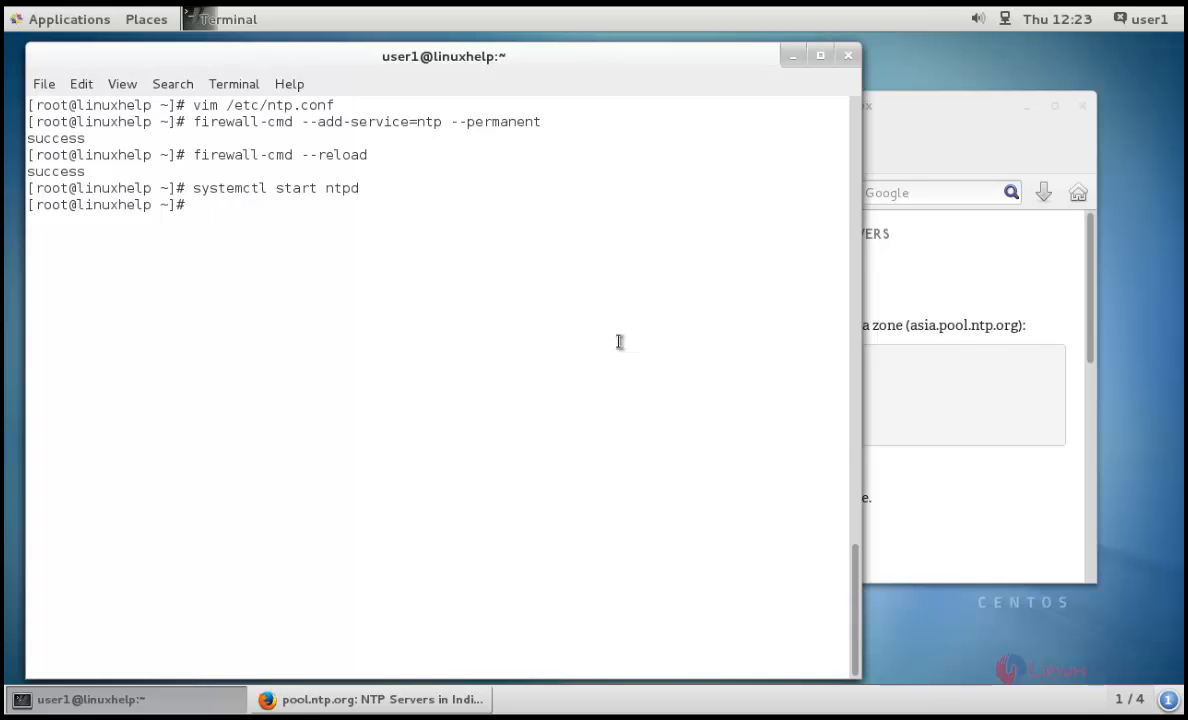
pyautogui.write('systemctl')
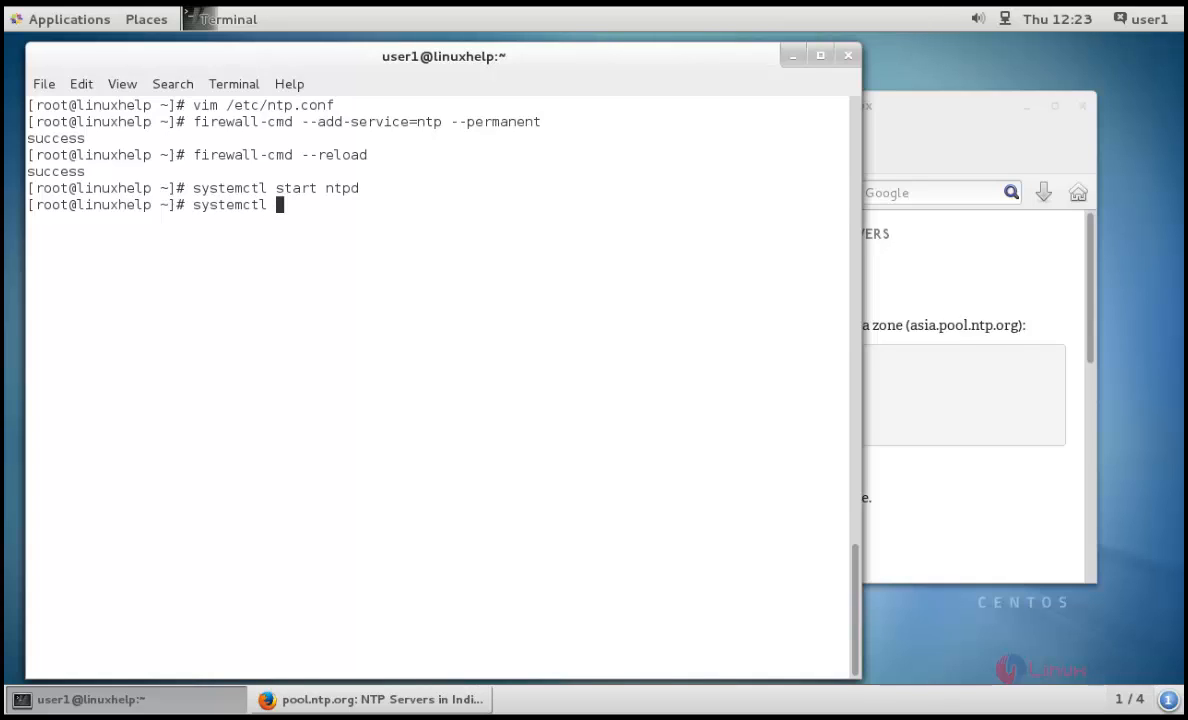
pyautogui.write('enable ntpd')
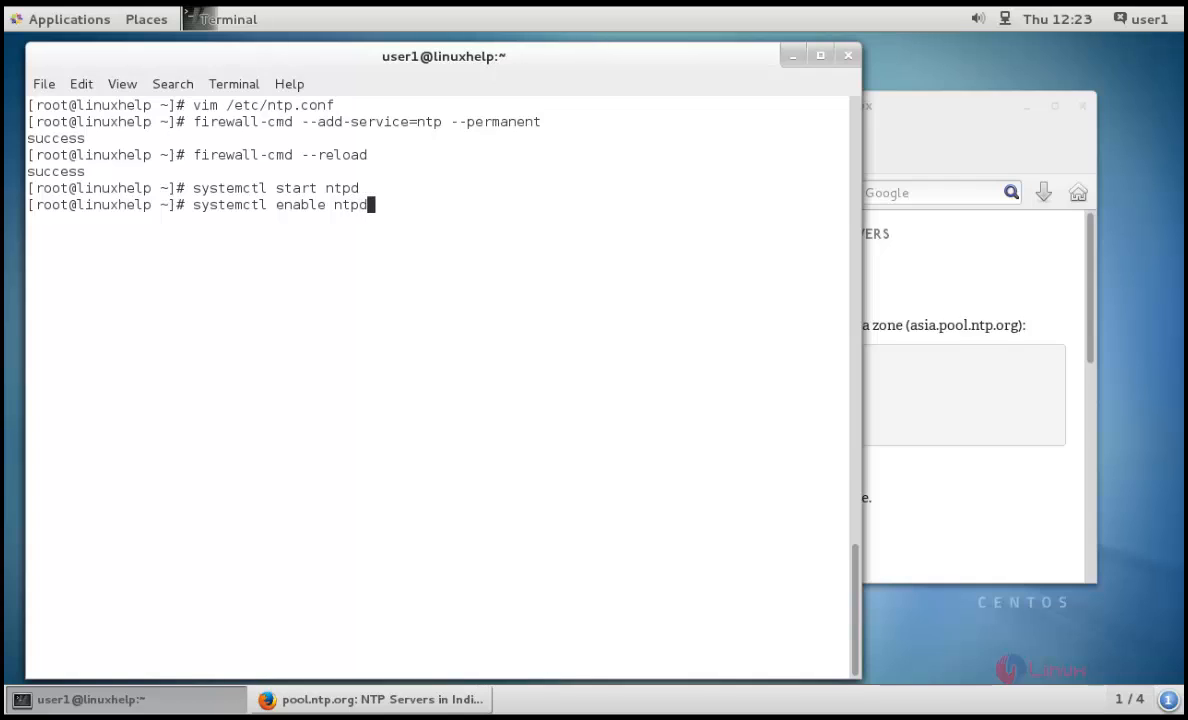
pyautogui.press('Return')
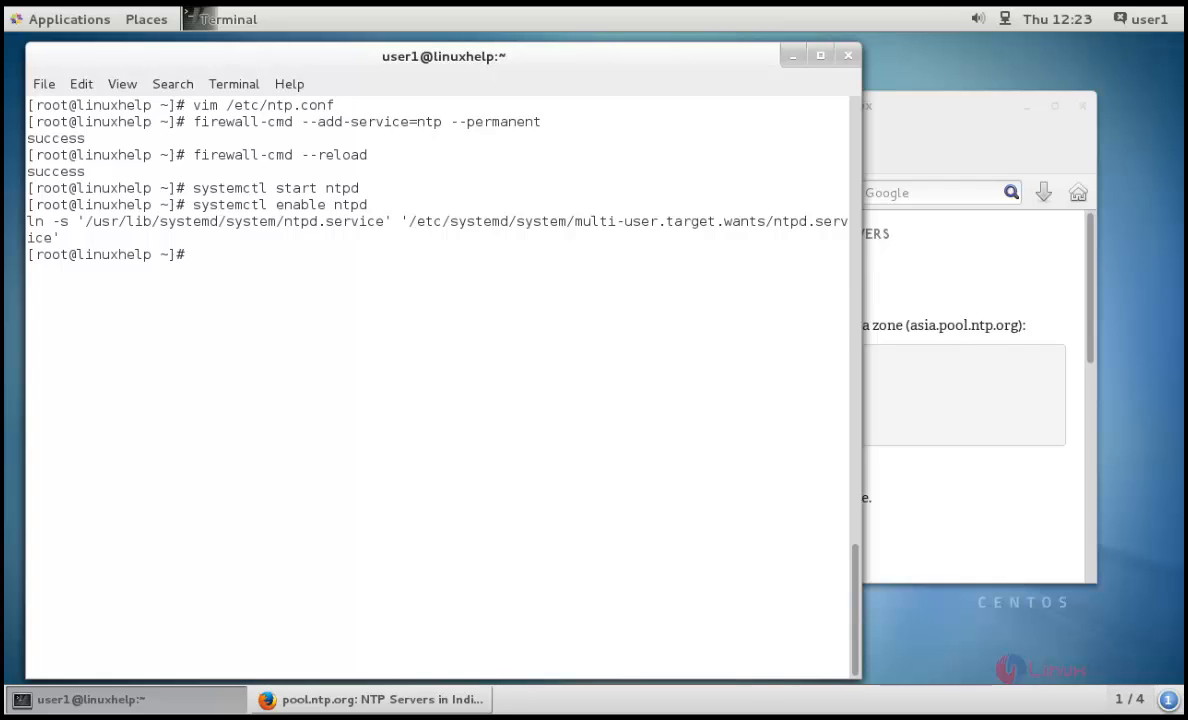
# - Confirm systemctl status ntpd shows the service active and running
pyautogui.write('systemctl')
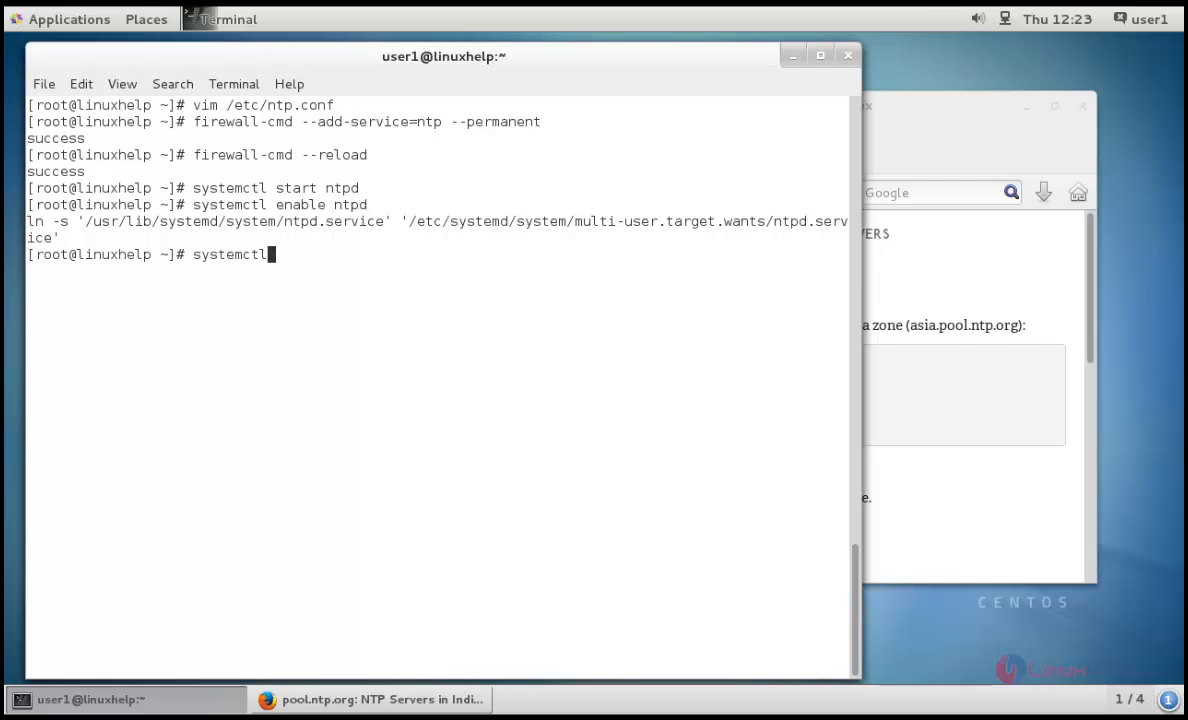
pyautogui.write('status nt')
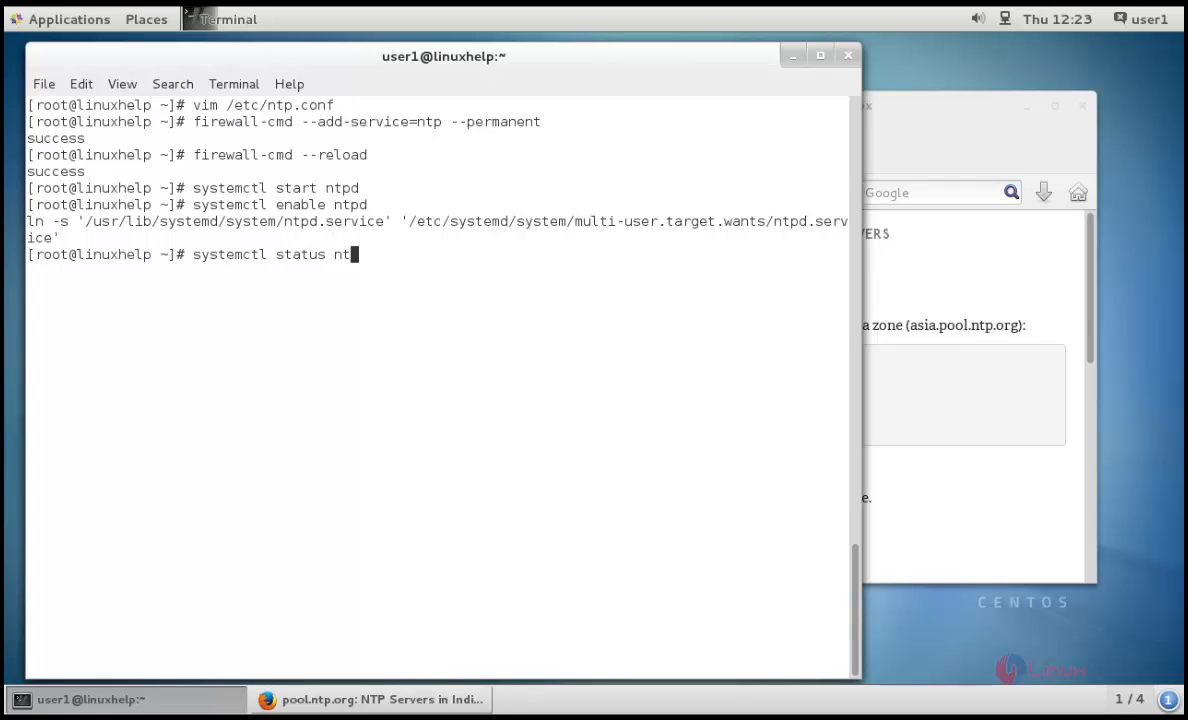
pyautogui.press('Return')
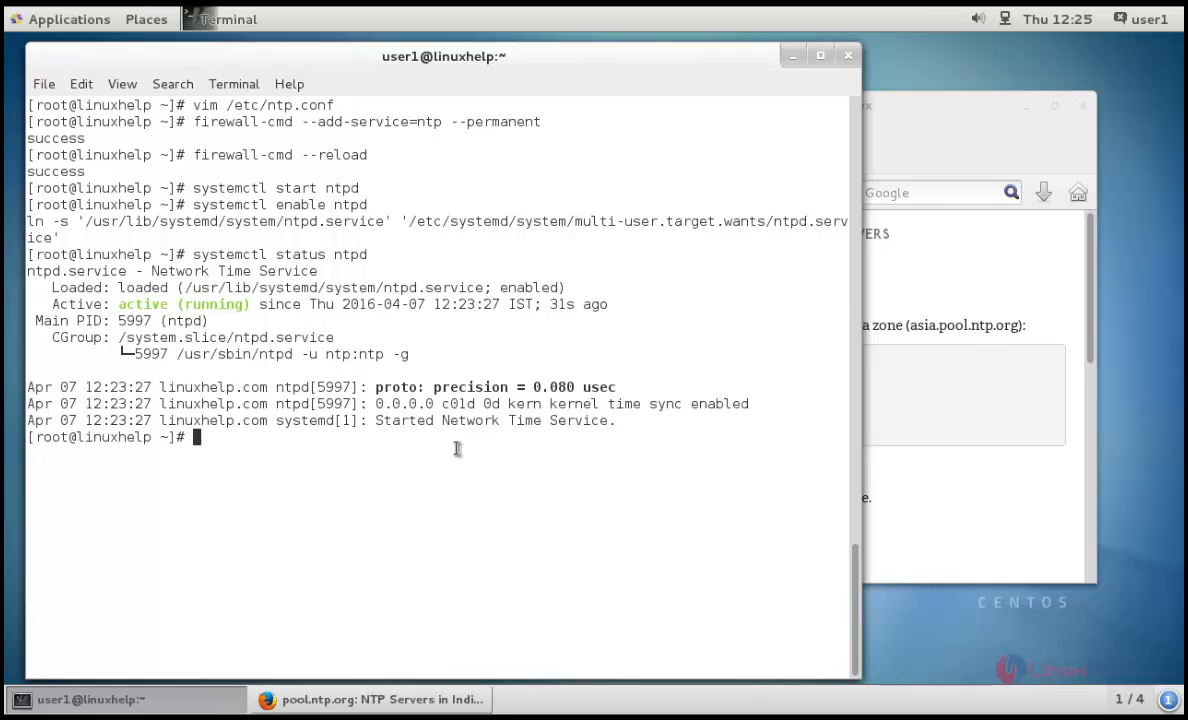
pyautogui.moveTo(518, 451)
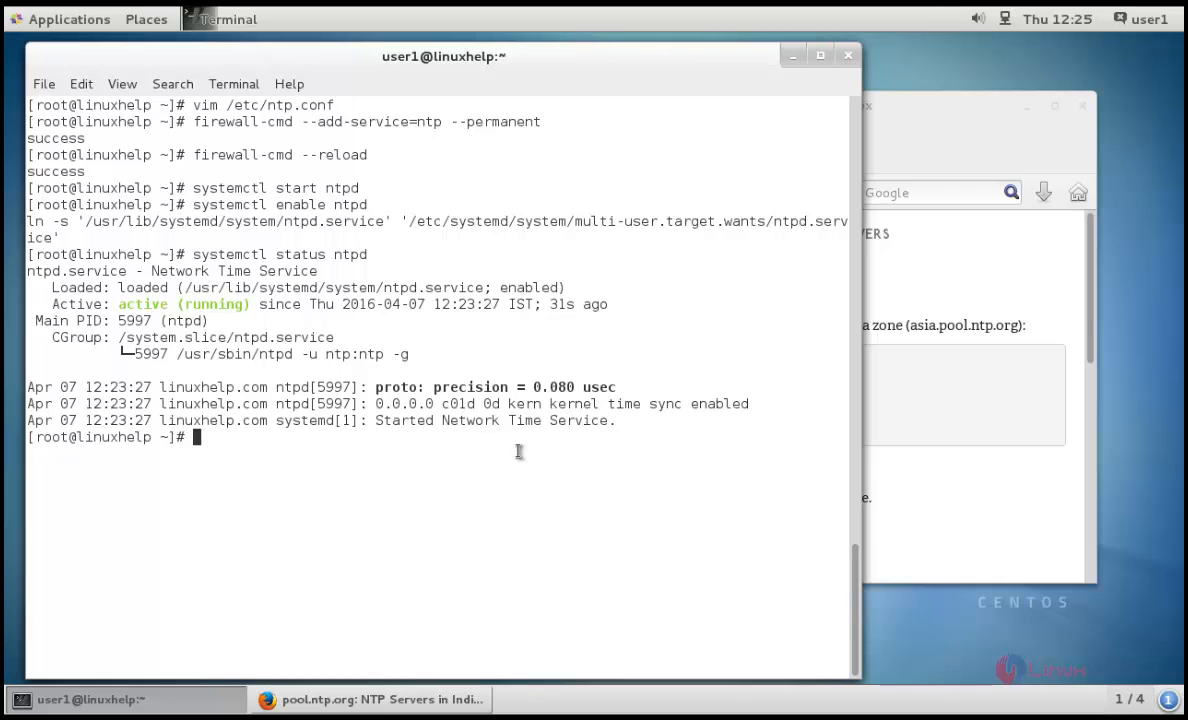
# - List the NTP peers with ntpq -p, showing ntp1.aliyun.com selected
pyautogui.write('ntp')
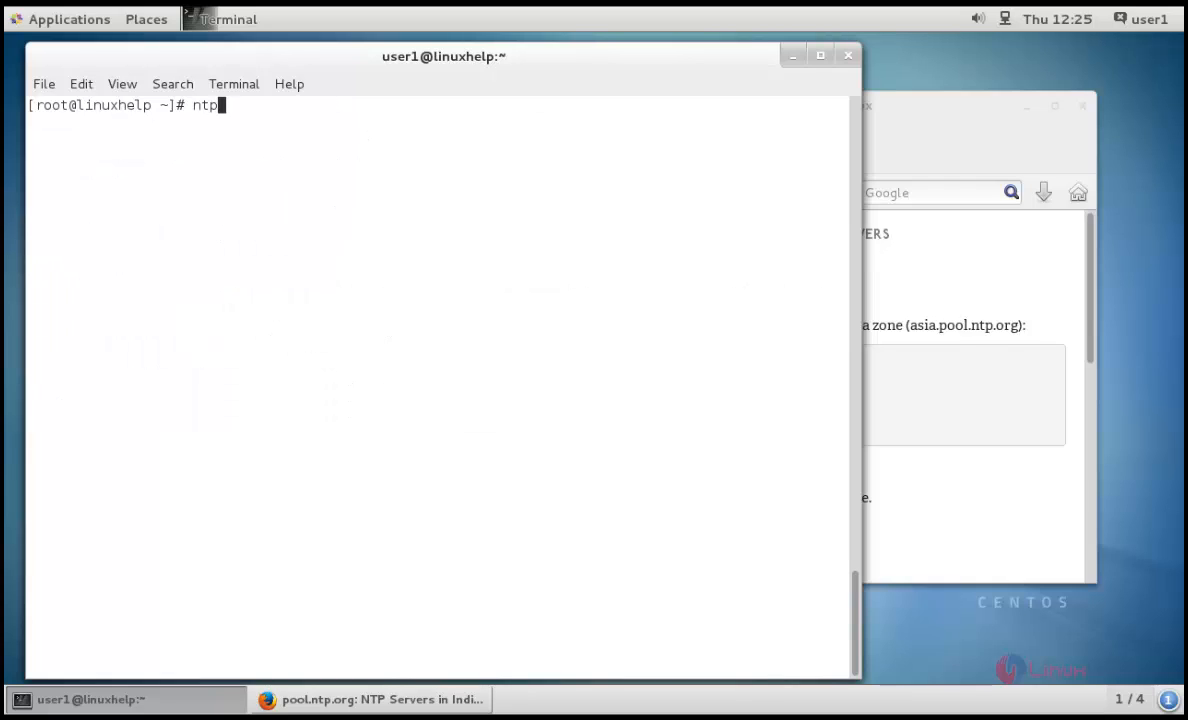
pyautogui.write('d -p')
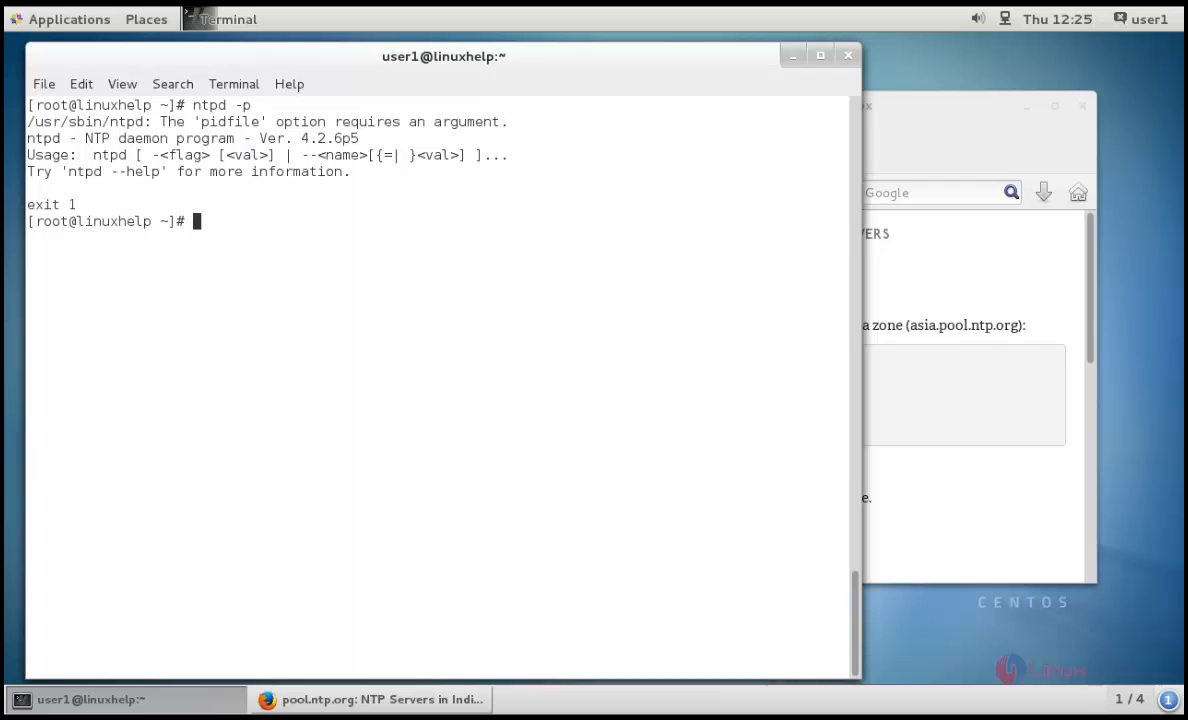
pyautogui.write('ntpd -p')
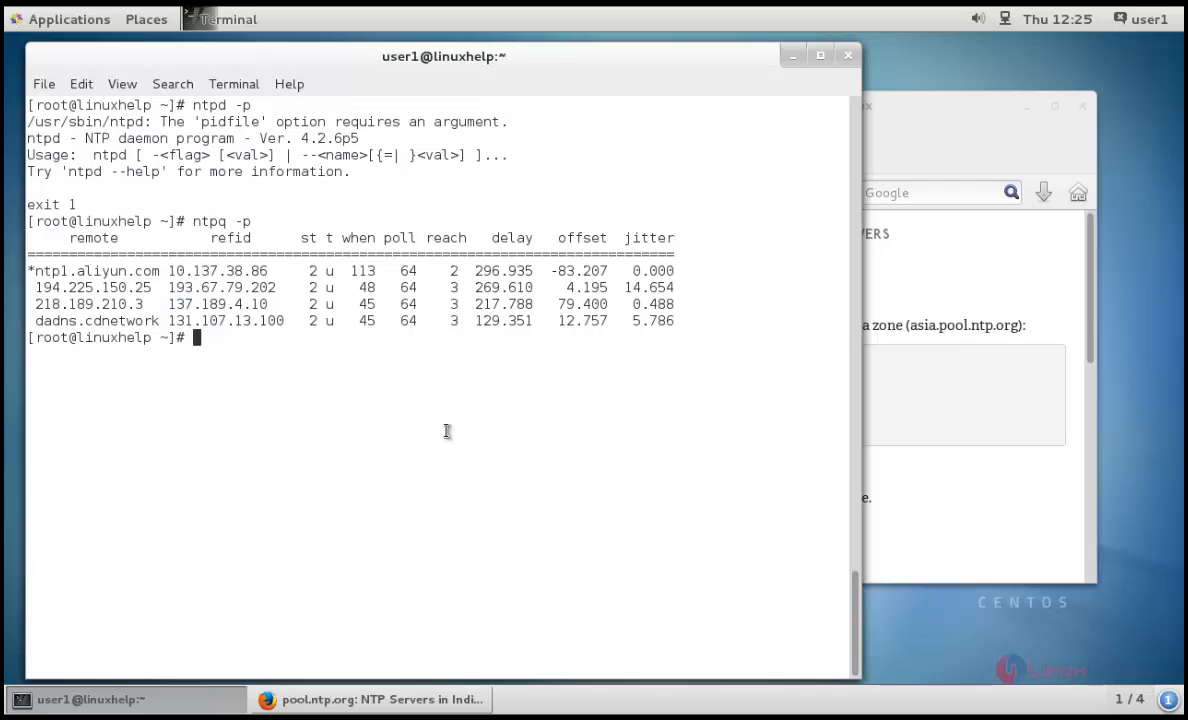
pyautogui.moveTo(482, 451)
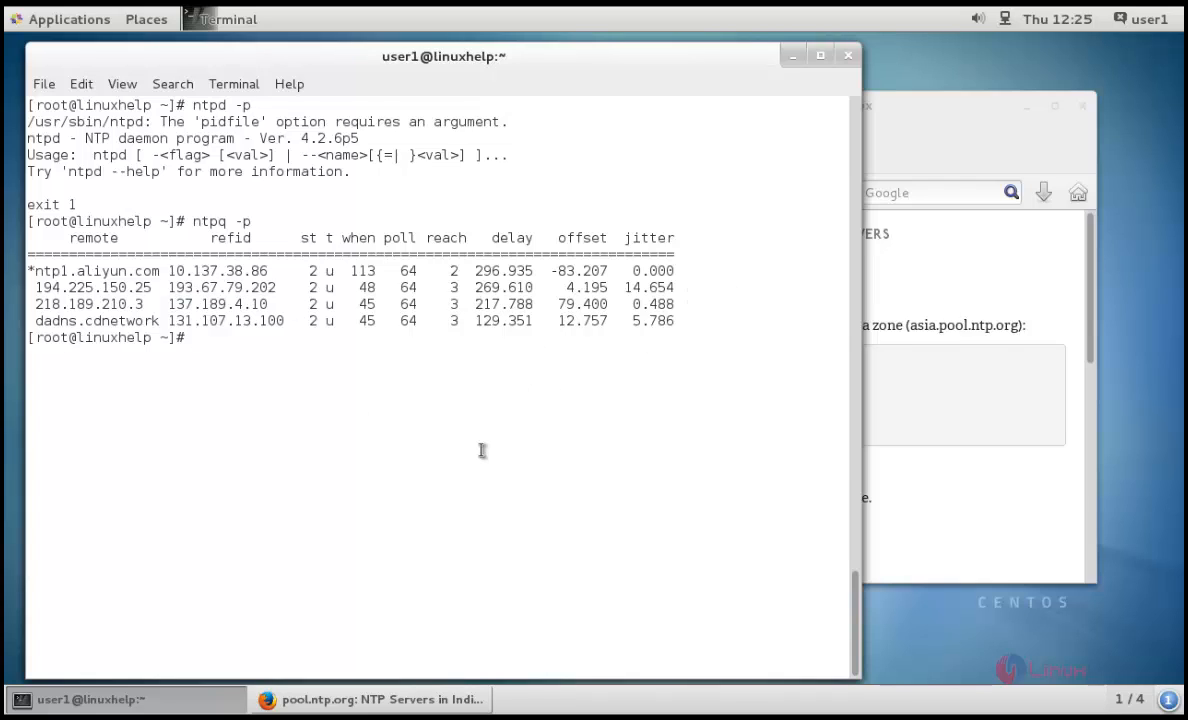
# - Print the system time with date -R and begin an ntpdate -q query
pyautogui.write('d')
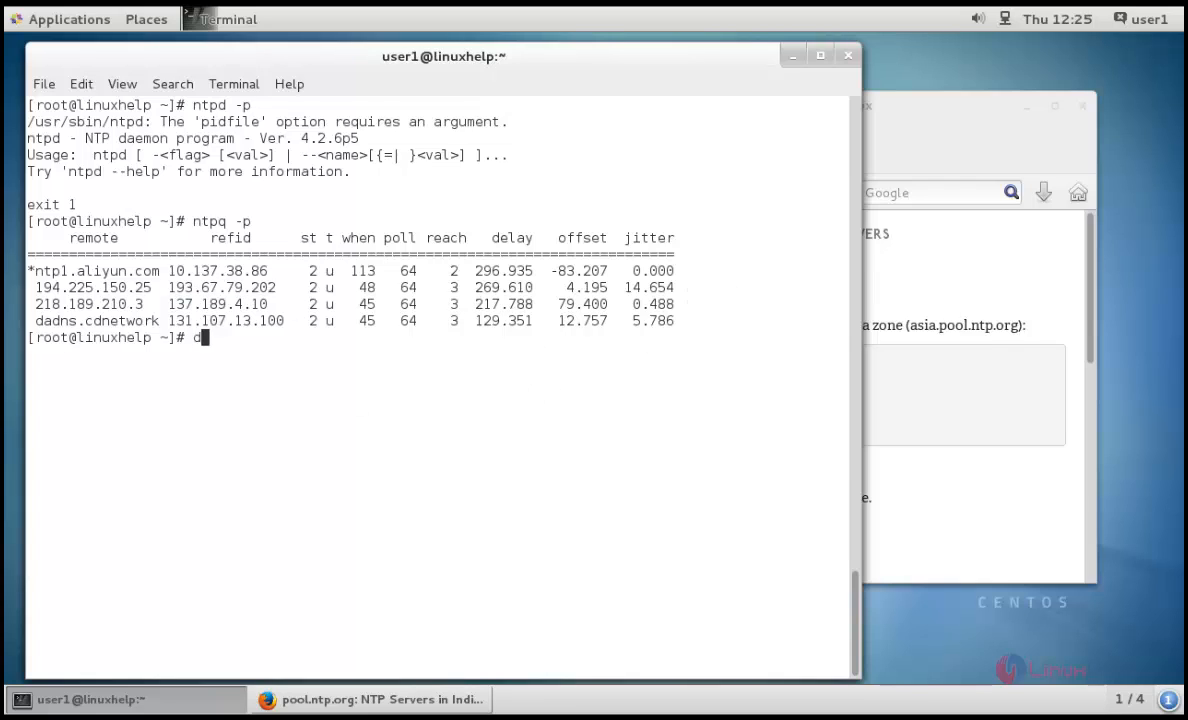
pyautogui.write('ate -R')
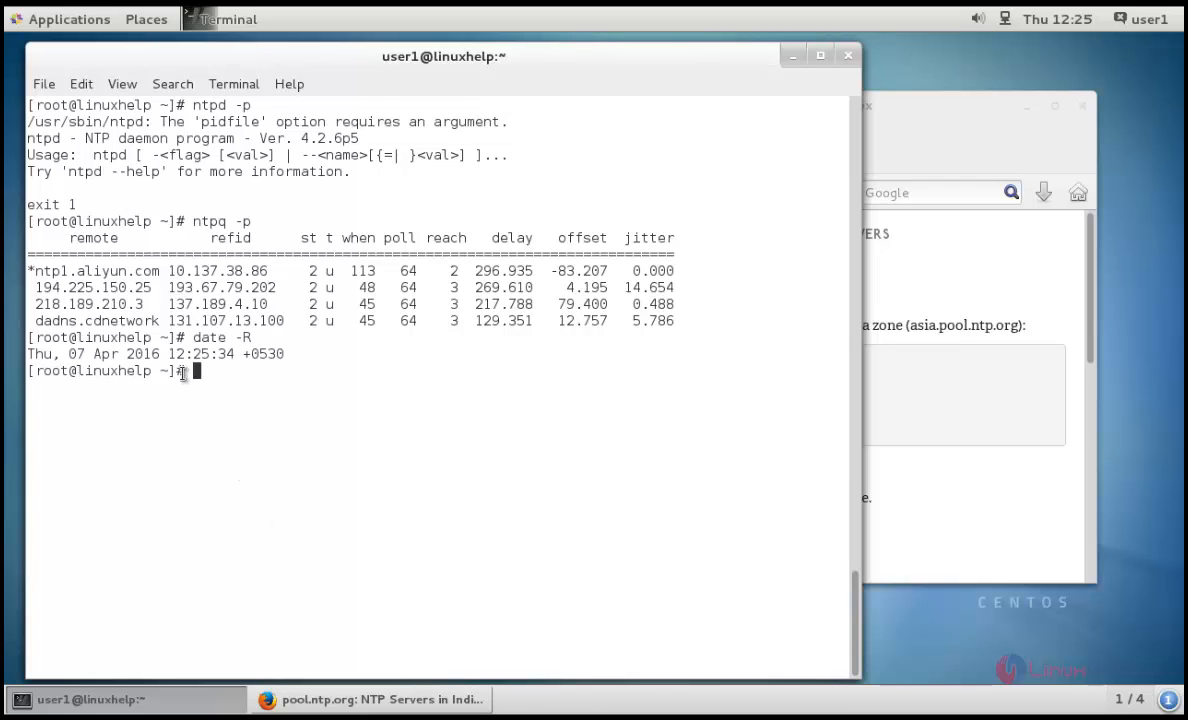
pyautogui.doubleClick(195, 353)
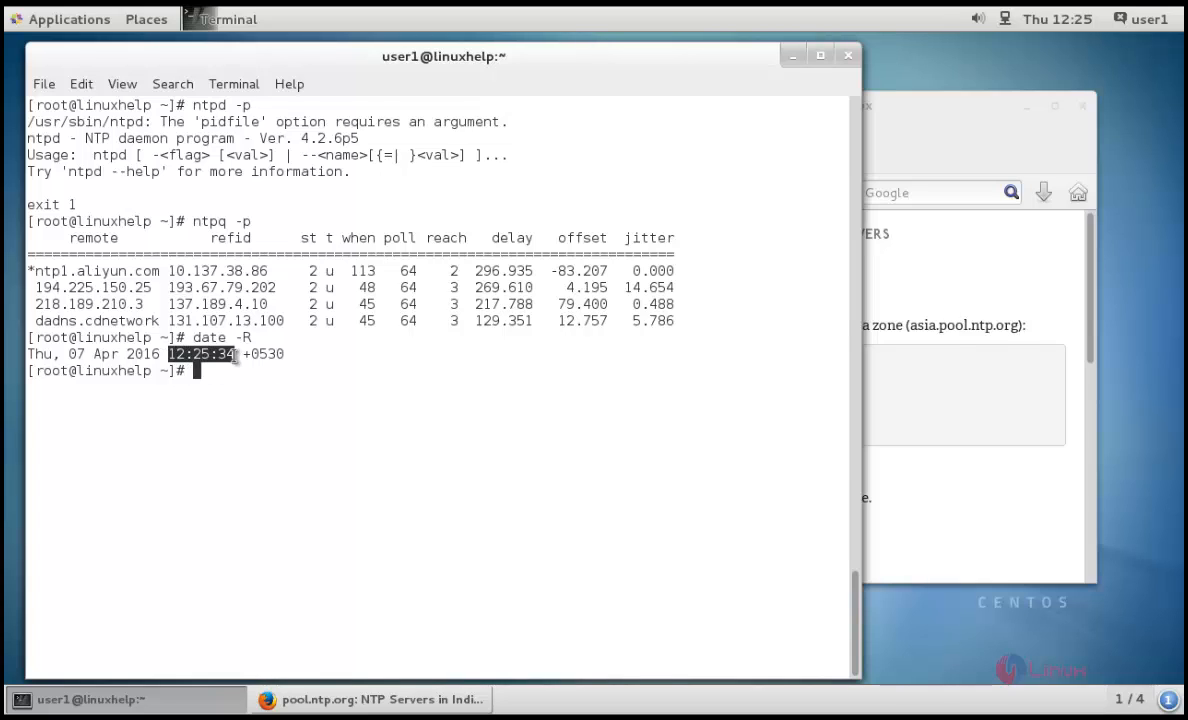
pyautogui.moveTo(690, 398)
pyautogui.write('n')
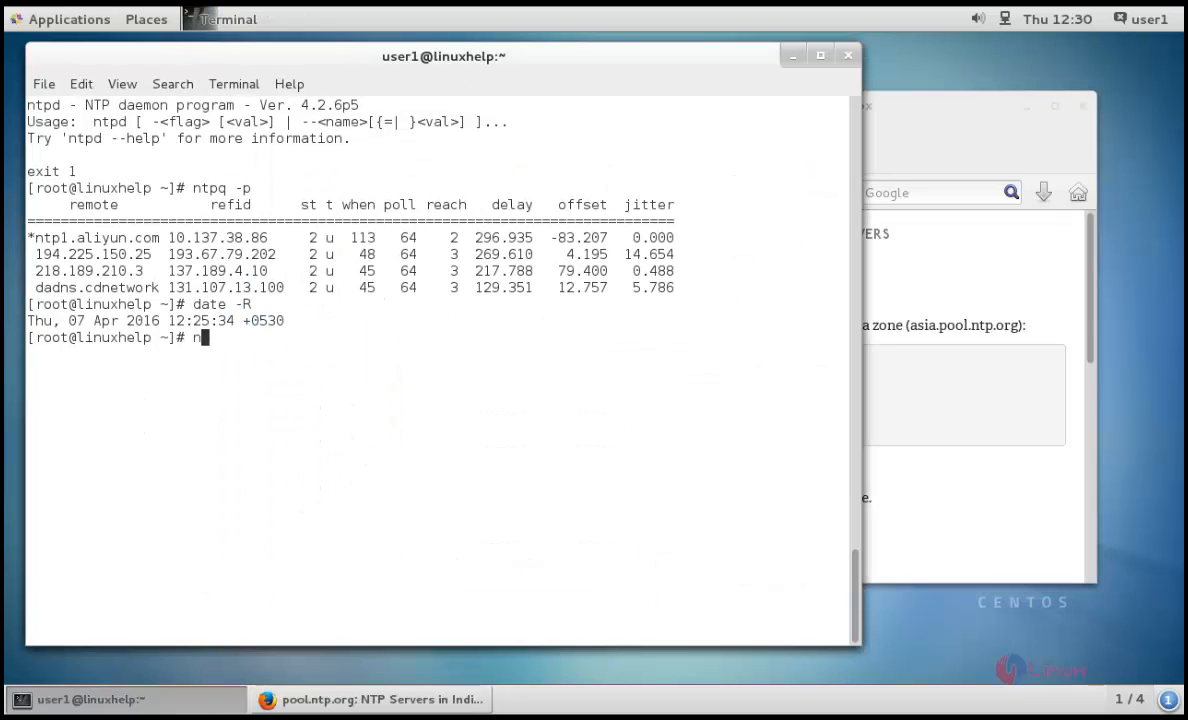
pyautogui.write('tpdate')
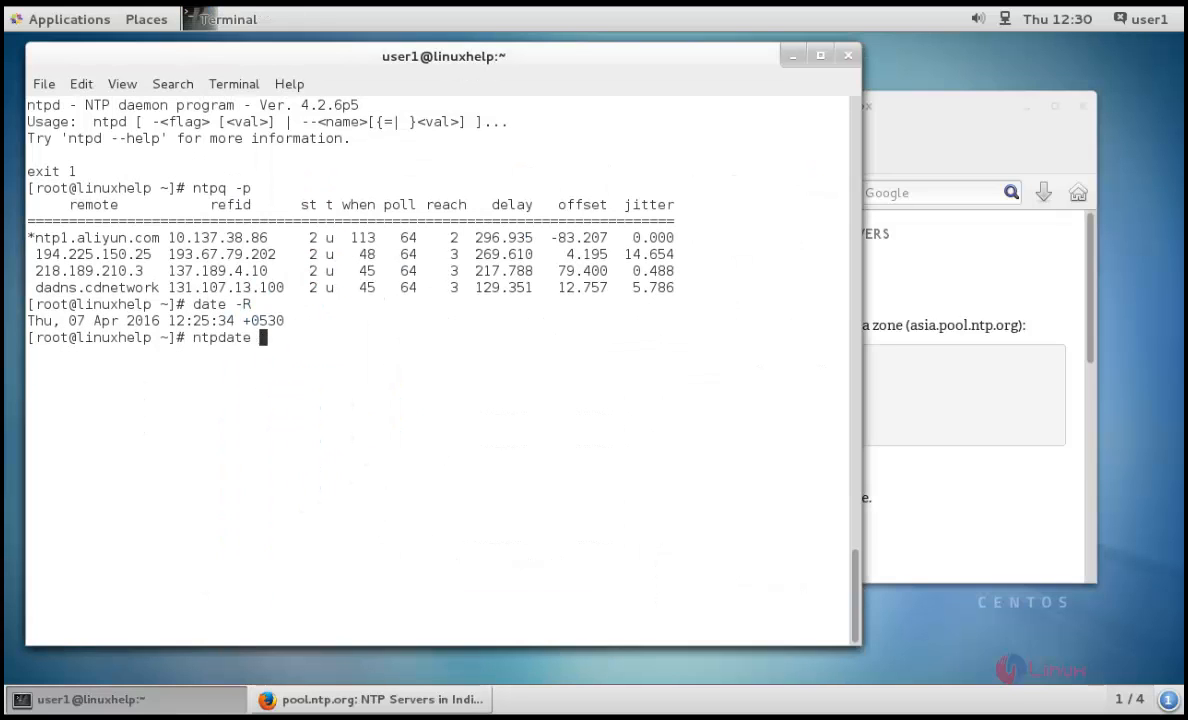
pyautogui.write('-q')
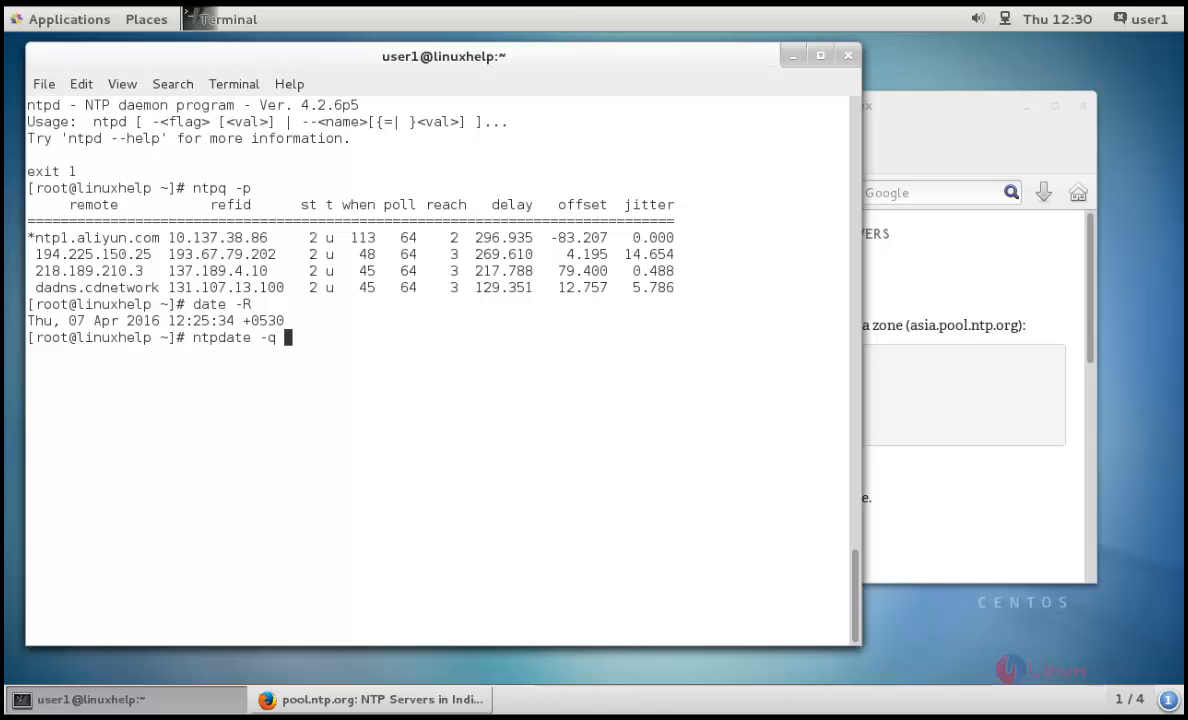
pyautogui.moveTo(1003, 297)
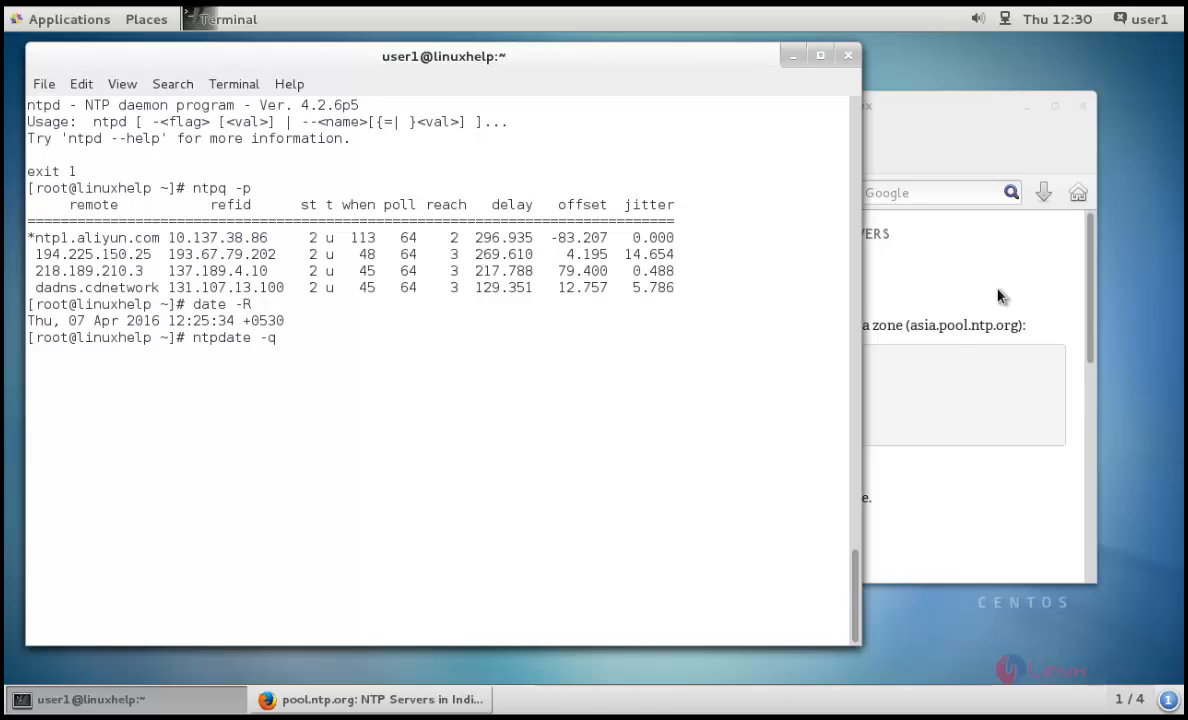
# - Copy the server name 2.asia.pool.ntp.org from the Firefox pool zone page
pyautogui.click(370, 699)
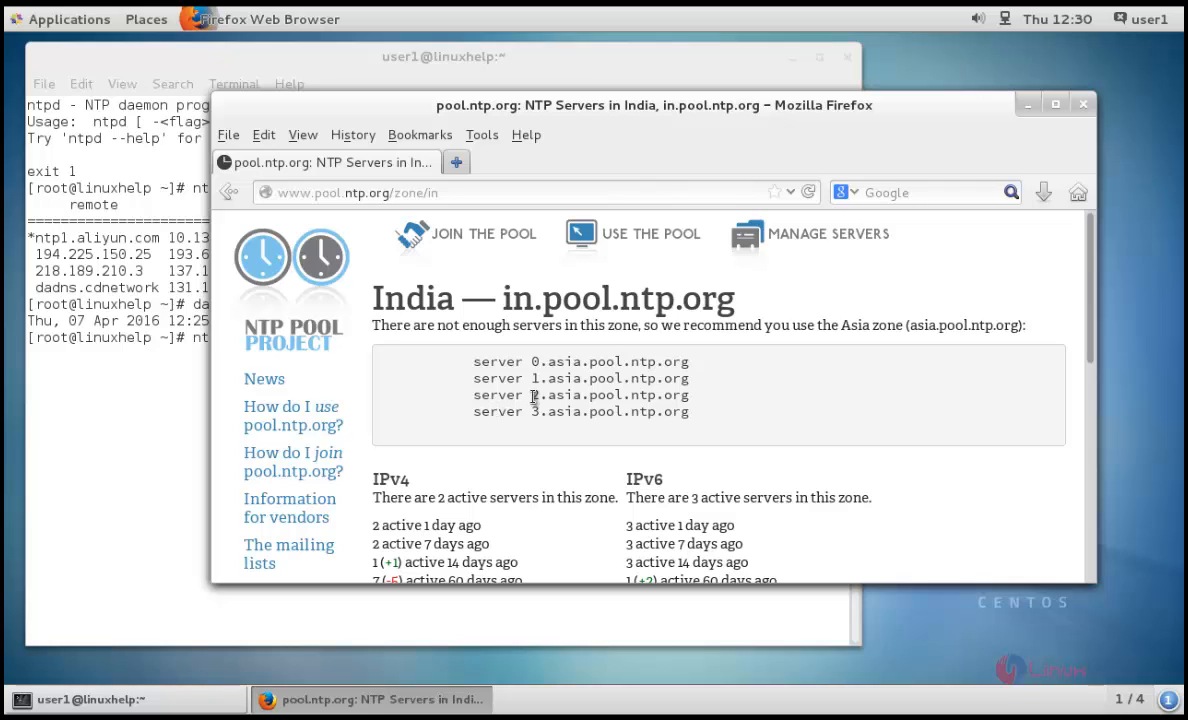
pyautogui.doubleClick(609, 394)
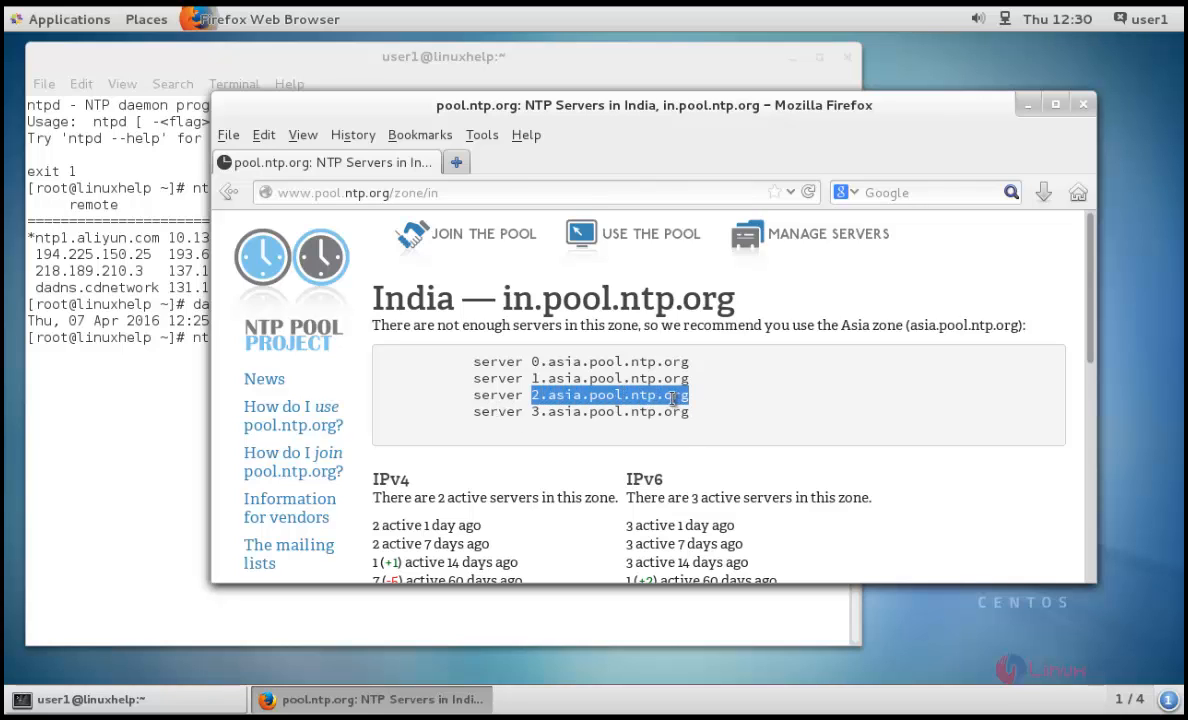
pyautogui.rightClick(609, 394)
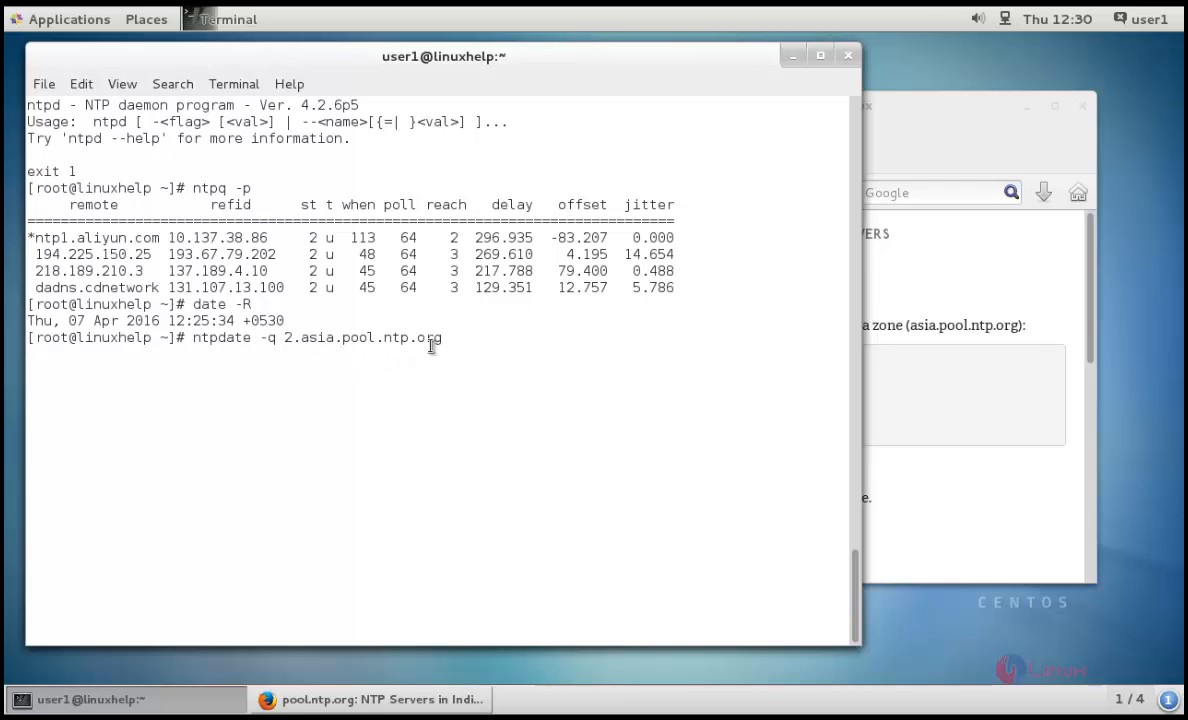
# - Run ntpdate -q 2.asia.pool.ntp.org and review the four servers' offsets
pyautogui.press('Return')
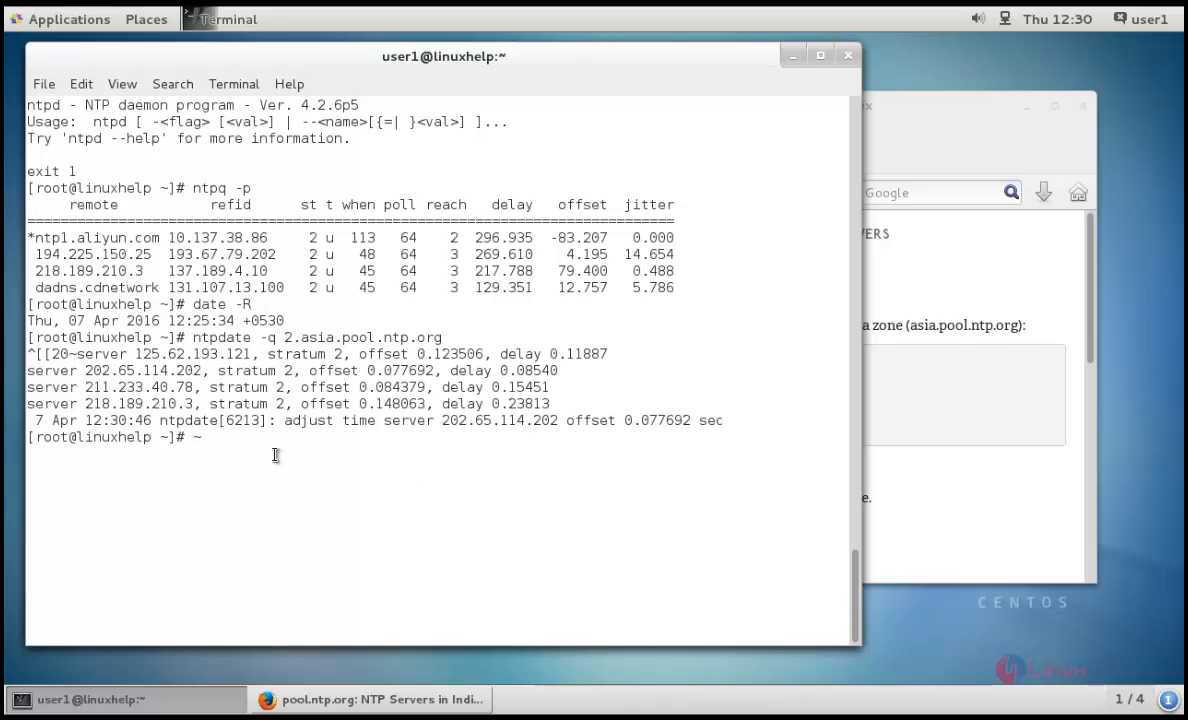
pyautogui.doubleClick(110, 420)
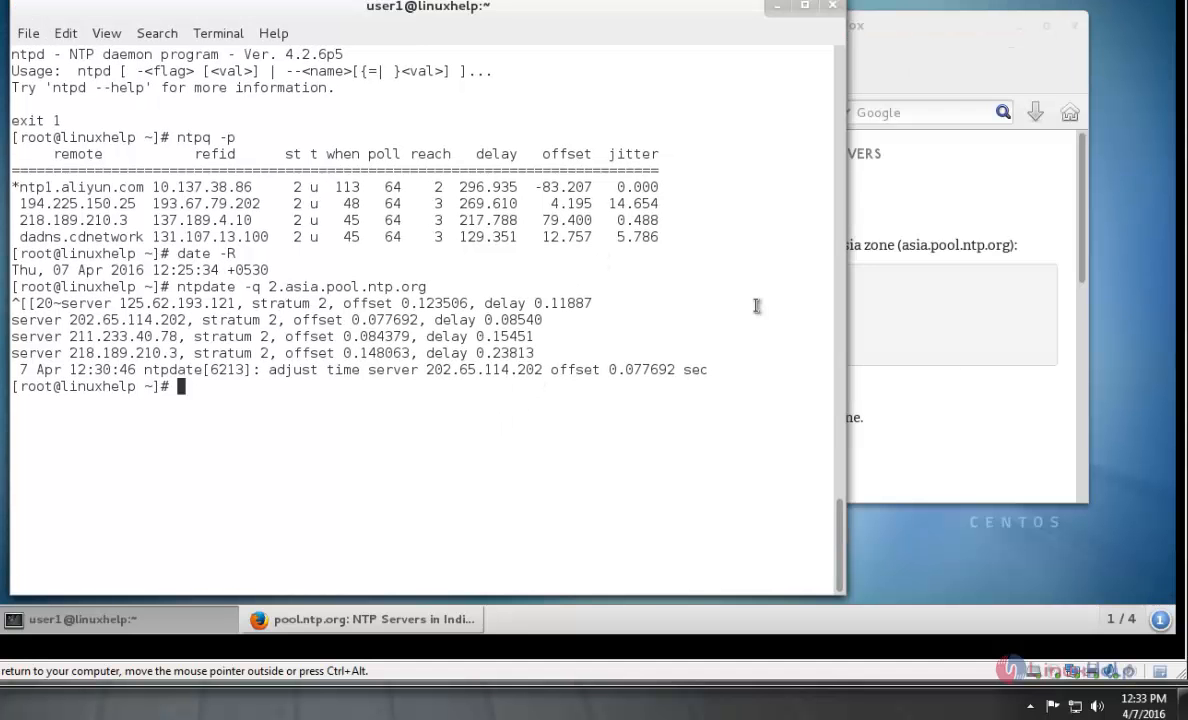
pyautogui.moveTo(521, 428)
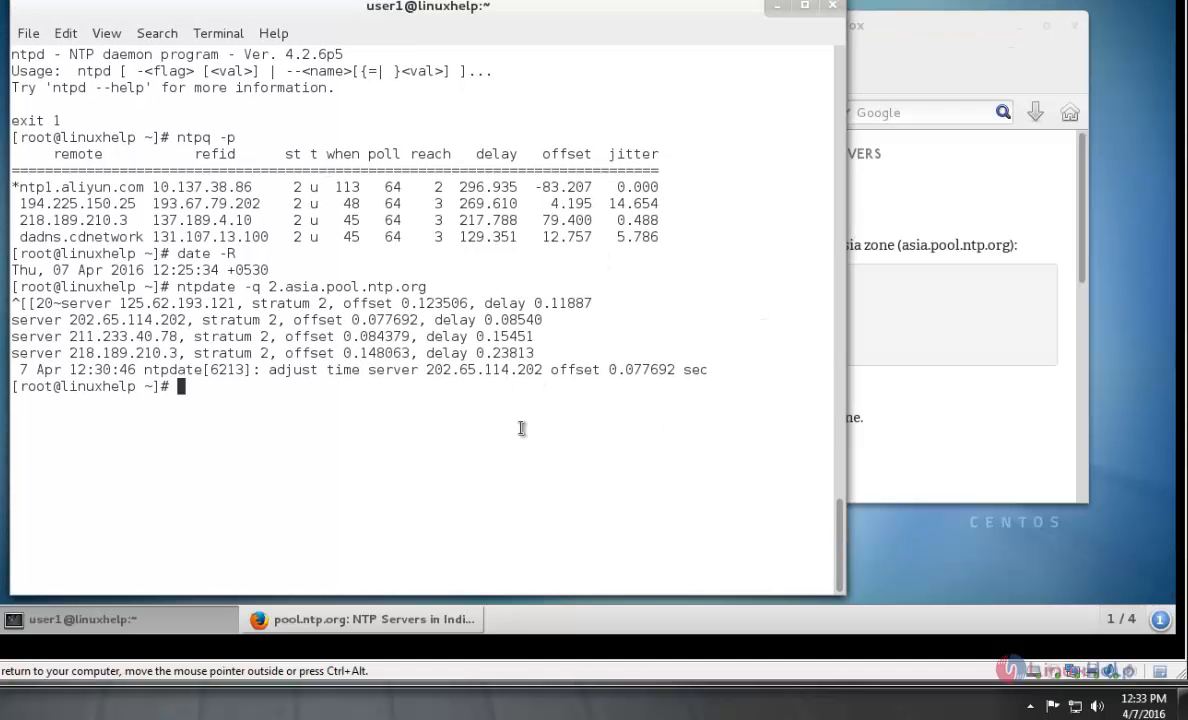
pyautogui.moveTo(419, 422)
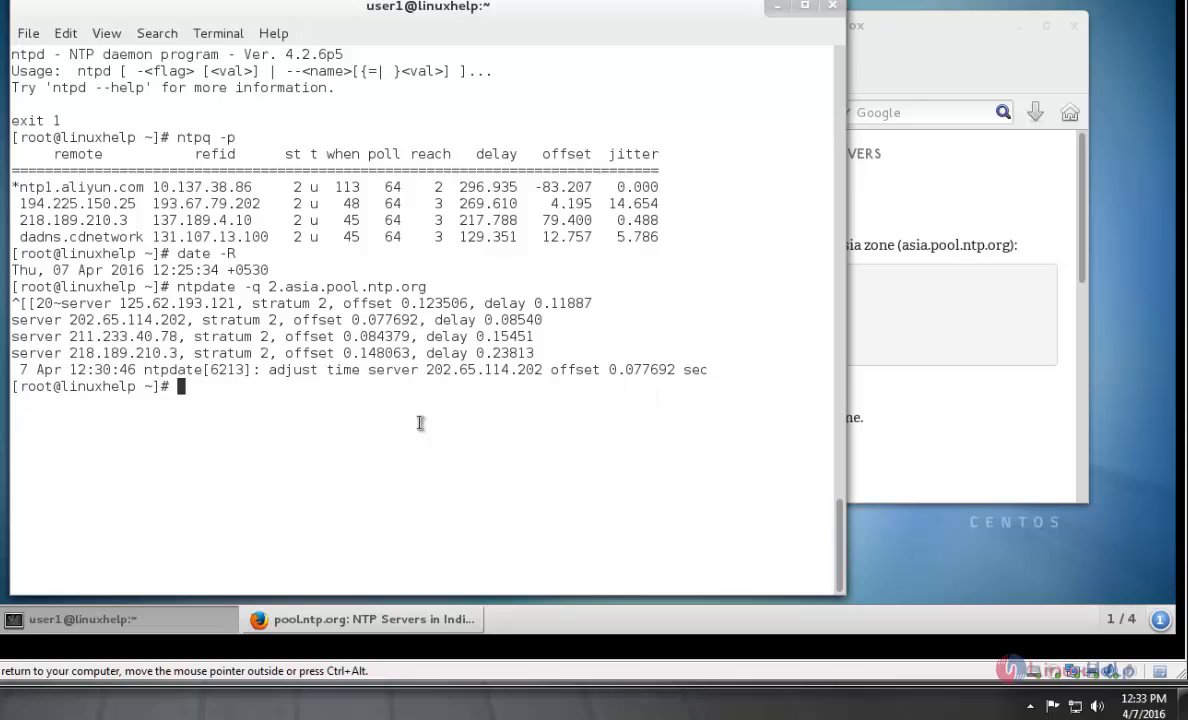
pyautogui.moveTo(577, 435)
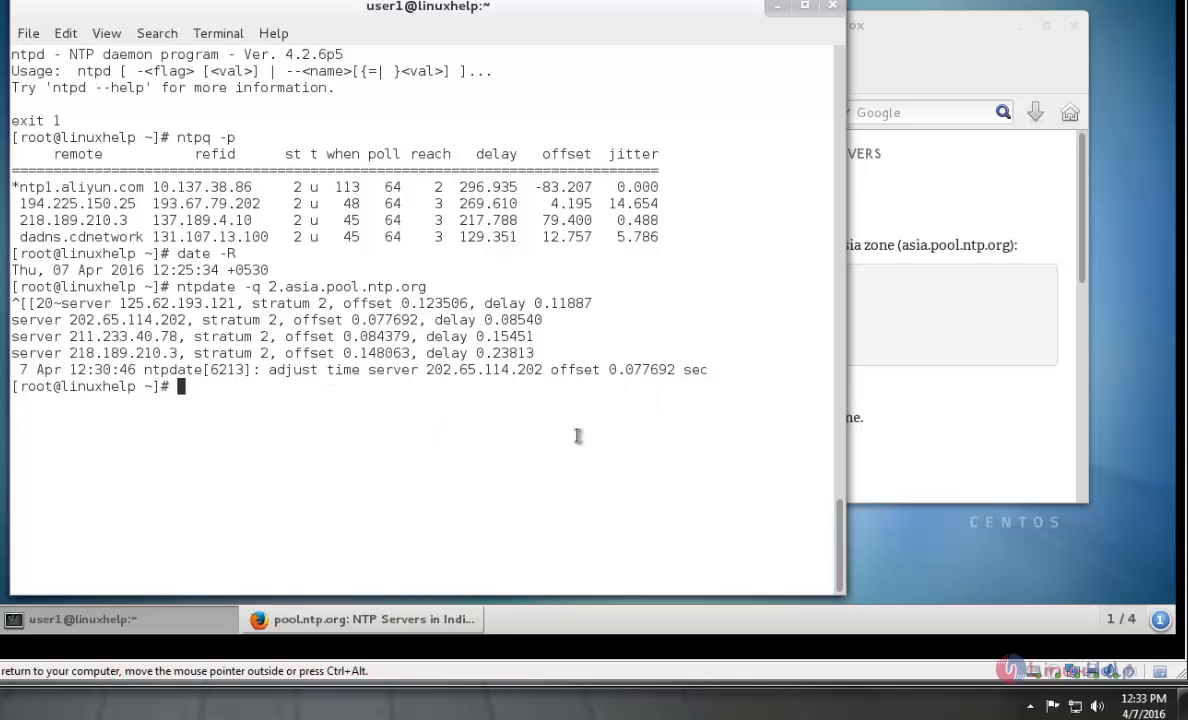
pyautogui.moveTo(372, 291)
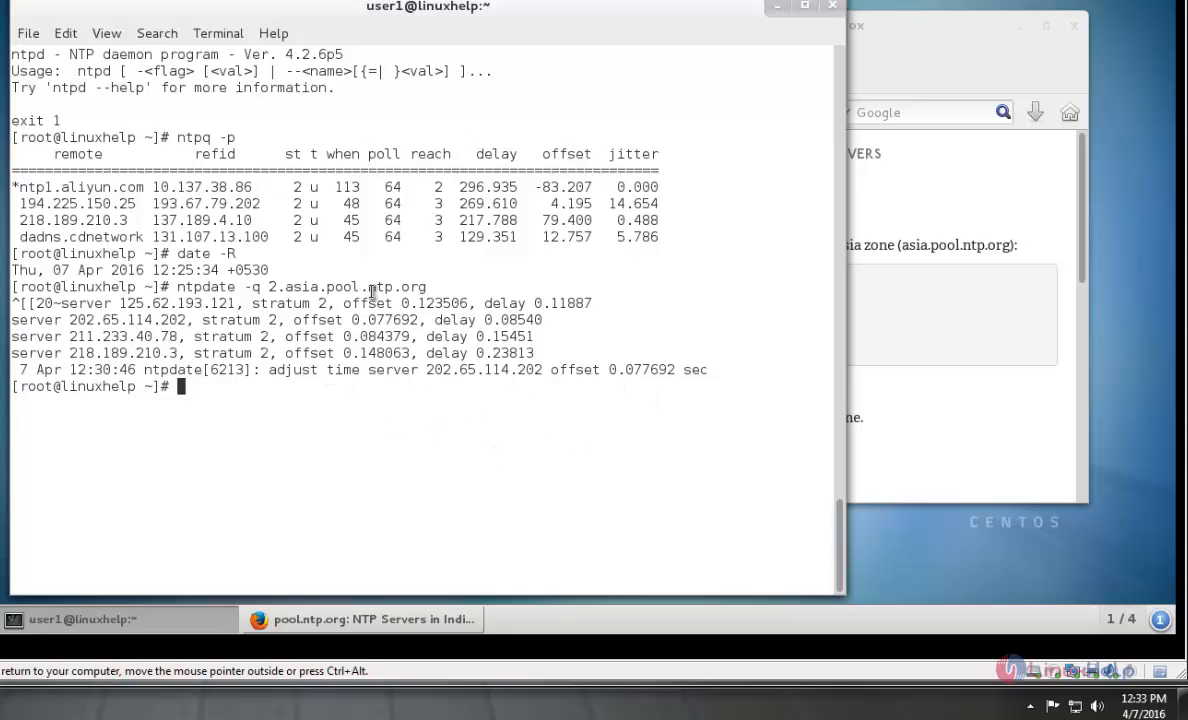
pyautogui.moveTo(393, 330)
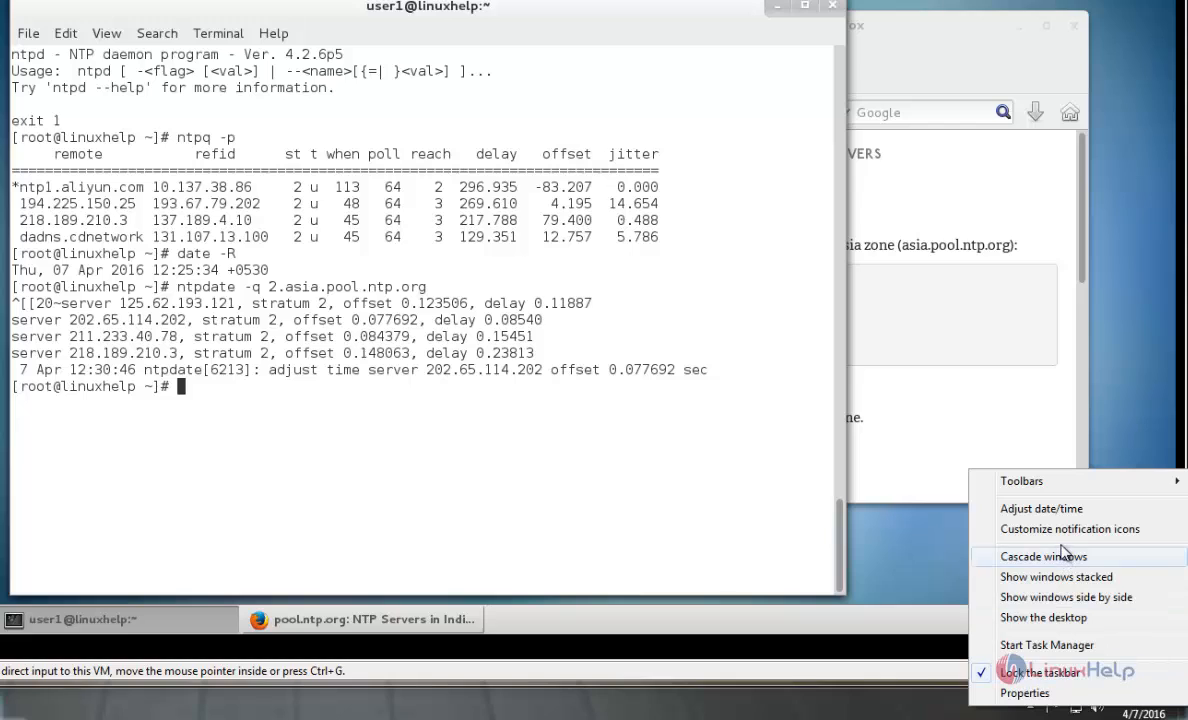
pyautogui.moveTo(1051, 512)
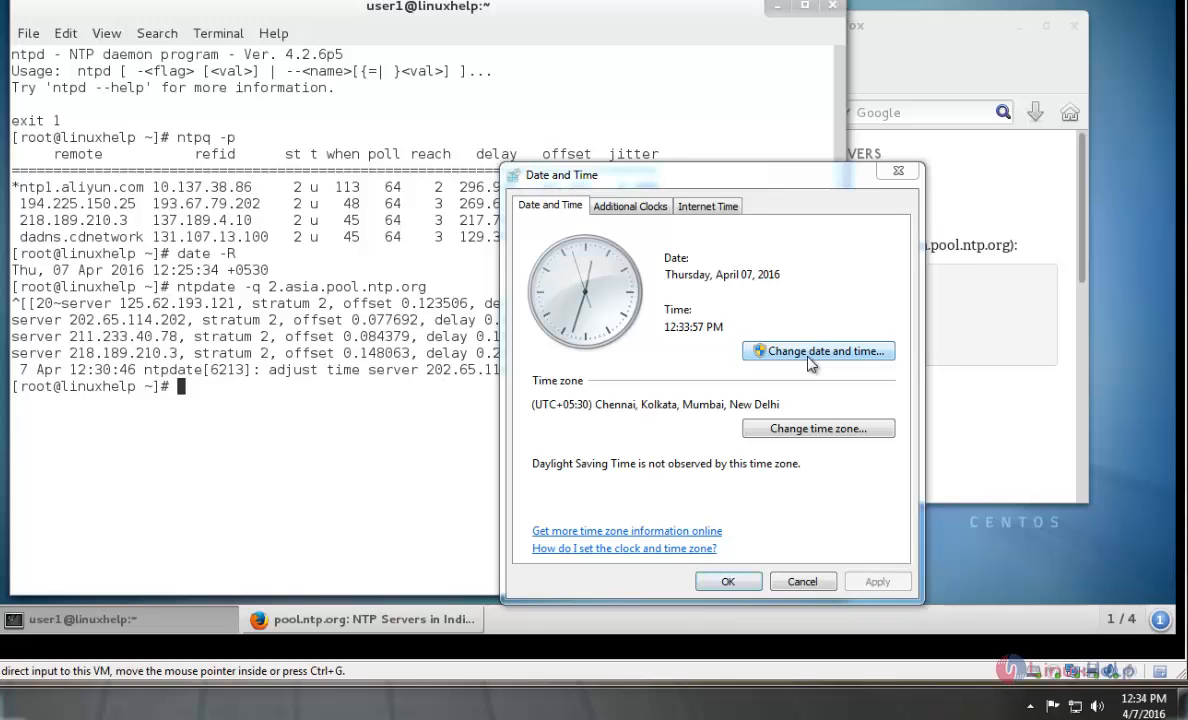
# - Change the Windows host clock to 12:00 PM on 4/7/2016
pyautogui.click(818, 351)
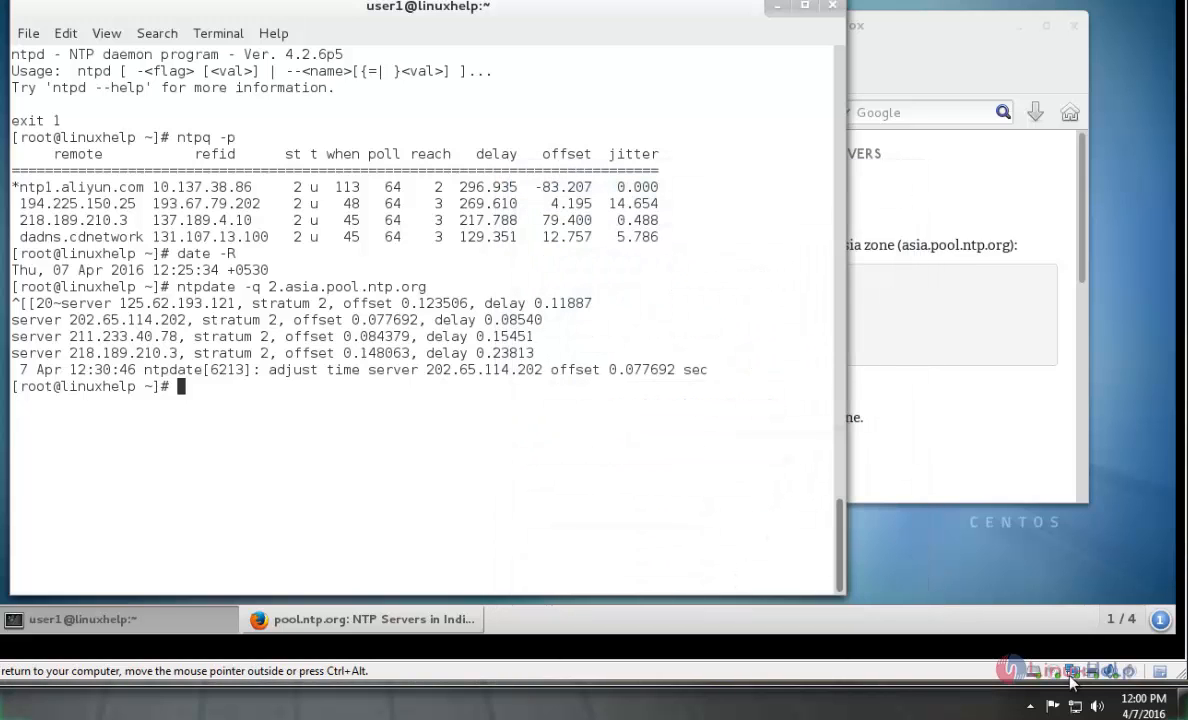
pyautogui.moveTo(436, 424)
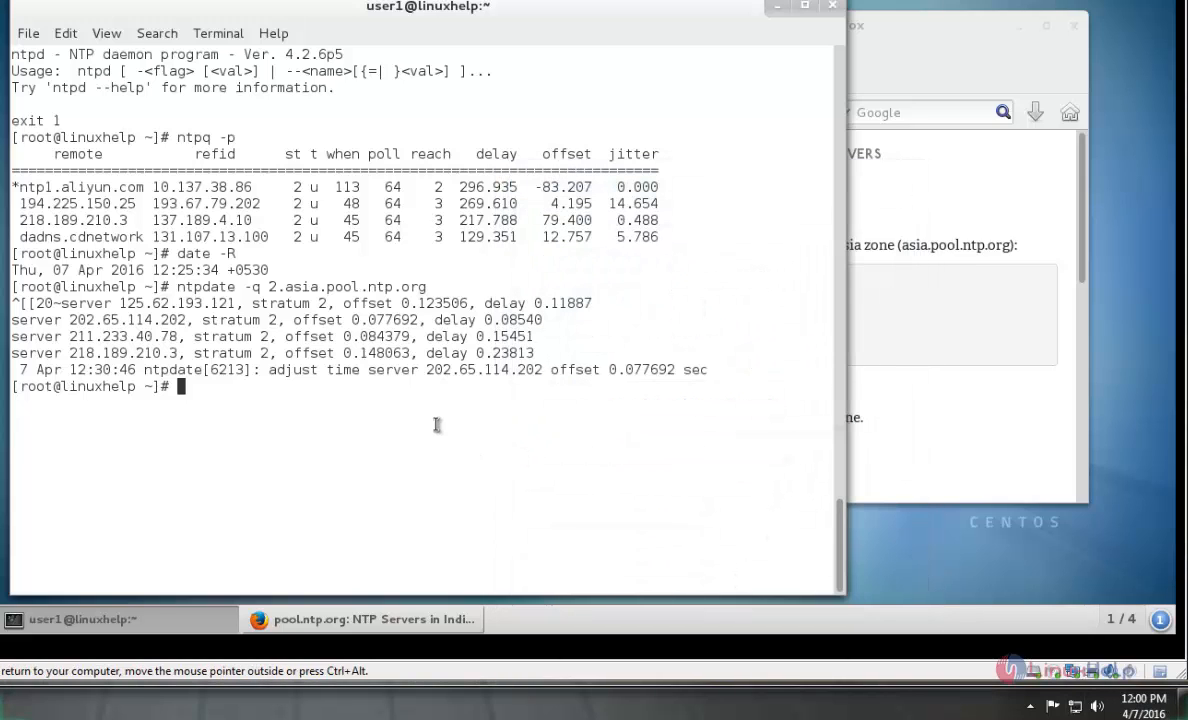
# - Run date (server shows 12:34 IST) and ip a to read address 192.168.5.71
pyautogui.write('date')
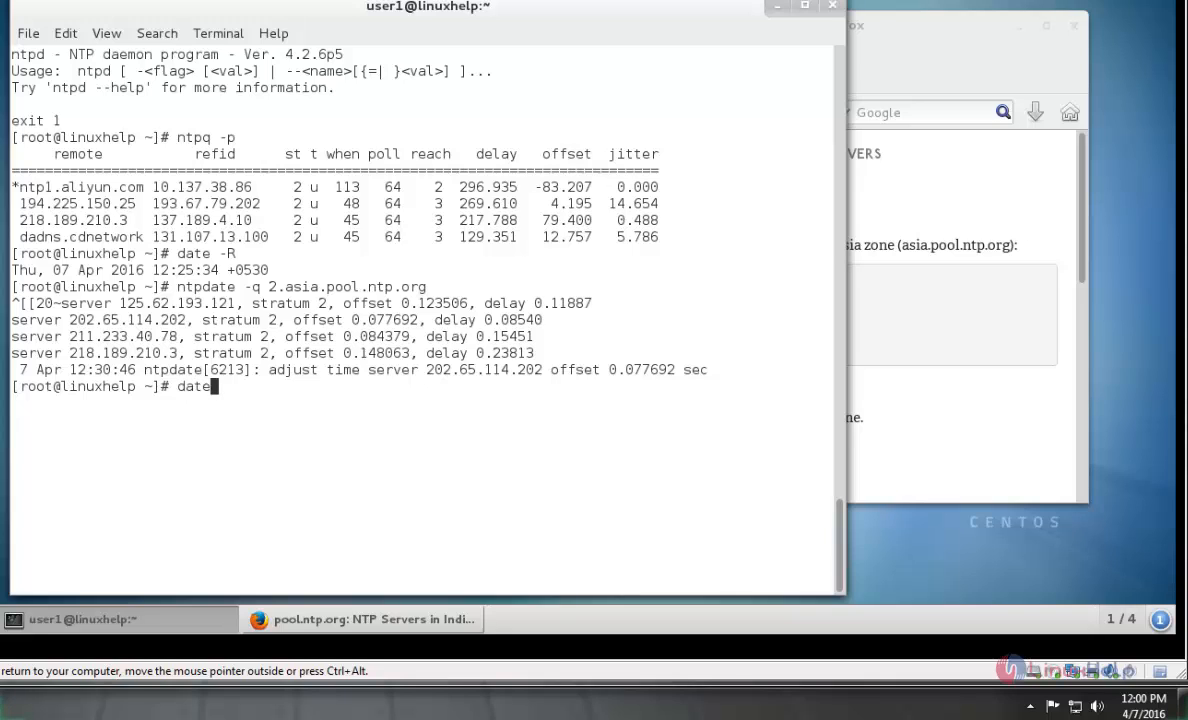
pyautogui.press('Return')
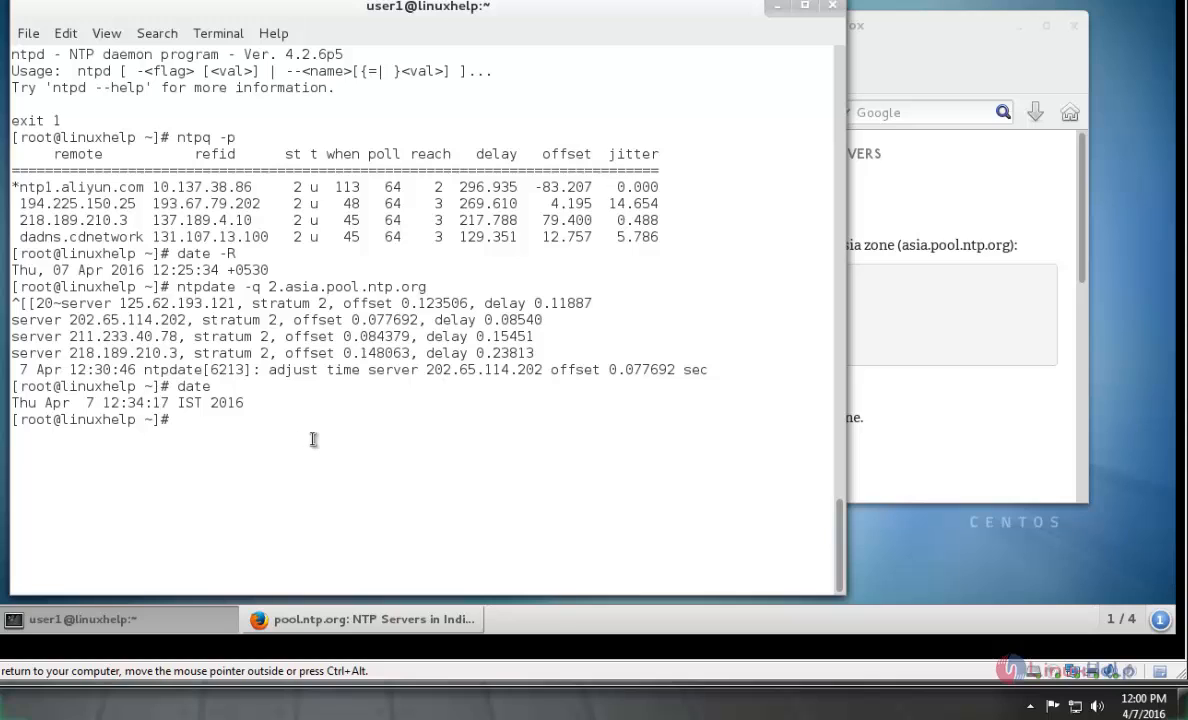
pyautogui.write('ip a')
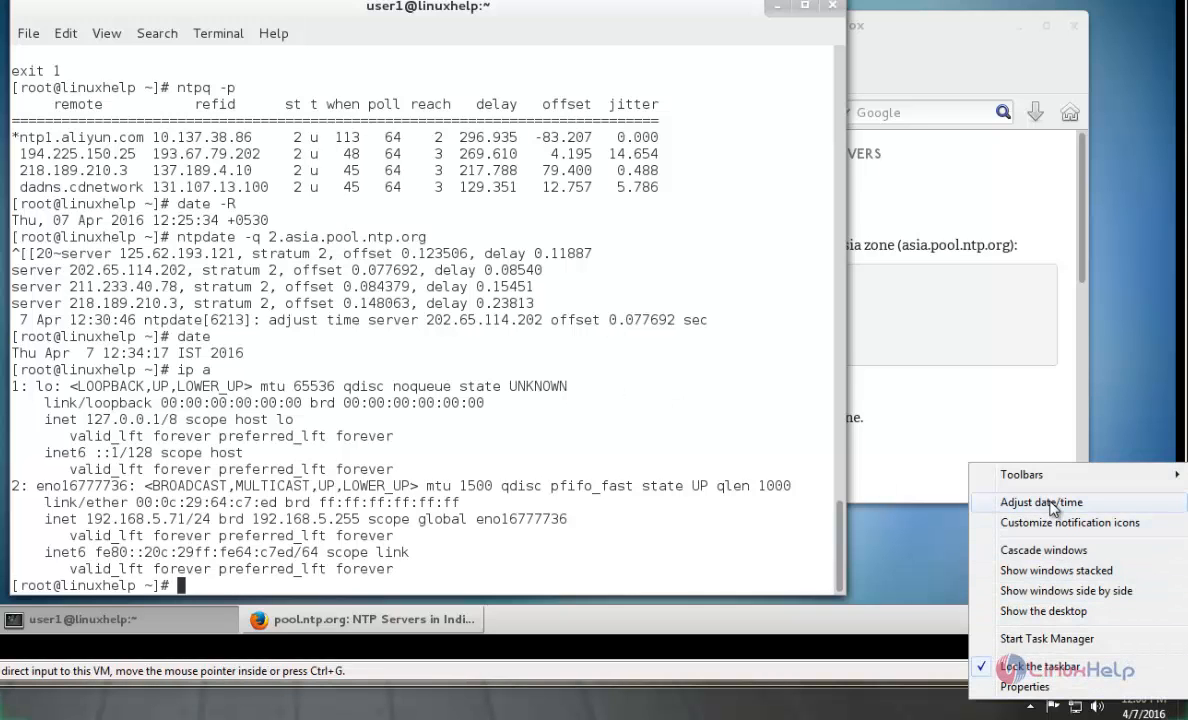
# - Replace time.windows.com with 192.168.5.71 as the Windows Internet Time server
pyautogui.click(1040, 502)
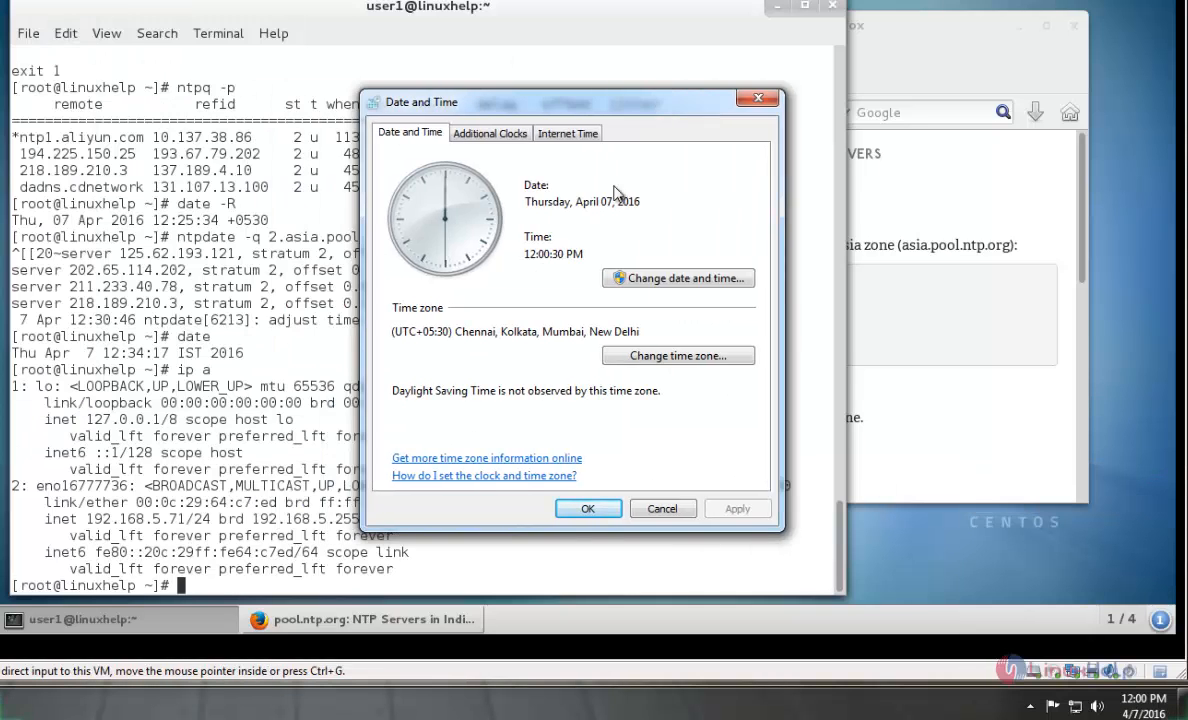
pyautogui.click(567, 132)
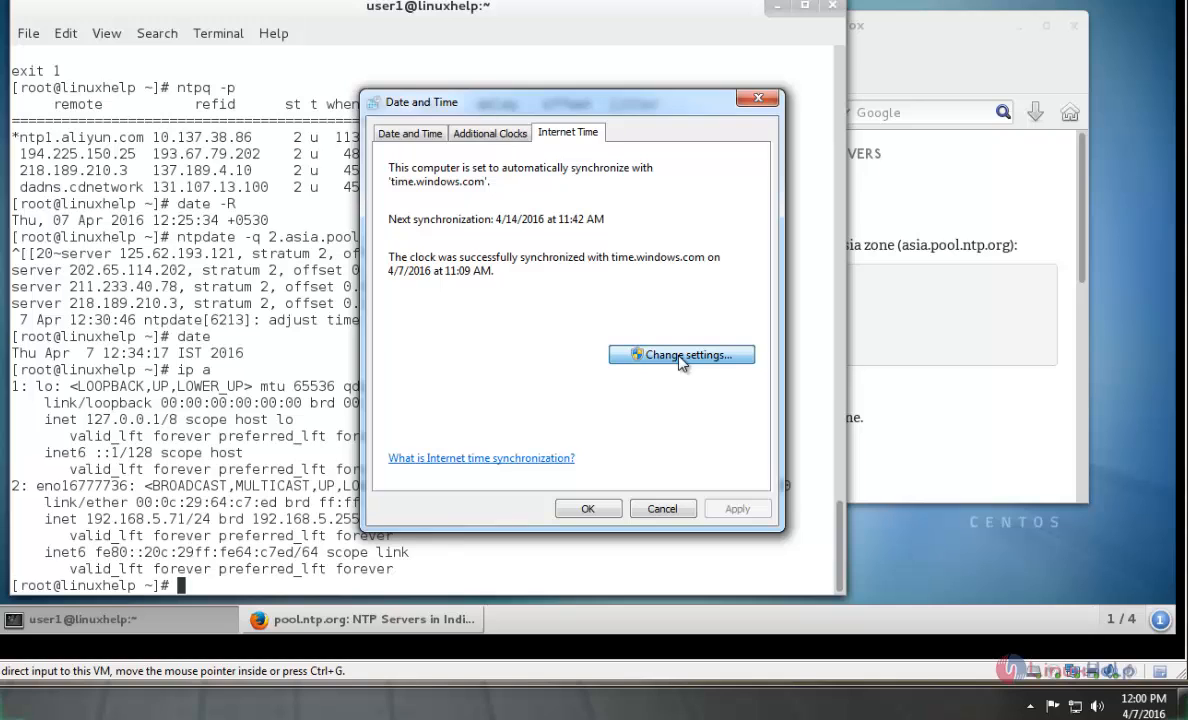
pyautogui.click(681, 355)
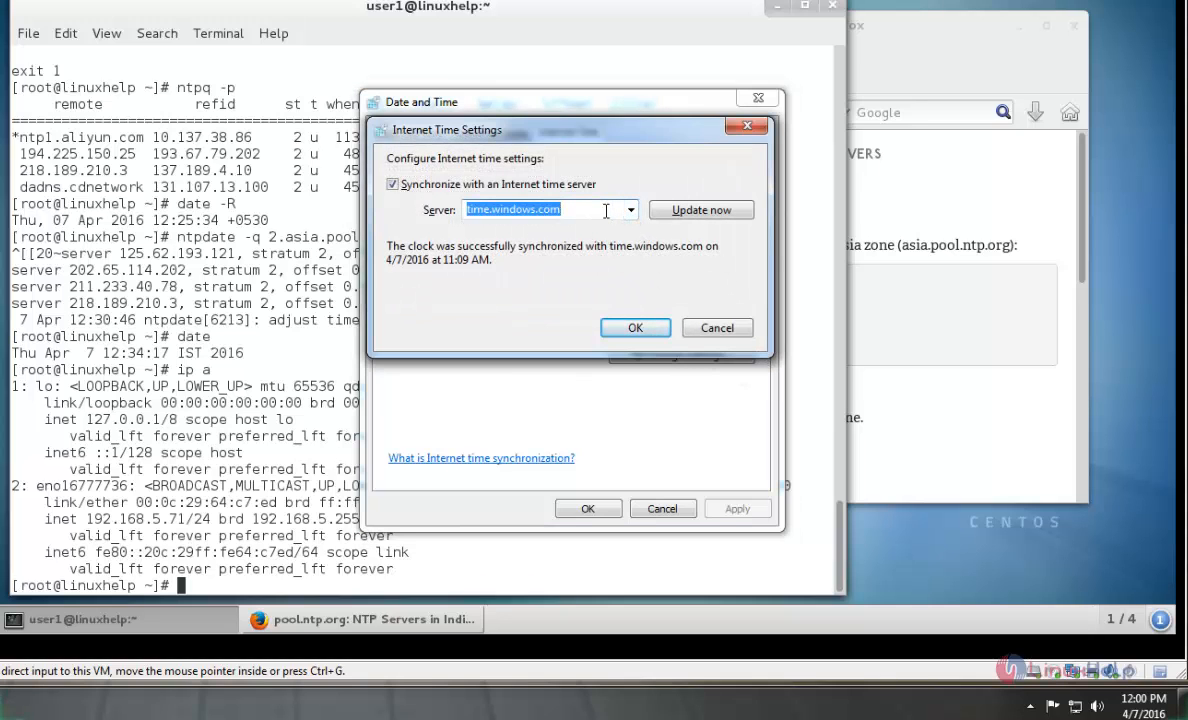
pyautogui.press('Delete')
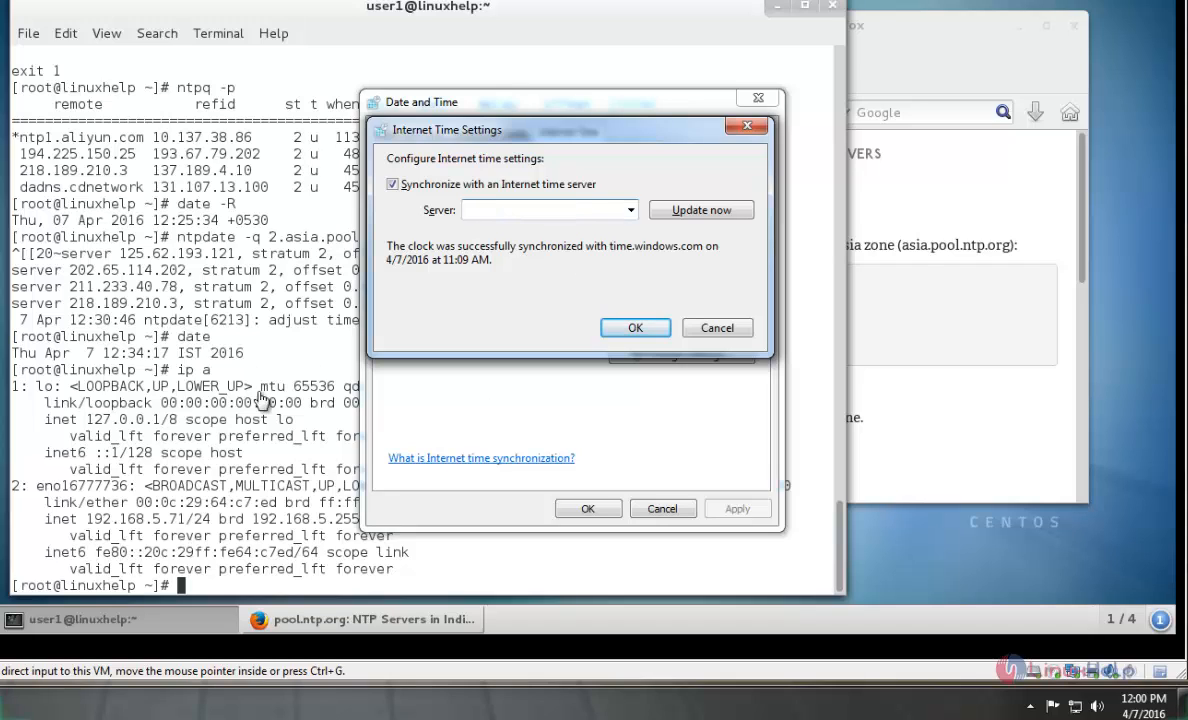
pyautogui.click(528, 210)
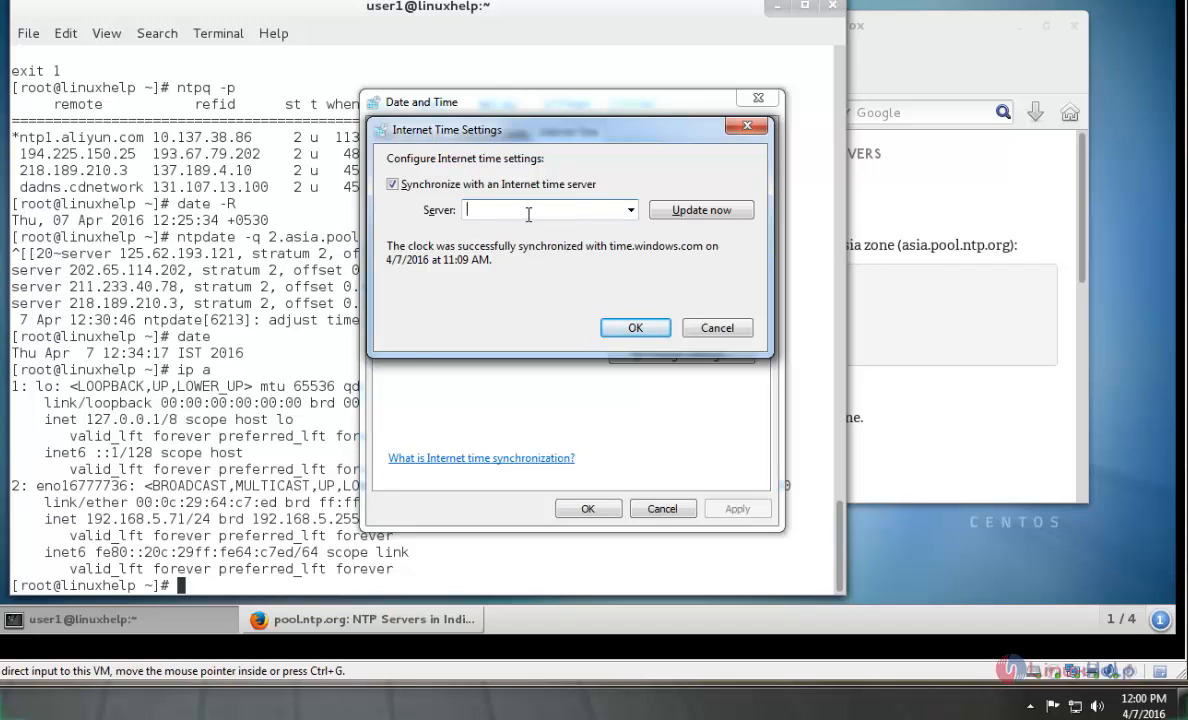
pyautogui.write('192.168.5.')
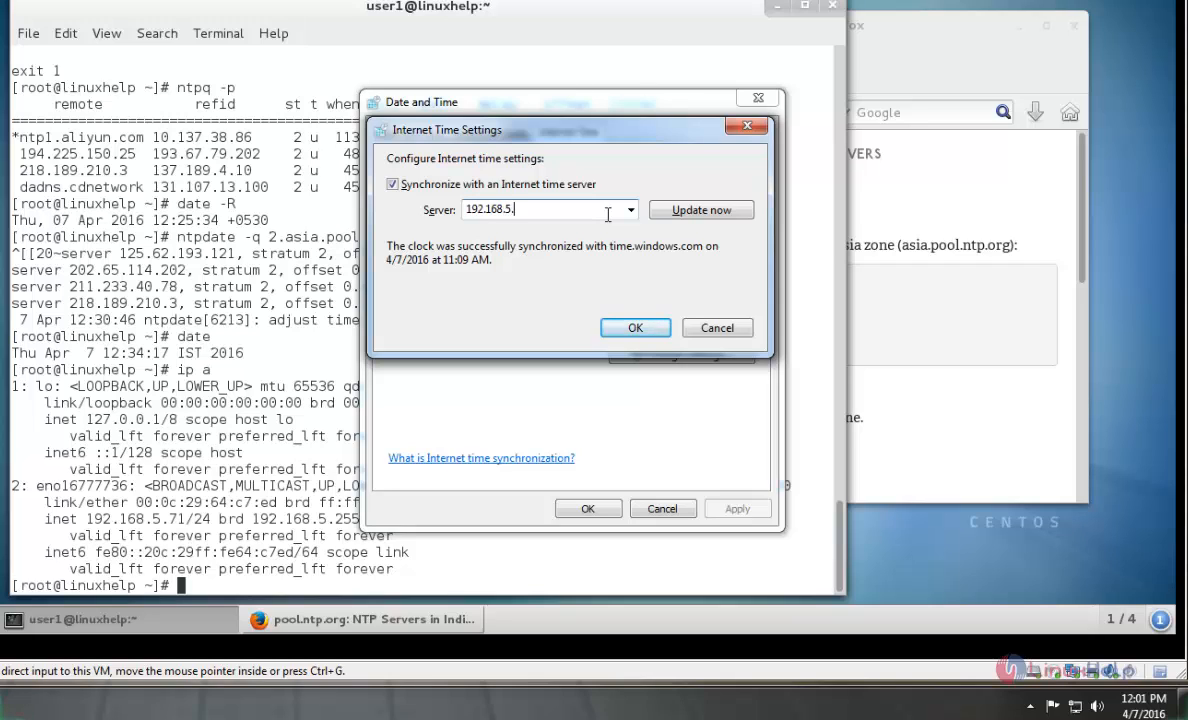
pyautogui.write('71')
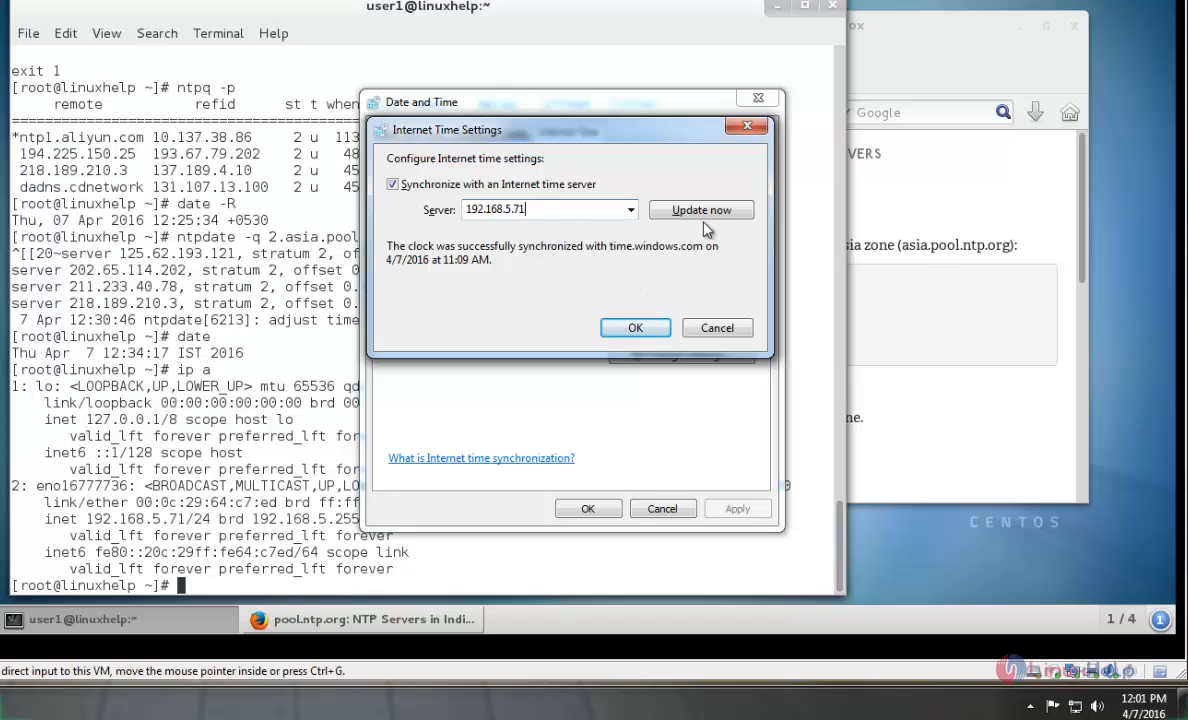
# - Retry Update now until the clock syncs with 192.168.5.71, reading 12:35 PM
pyautogui.click(701, 209)
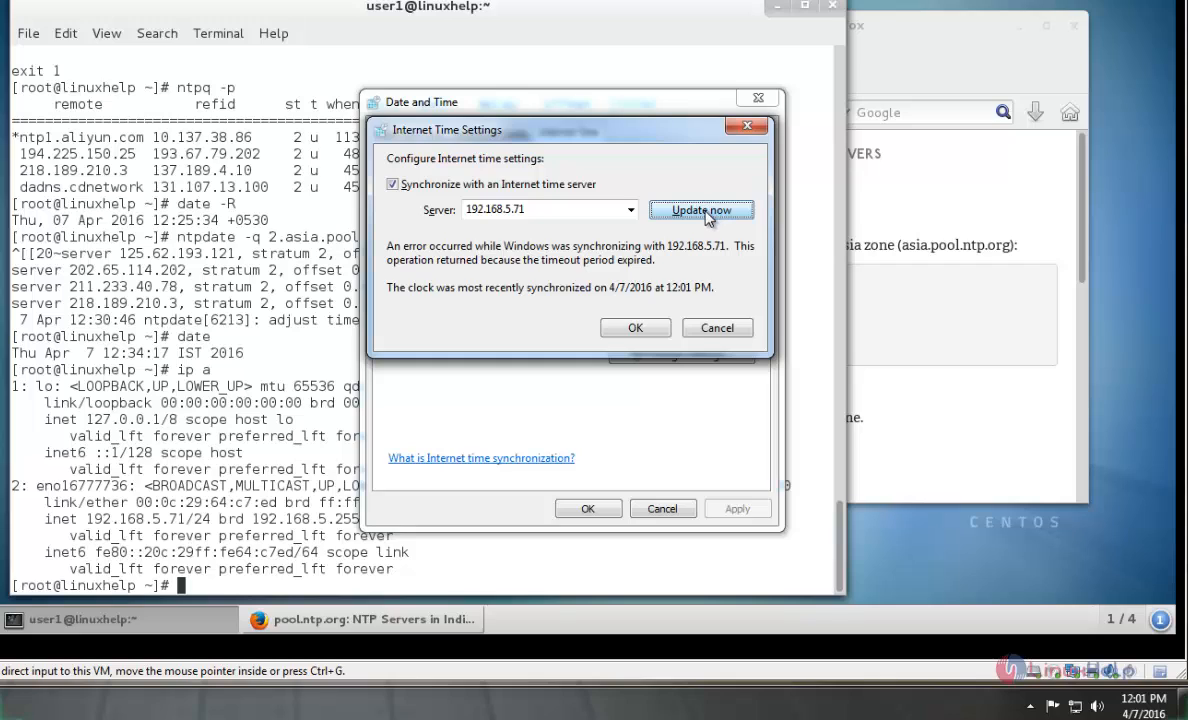
pyautogui.click(701, 210)
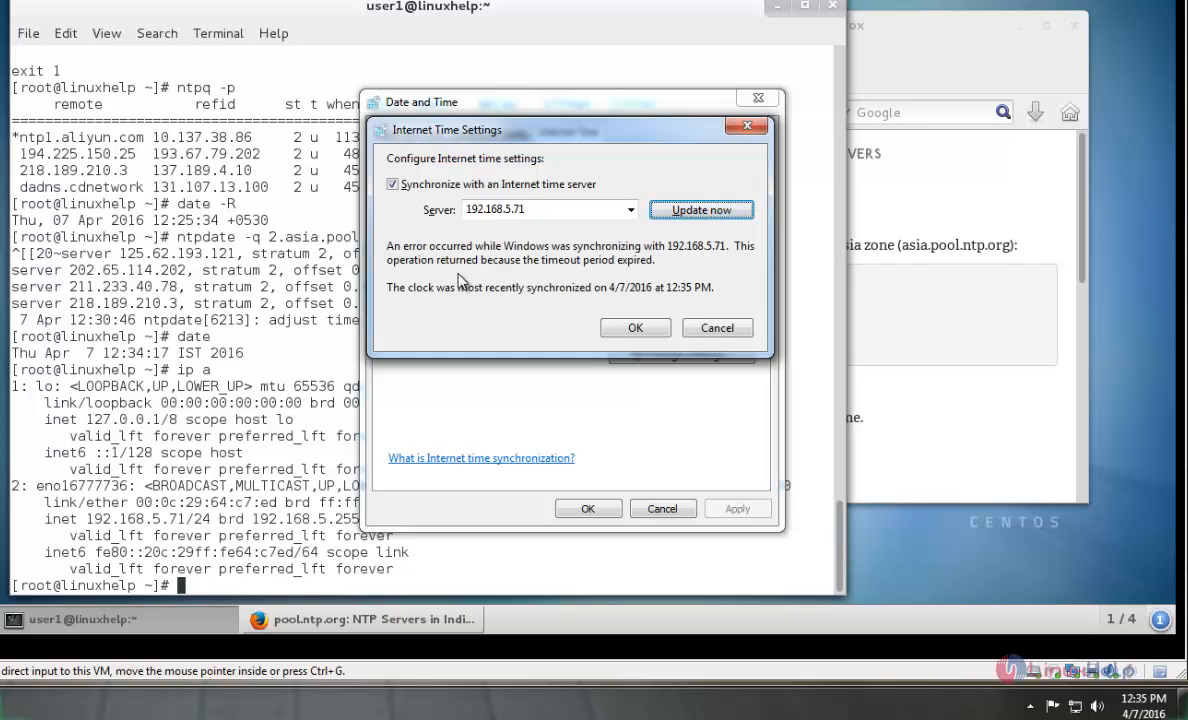
pyautogui.click(701, 210)
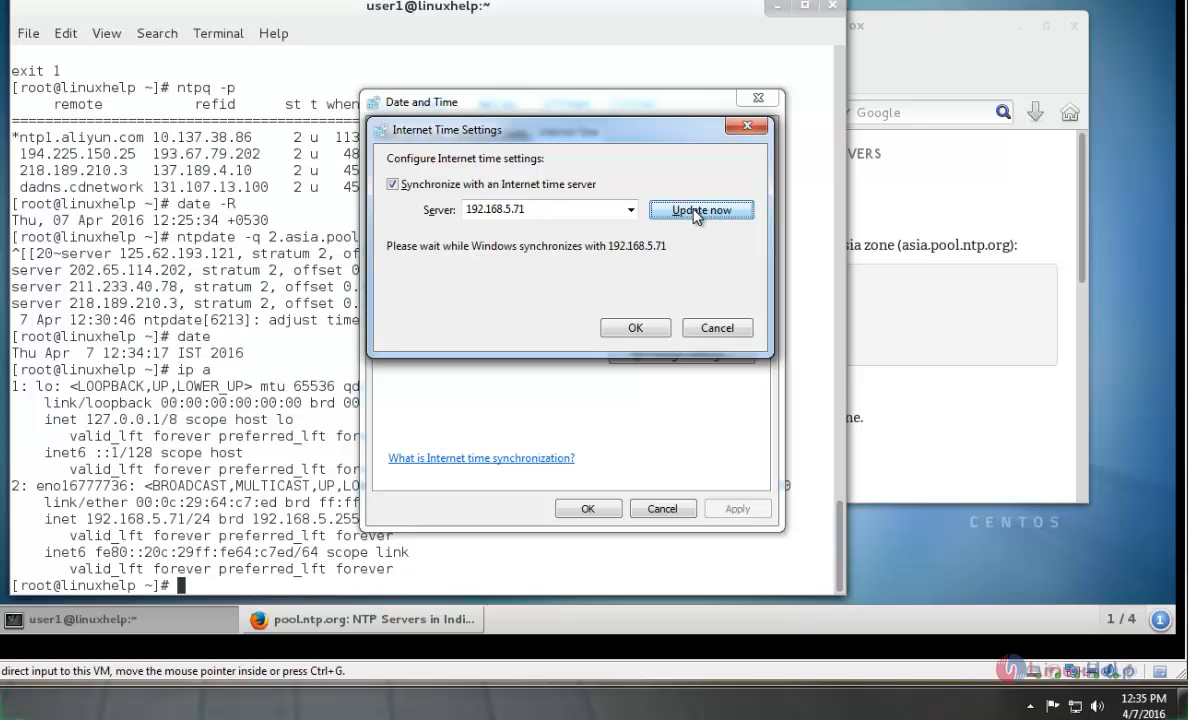
pyautogui.click(701, 210)
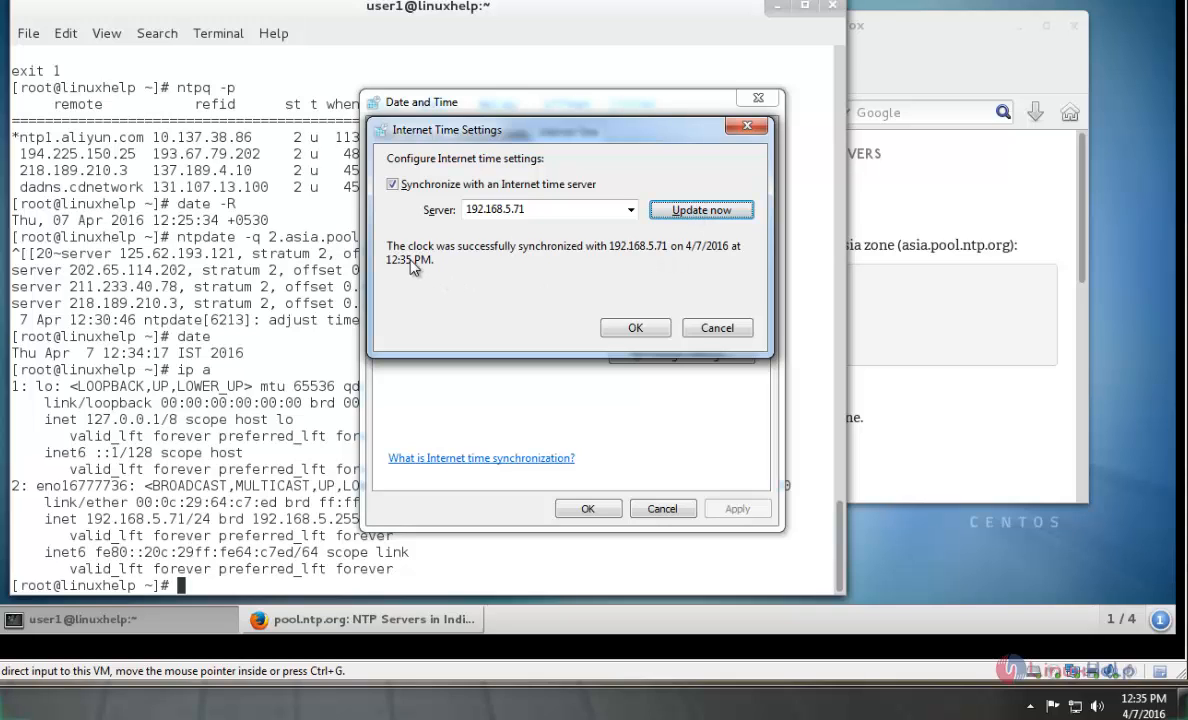
pyautogui.moveTo(790, 512)
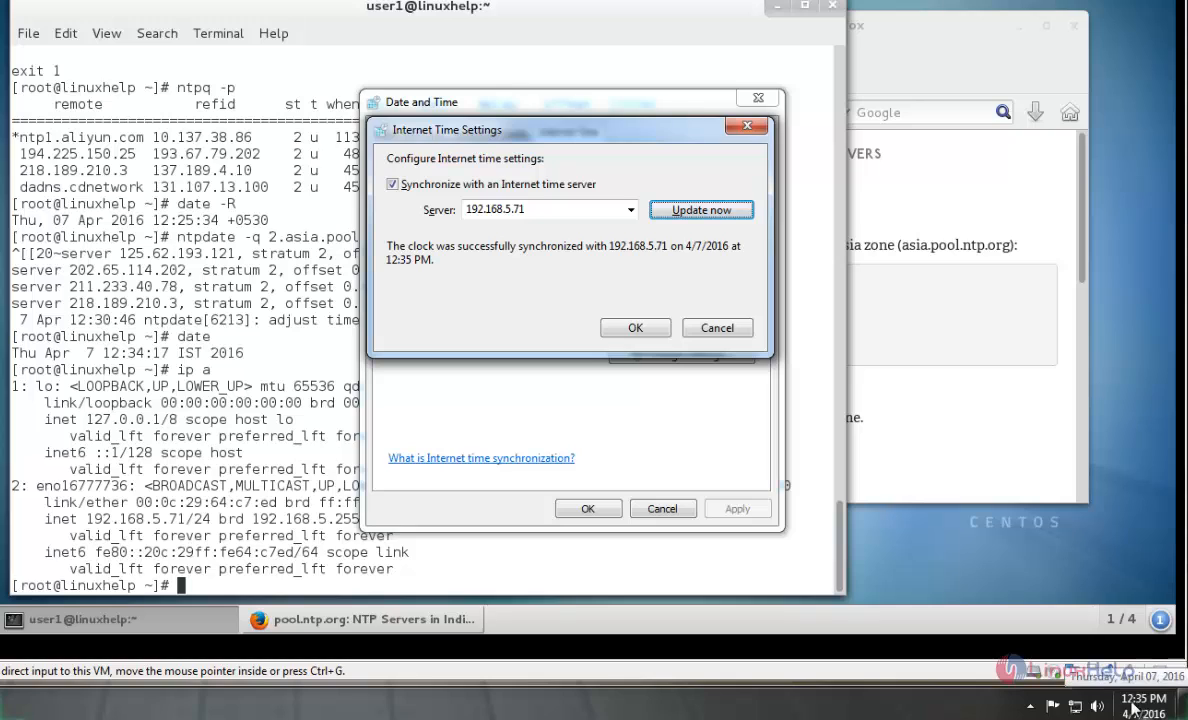
# - Return to the CentOS terminal to compare the server date, 12:35:32 IST
pyautogui.click(635, 327)
pyautogui.write('date')
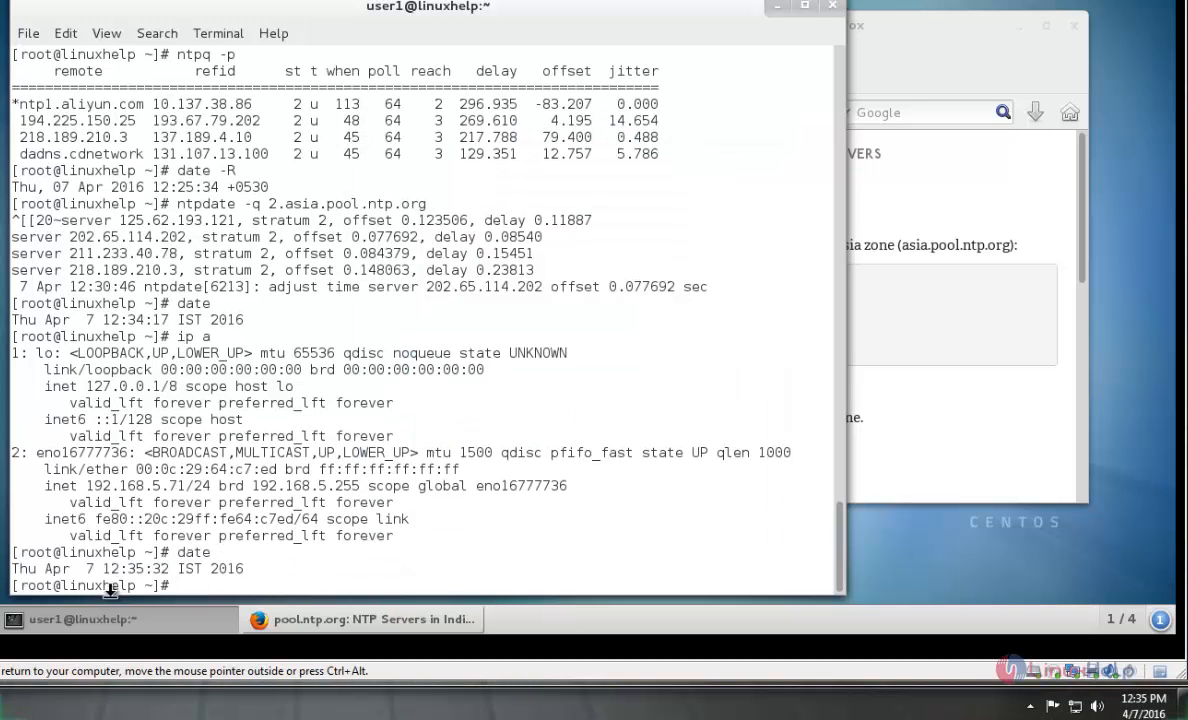
pyautogui.moveTo(456, 577)
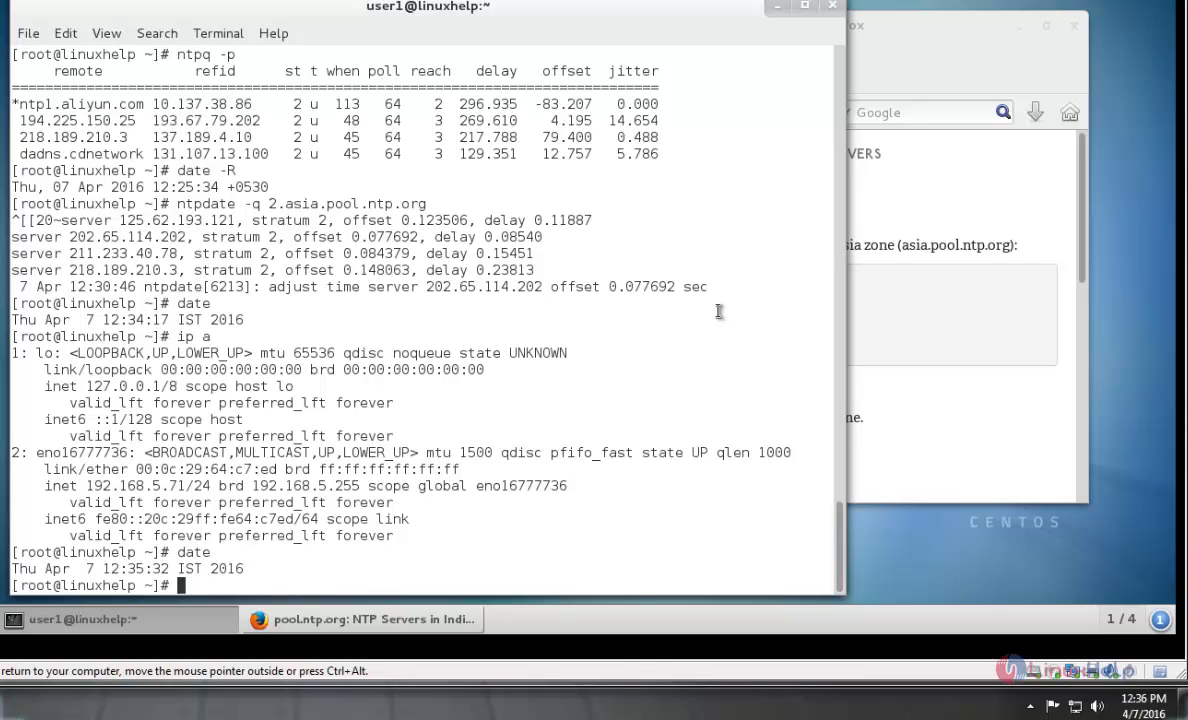
pyautogui.moveTo(614, 398)
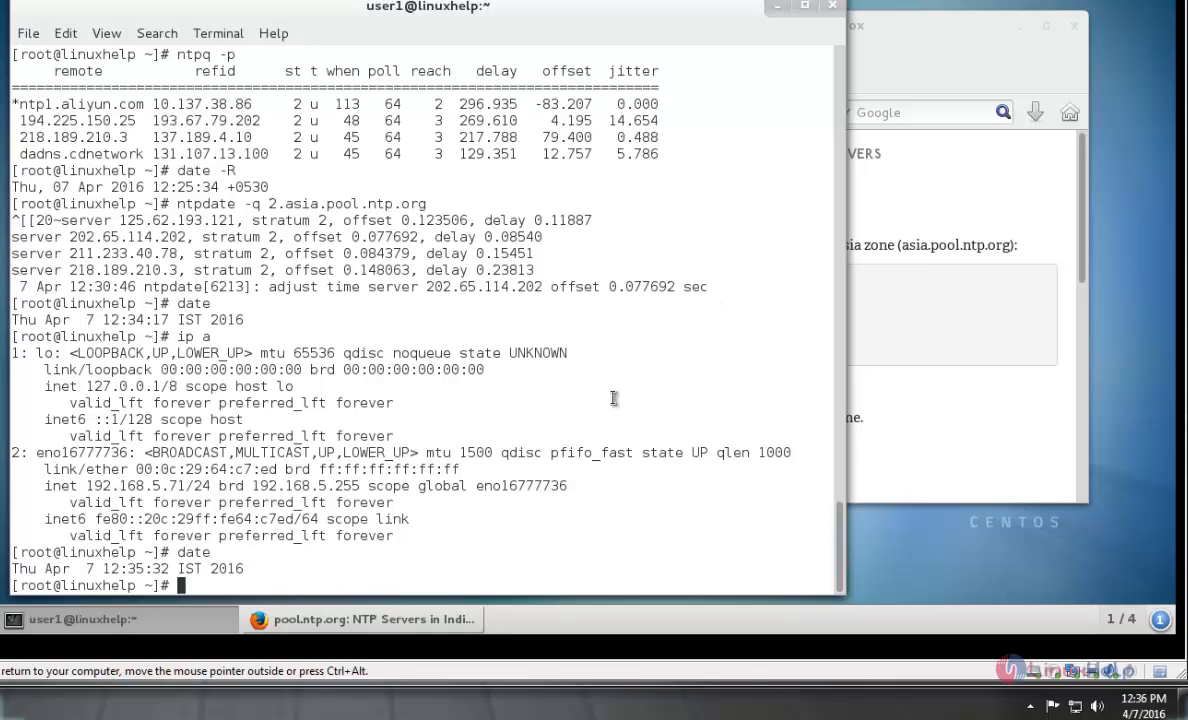
pyautogui.moveTo(847, 207)
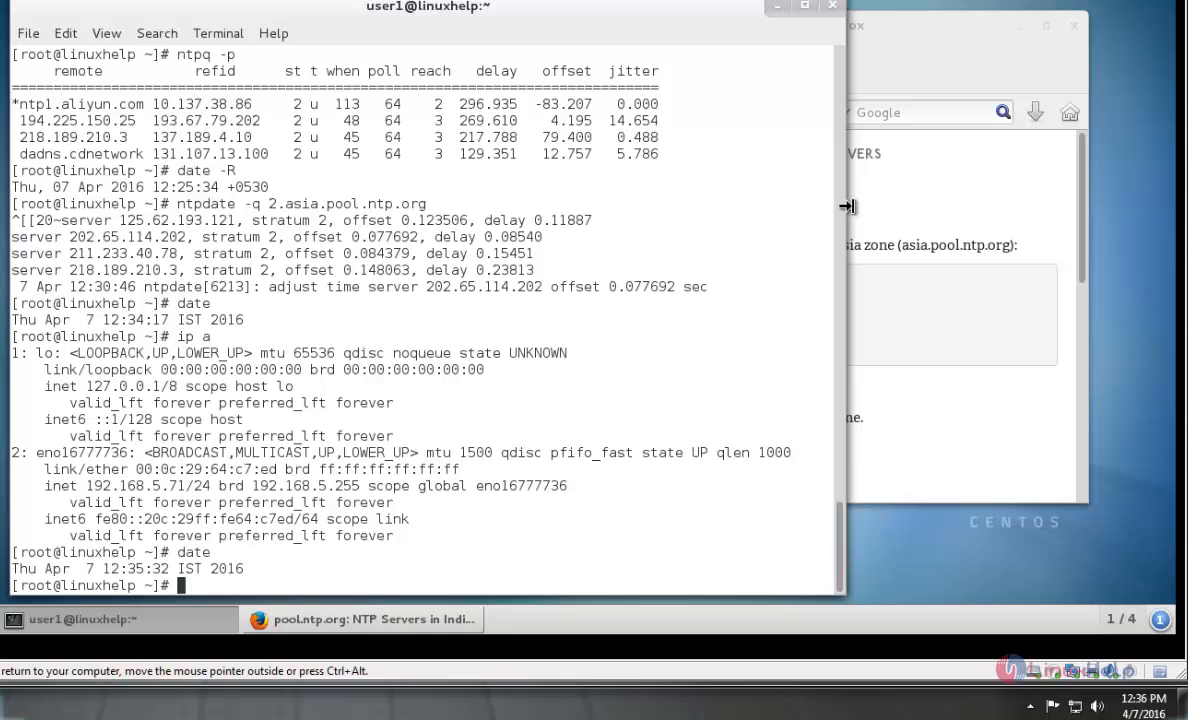